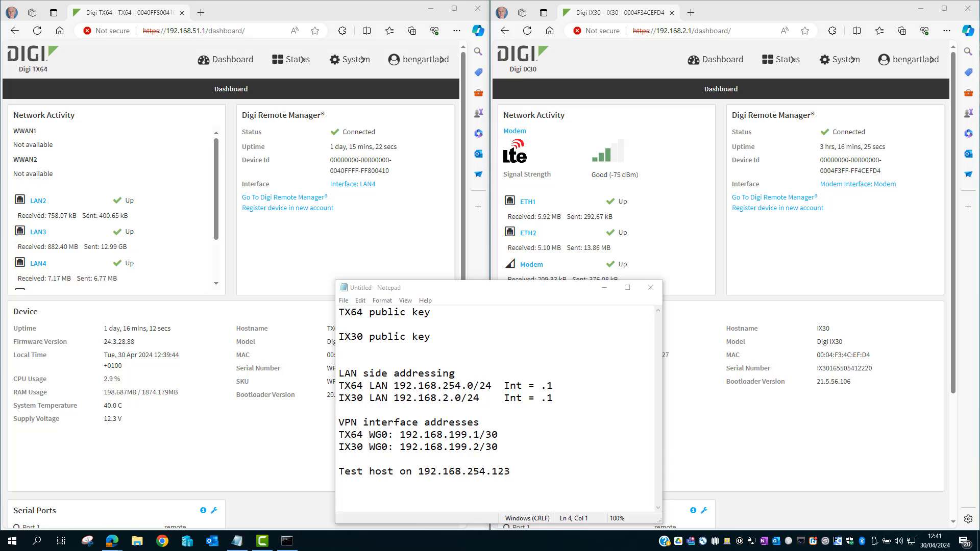
mouse_move(542, 473)
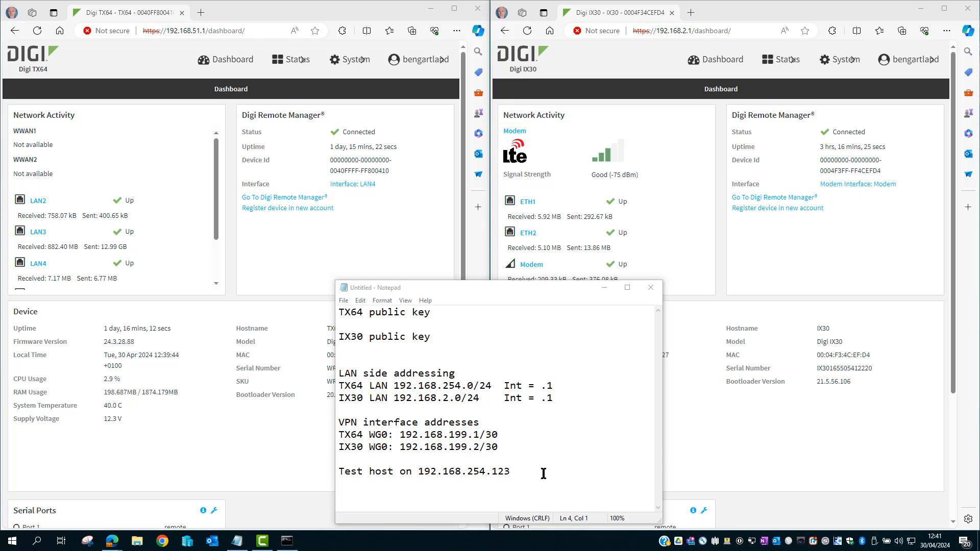
On TX64, add WireGuard tunnel WG0 with a device-managed private key and apply.
double_click(118, 342)
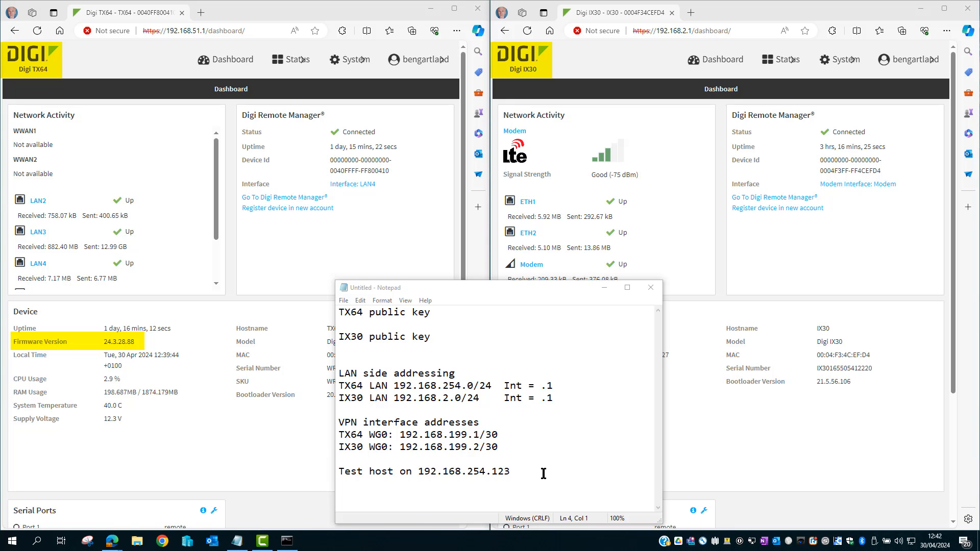
mouse_move(544, 495)
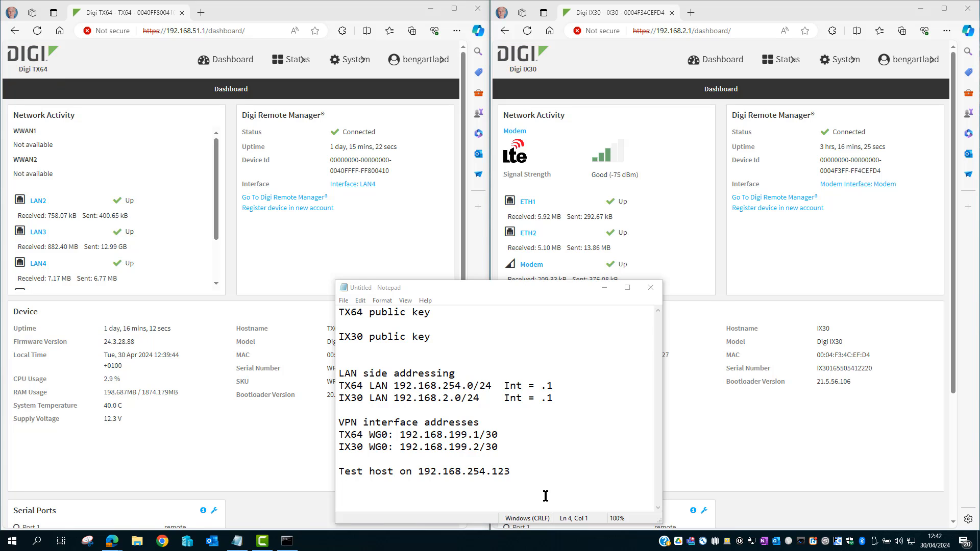
mouse_move(357, 59)
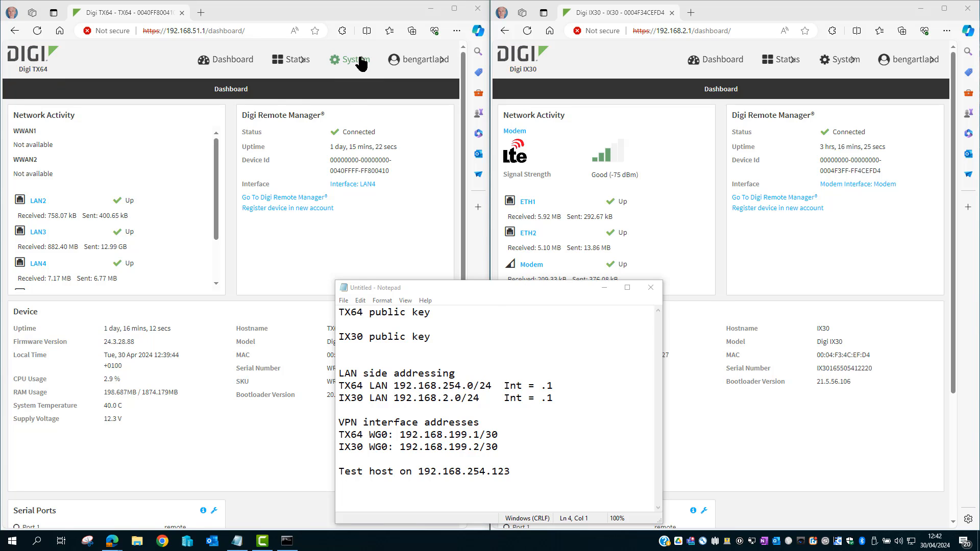
left_click(355, 59)
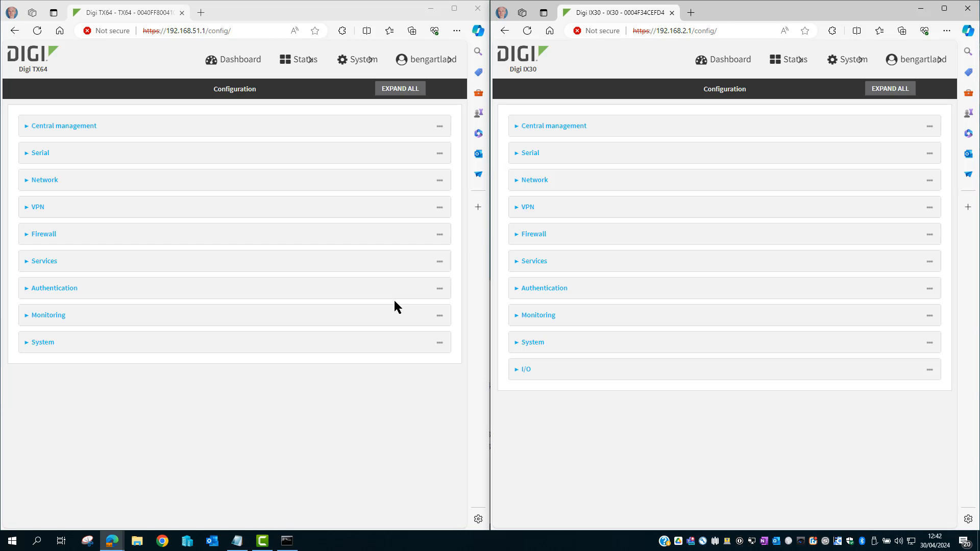
mouse_move(349, 209)
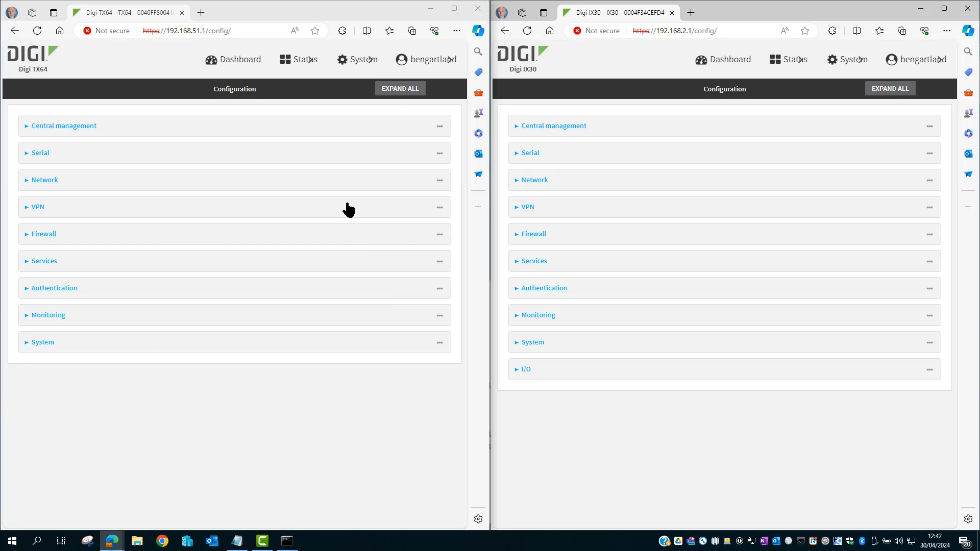
left_click(37, 207)
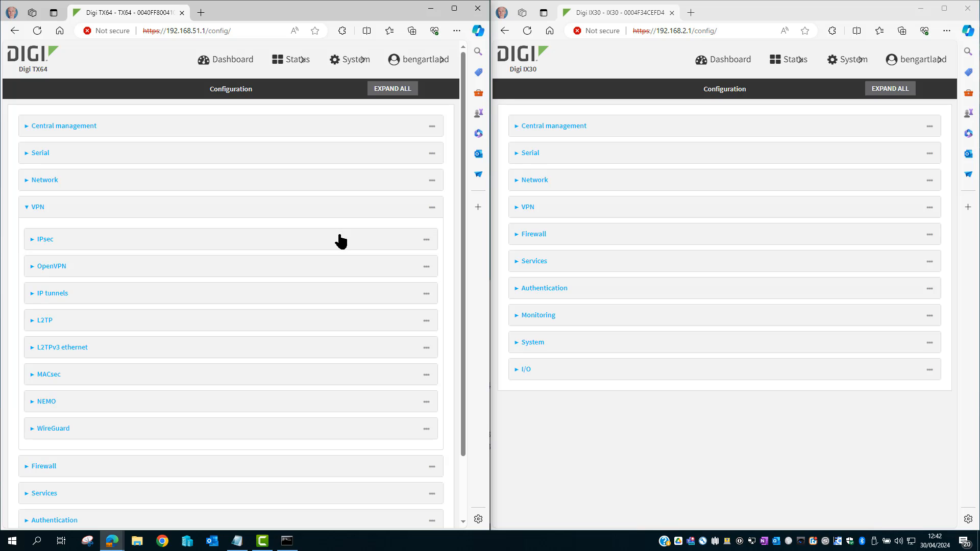
left_click(53, 428)
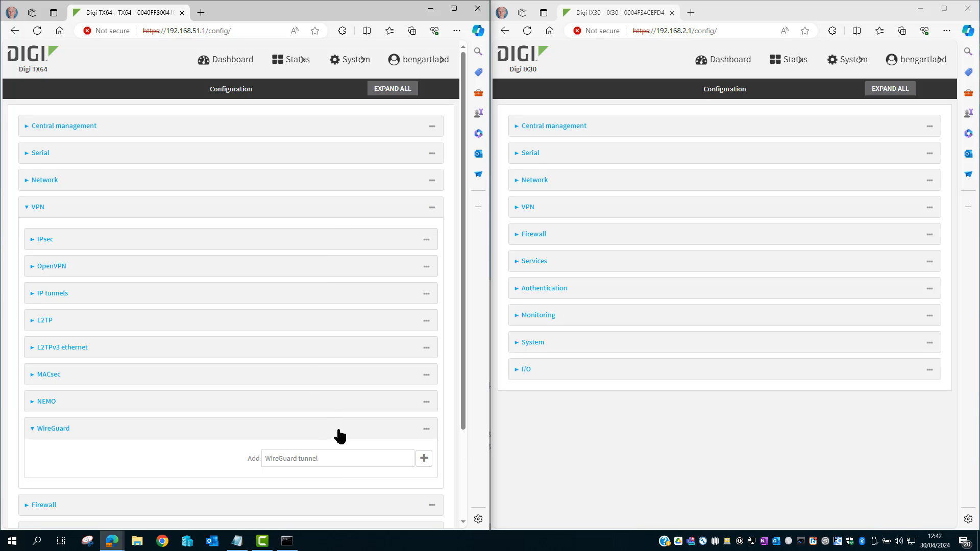
left_click(337, 458)
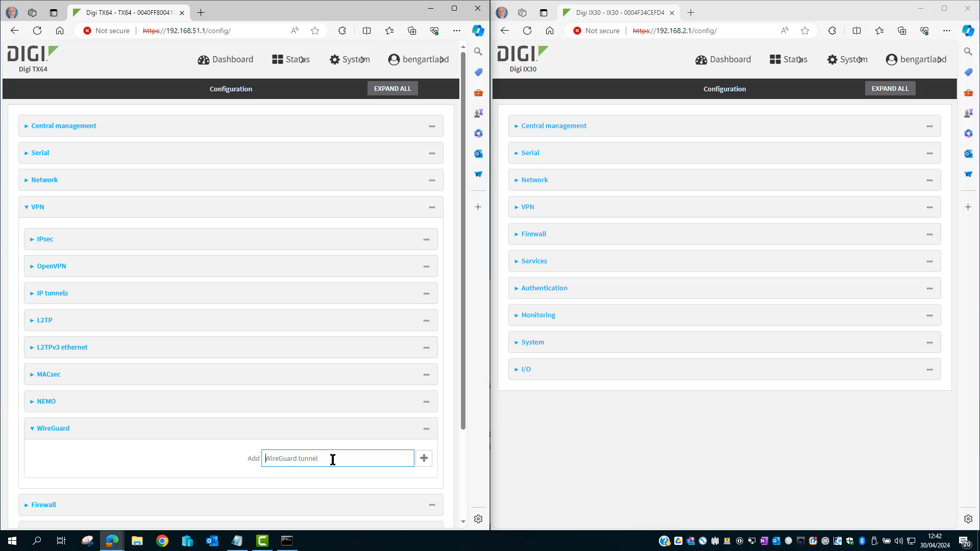
type("WG0")
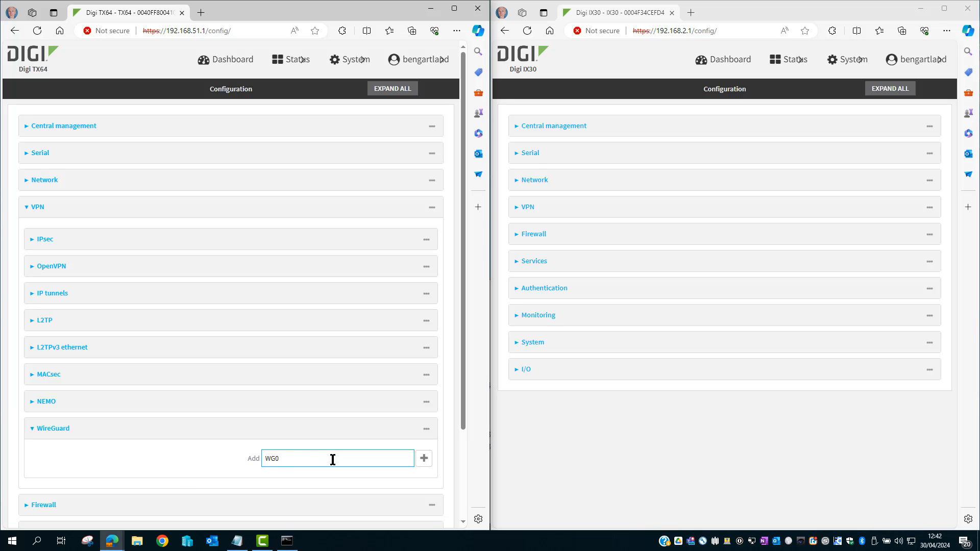
left_click(423, 458)
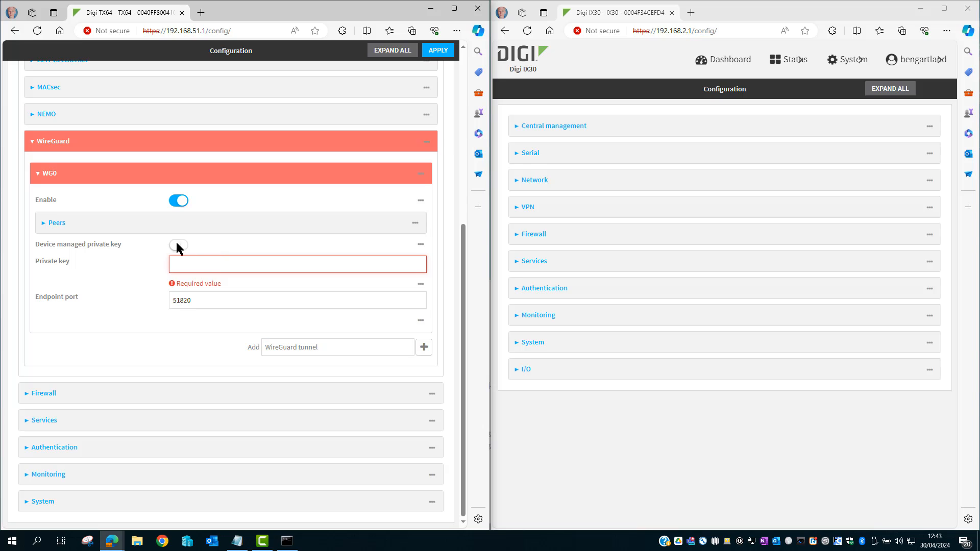
left_click(178, 243)
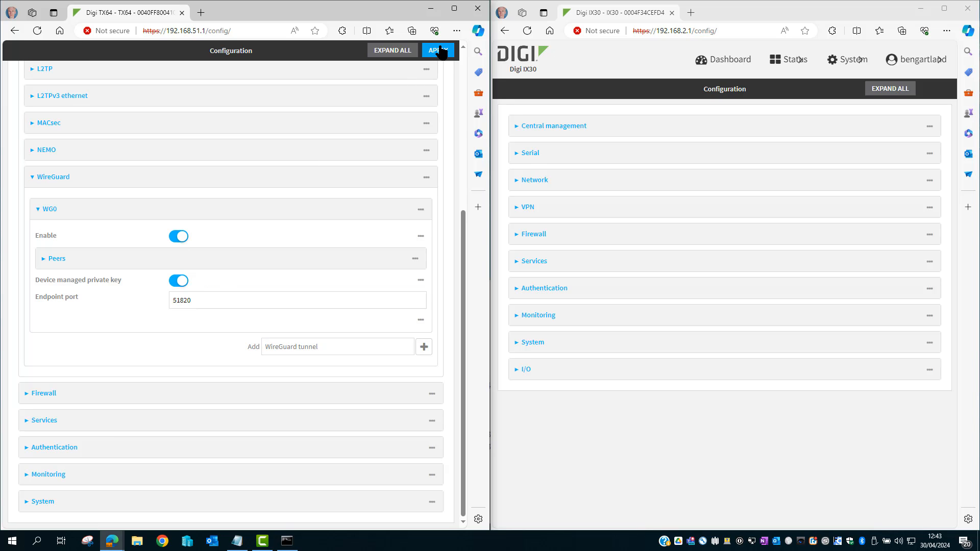
left_click(436, 50)
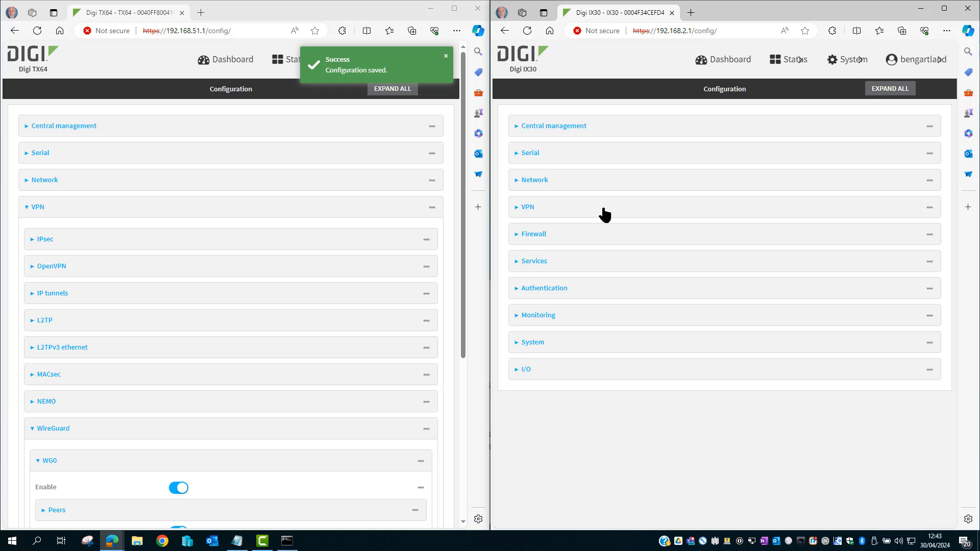
On IX30, add WireGuard tunnel WG0 using a device-managed private key and apply.
left_click(526, 206)
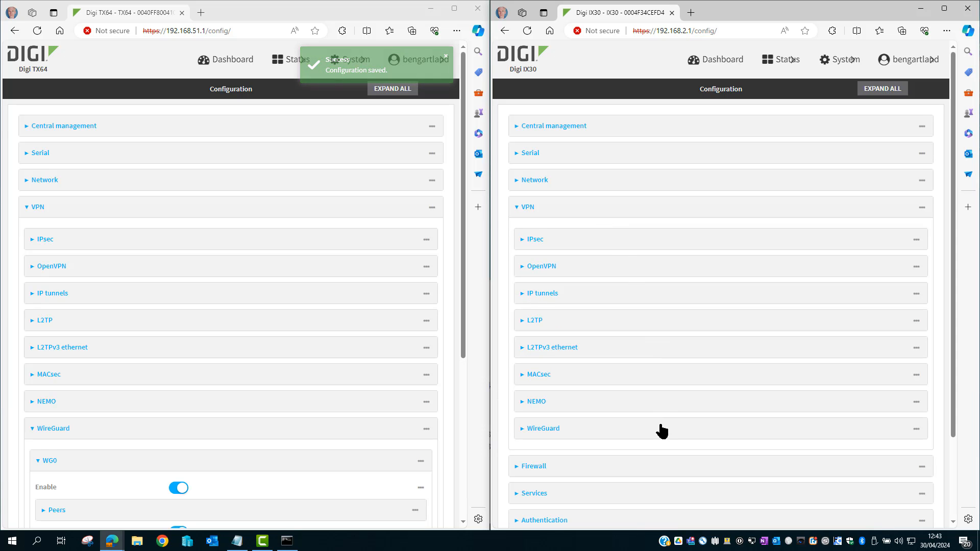
left_click(543, 428)
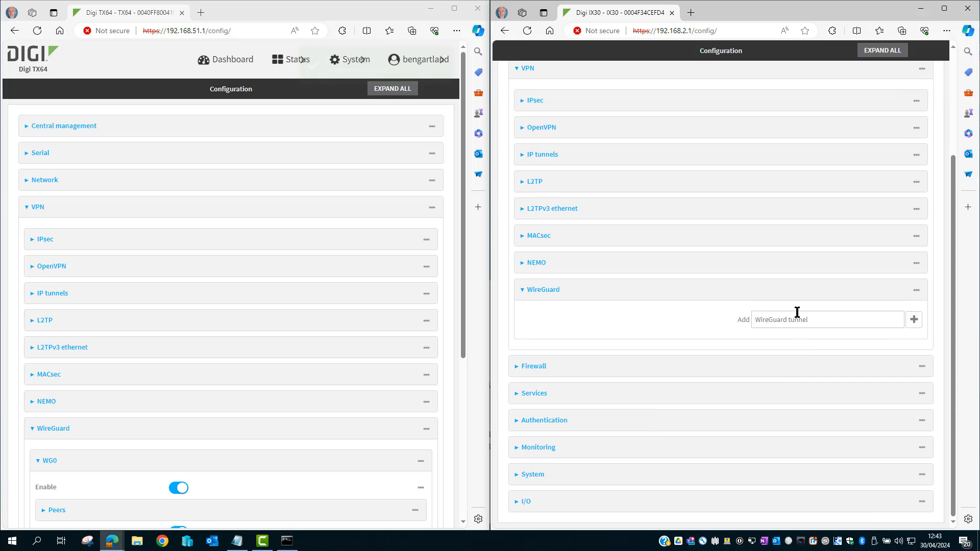
type("WG")
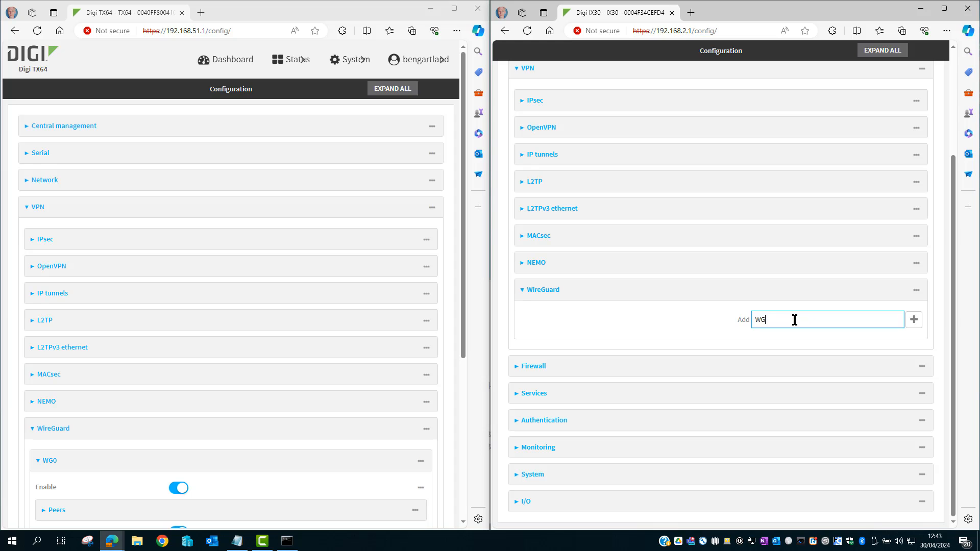
left_click(912, 319)
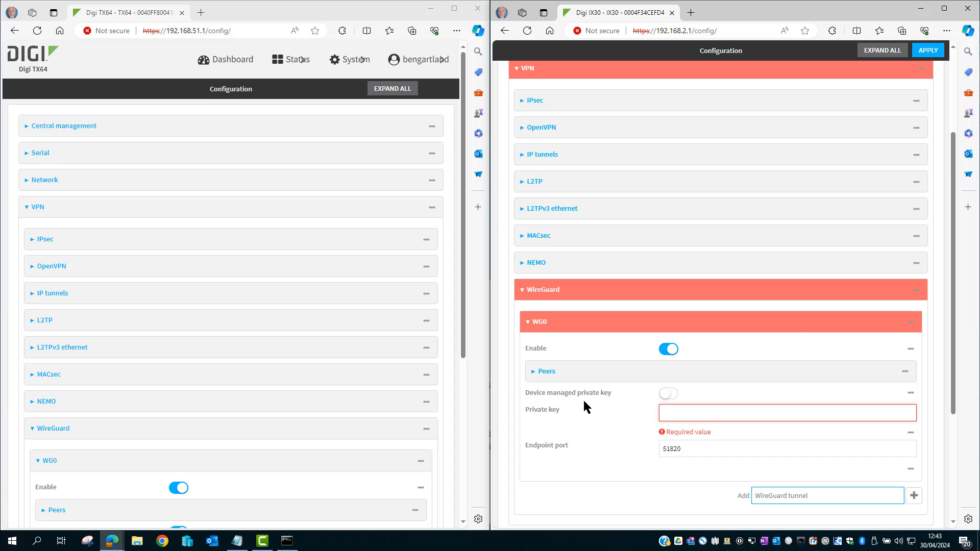
left_click(668, 392)
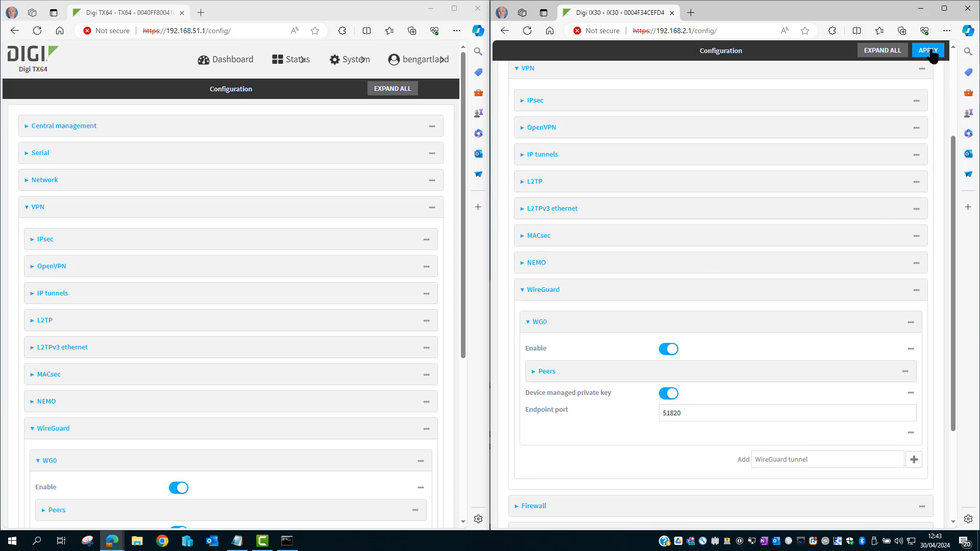
left_click(927, 51)
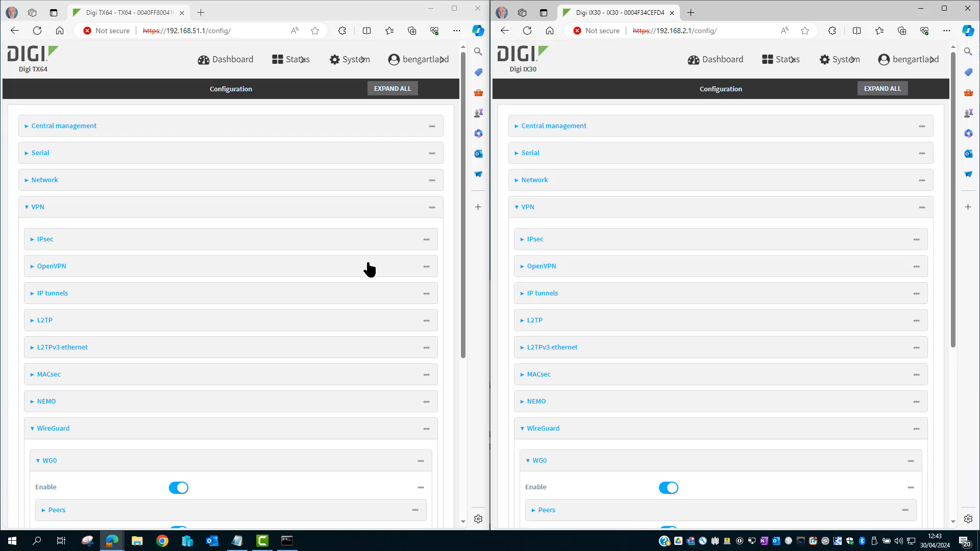
left_click(296, 59)
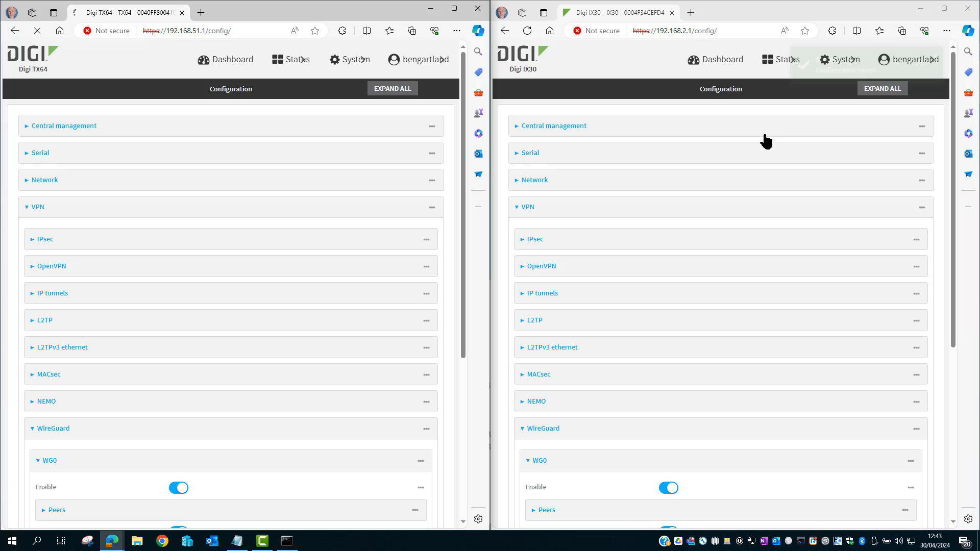
Check WG0 status on both routers and copy both public keys into the Notepad notes.
left_click(786, 59)
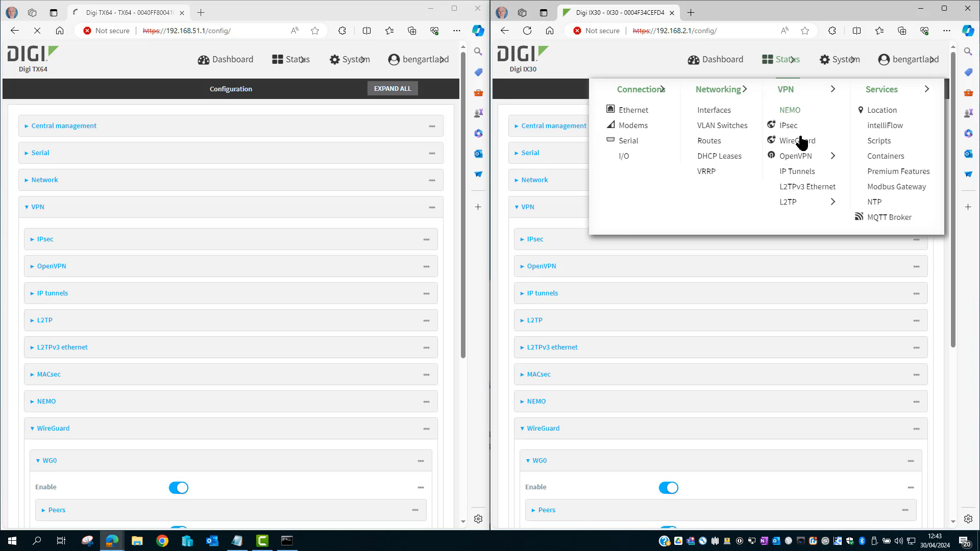
left_click(797, 141)
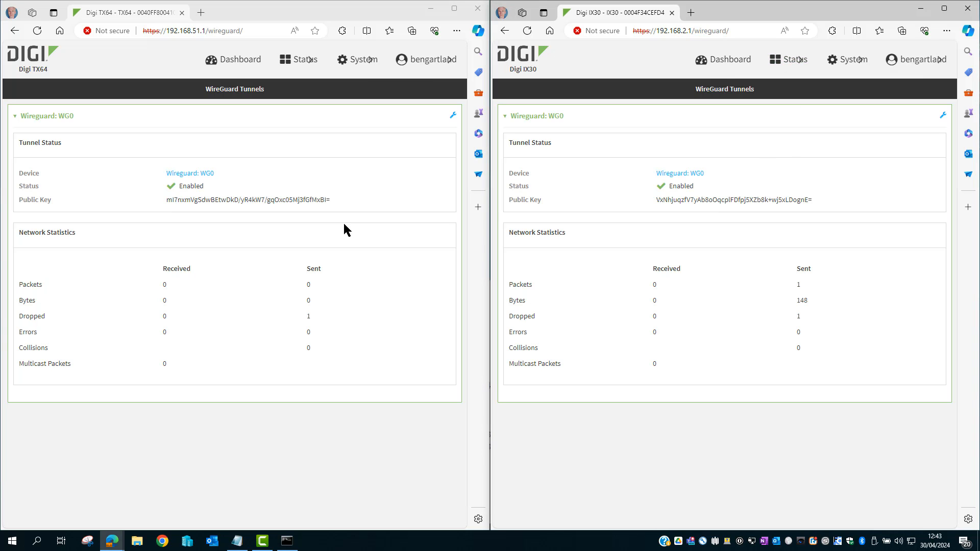
double_click(169, 200)
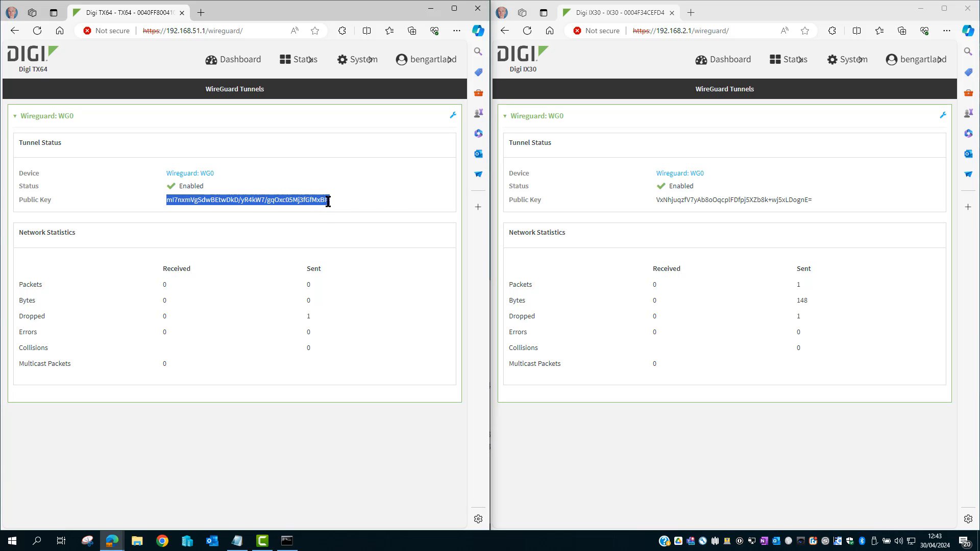
mouse_move(371, 482)
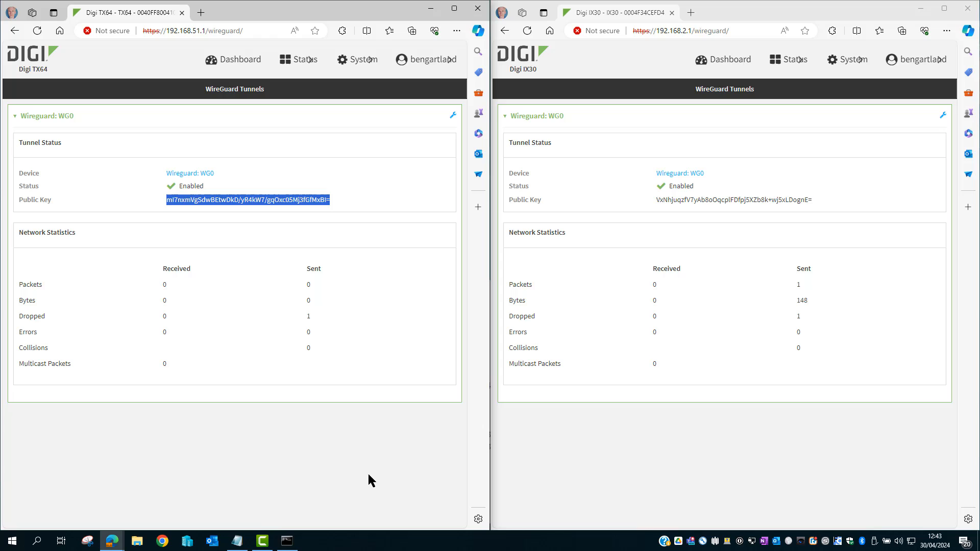
left_click(235, 541)
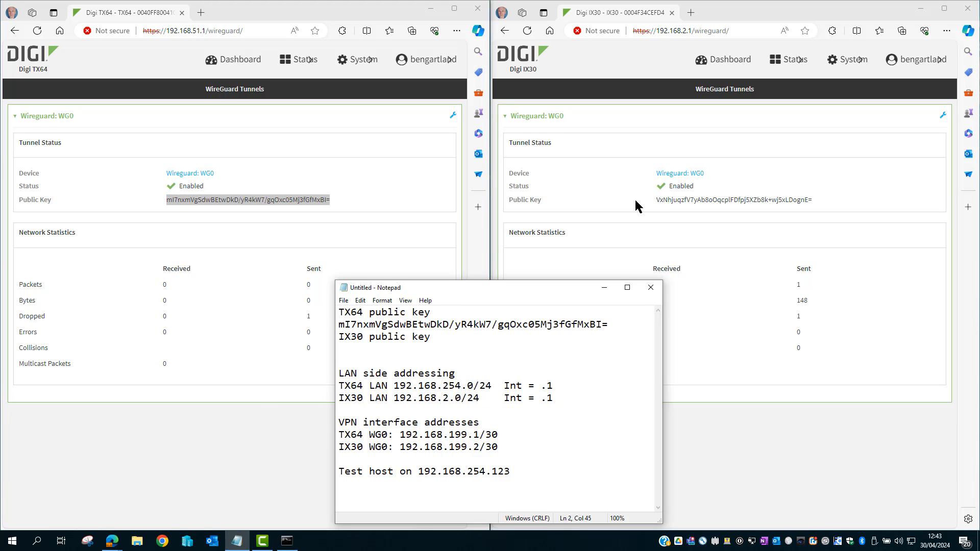
double_click(699, 200)
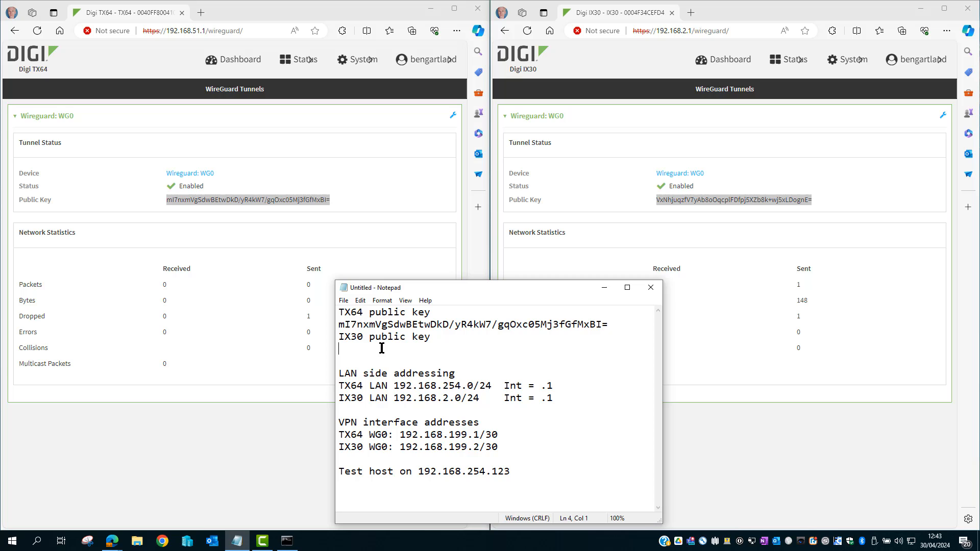
type("VxNhjuqzfV7yAb8oOqcplFDfpj5XZb8k+wj5xLDognE=")
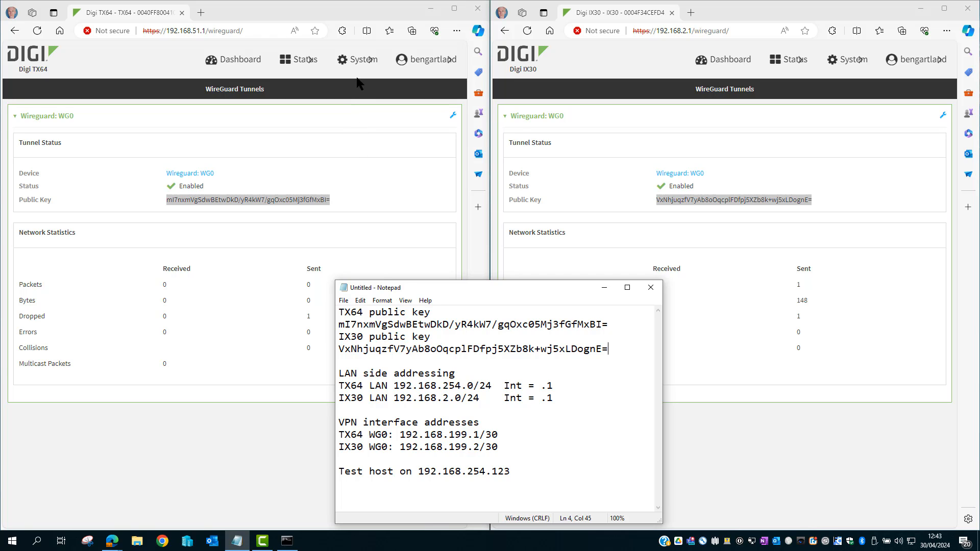
On TX64, open Device Configuration at VPN > WireGuard > WG0 > Peers.
left_click(357, 59)
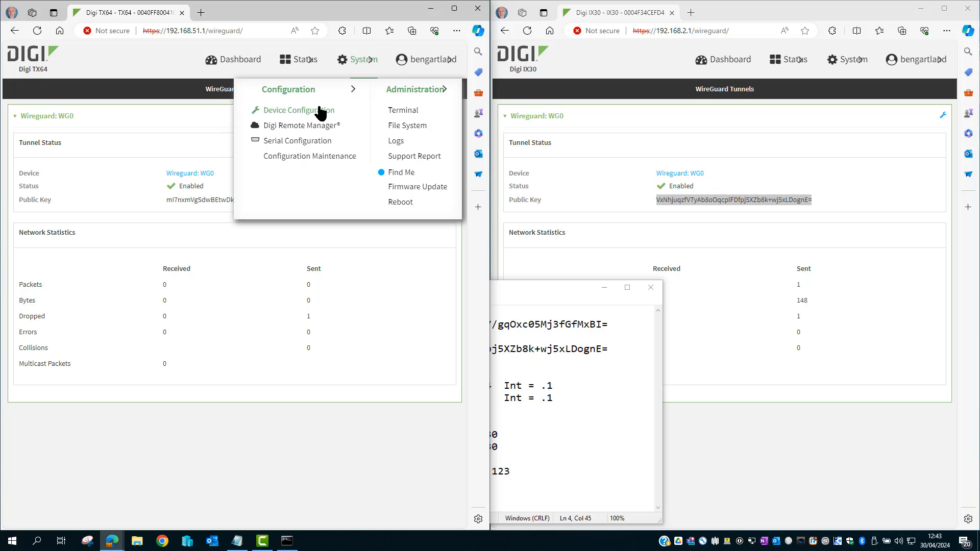
mouse_move(298, 110)
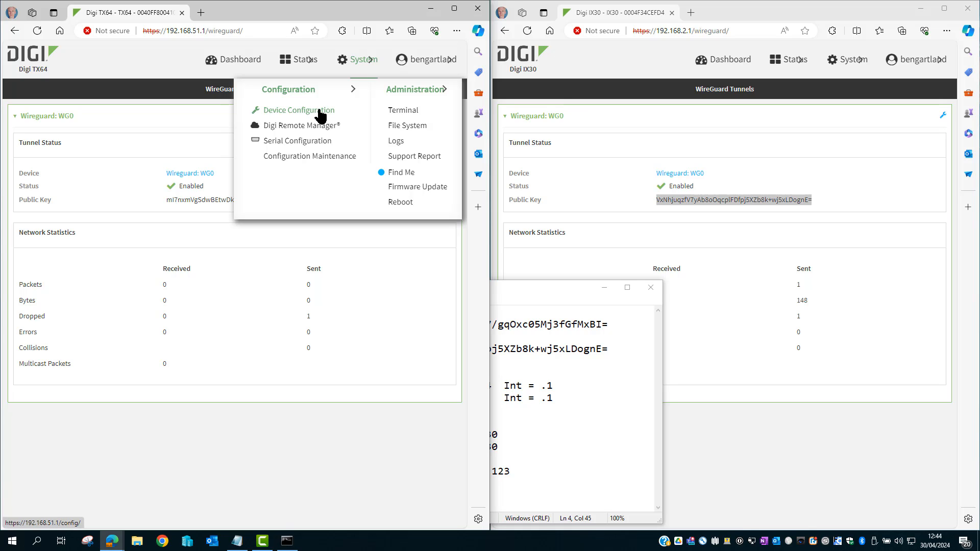
left_click(298, 111)
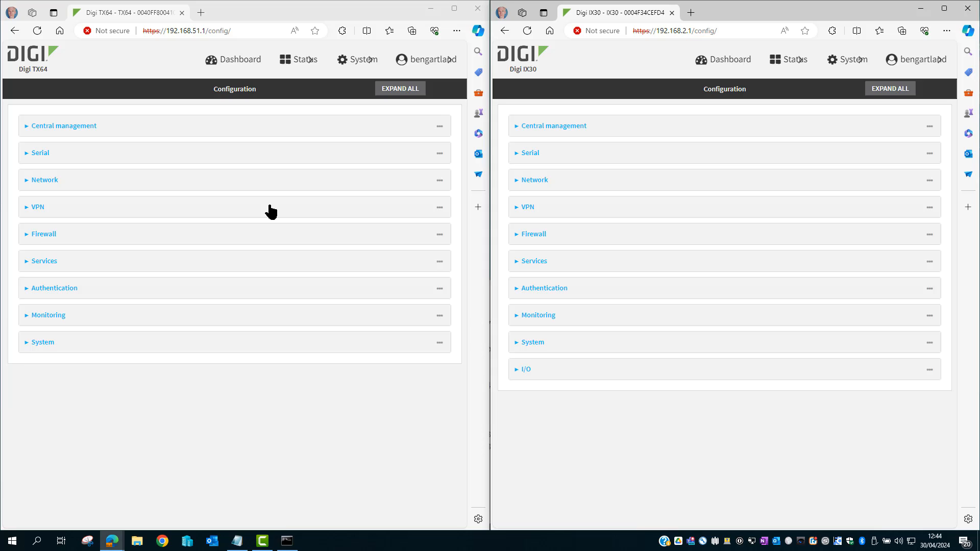
left_click(36, 206)
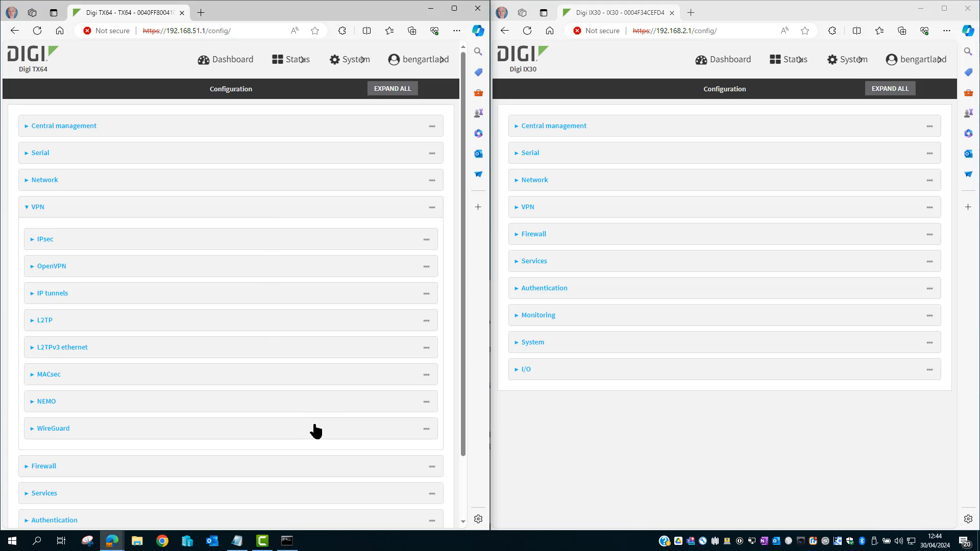
left_click(55, 428)
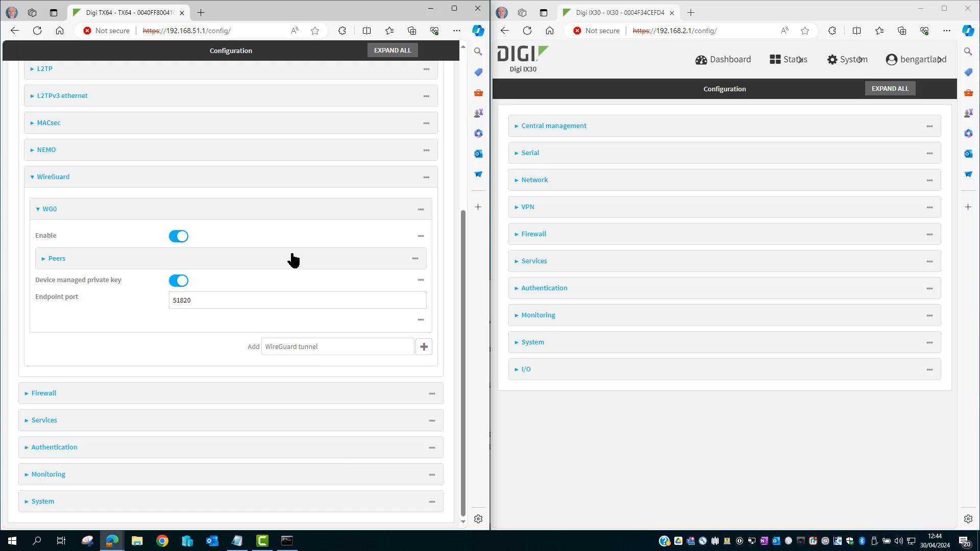
left_click(56, 258)
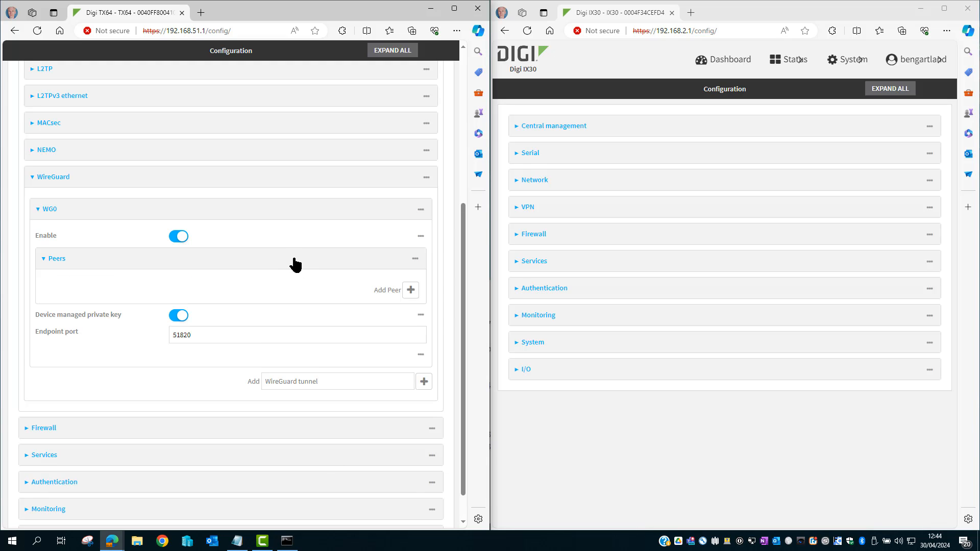
mouse_move(410, 289)
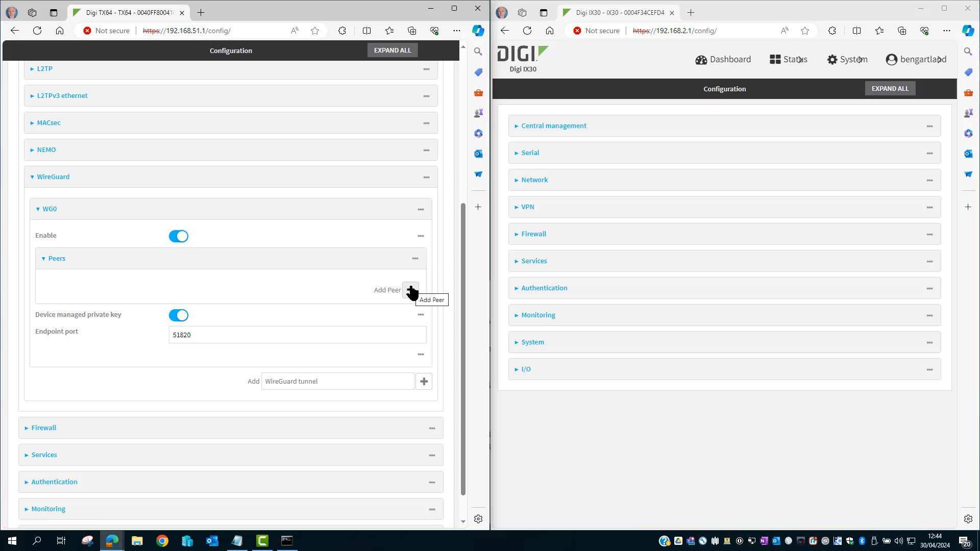
Add peer IX30 to TX64's WG0 with the IX30 public key and pre-shared key off.
left_click(410, 289)
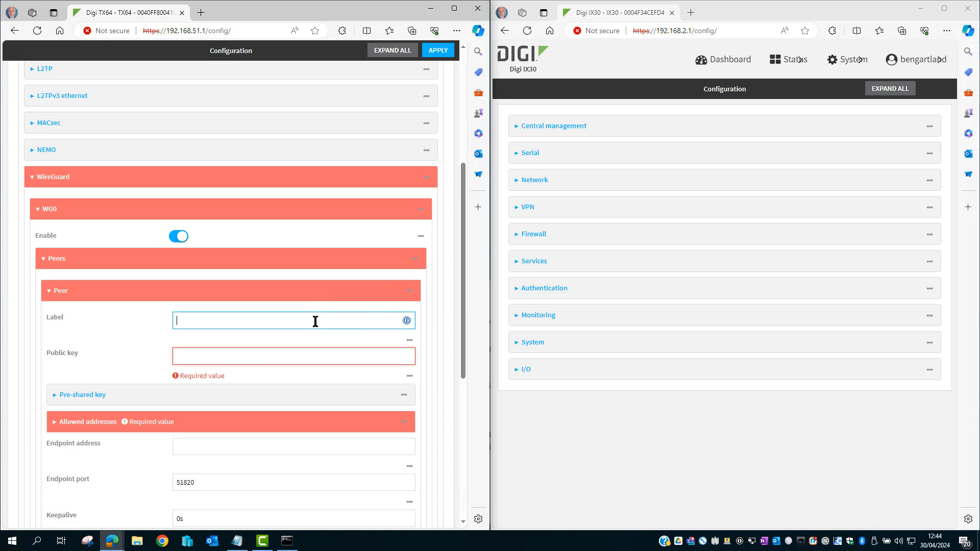
type("IX")
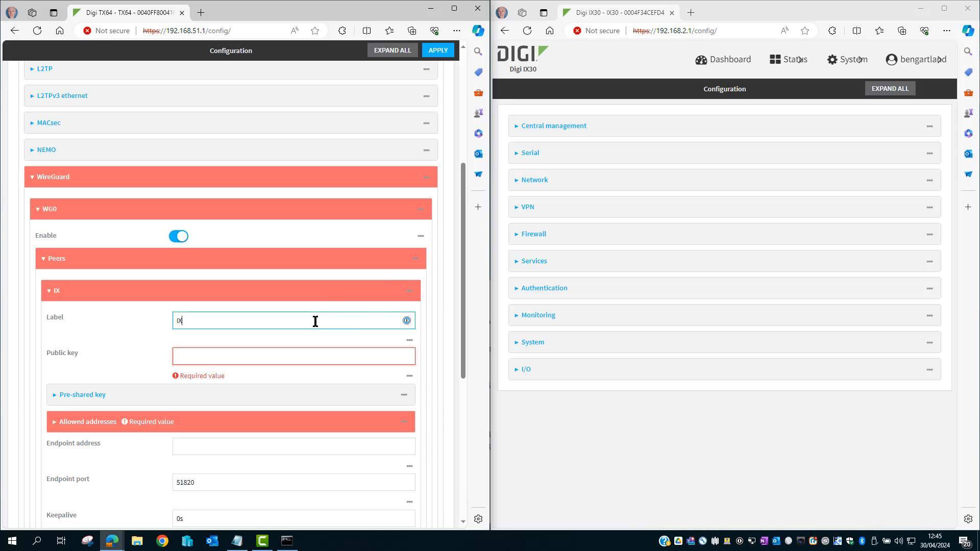
type("30")
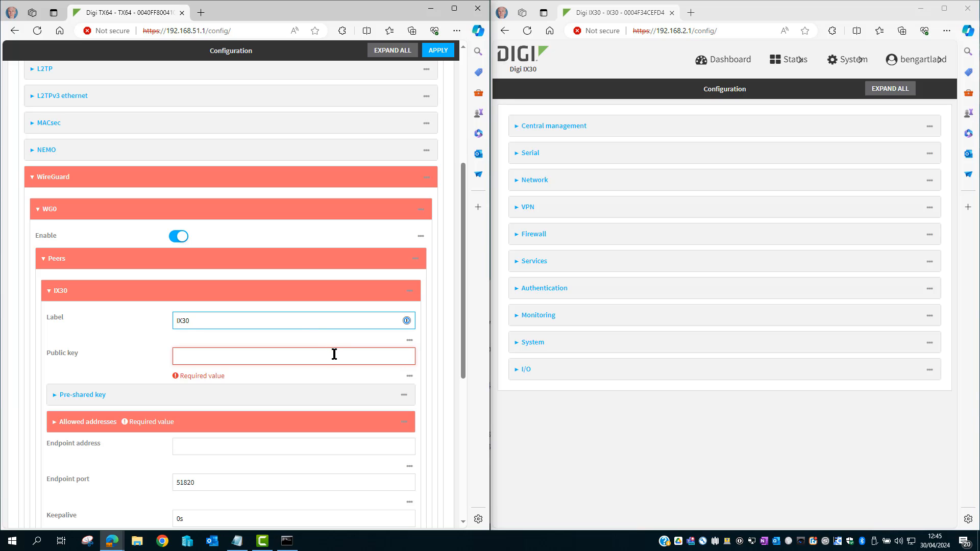
left_click(291, 356)
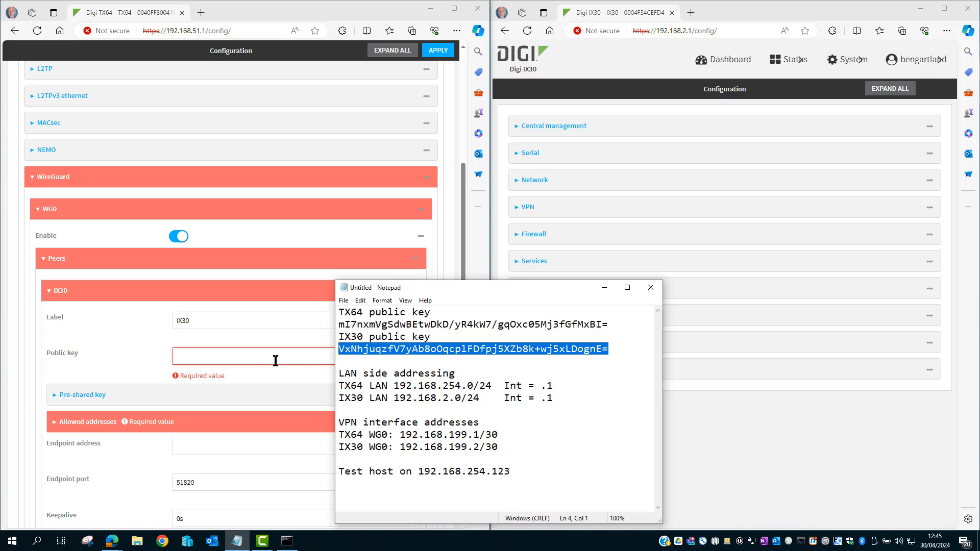
left_click(281, 356)
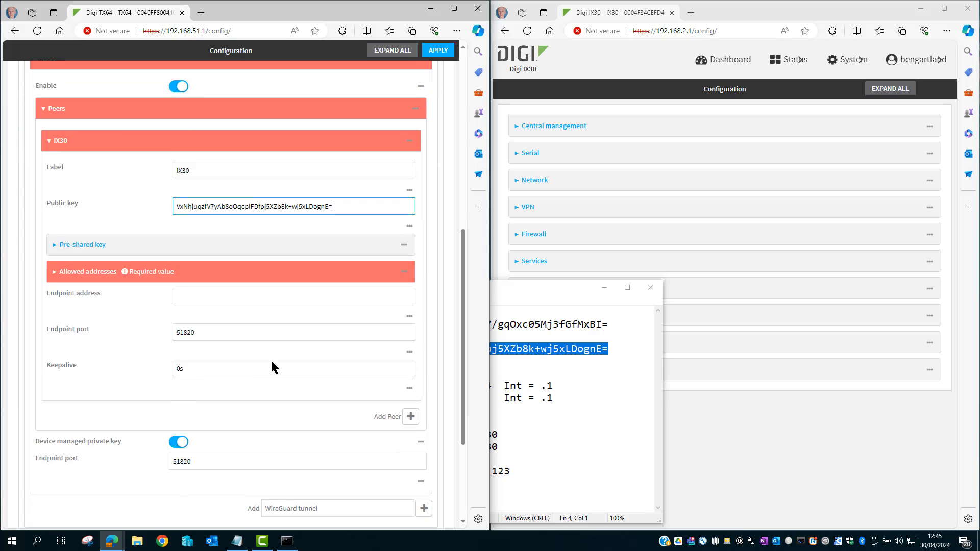
scroll("down", 3)
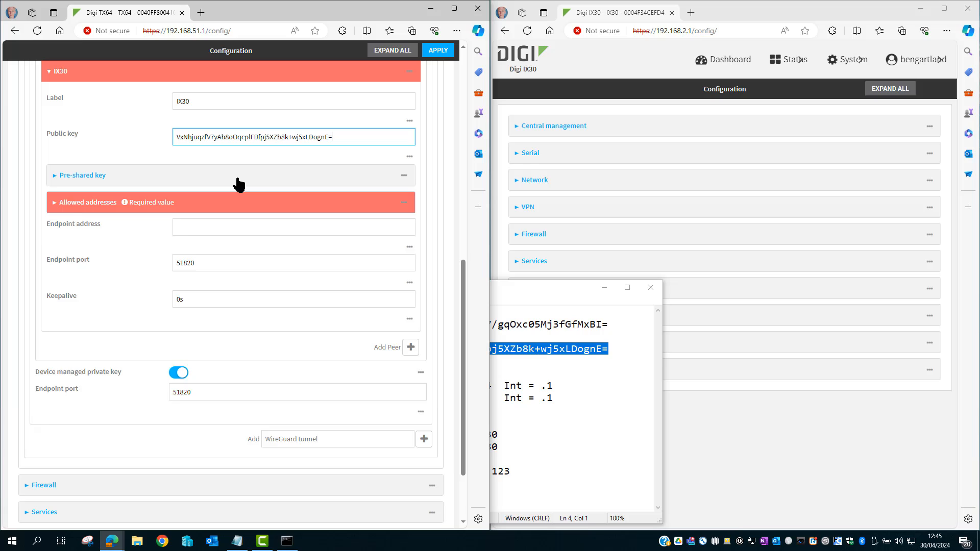
left_click(81, 175)
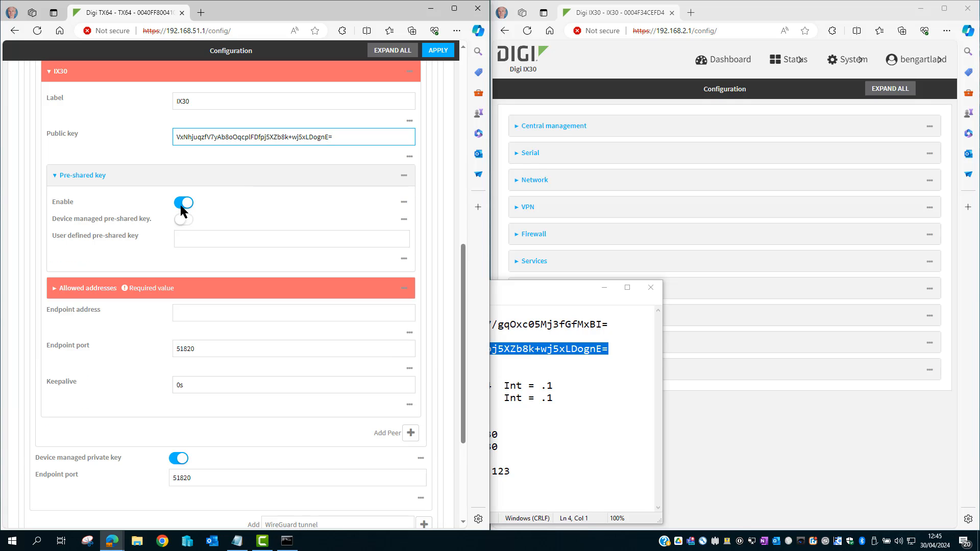
left_click(290, 238)
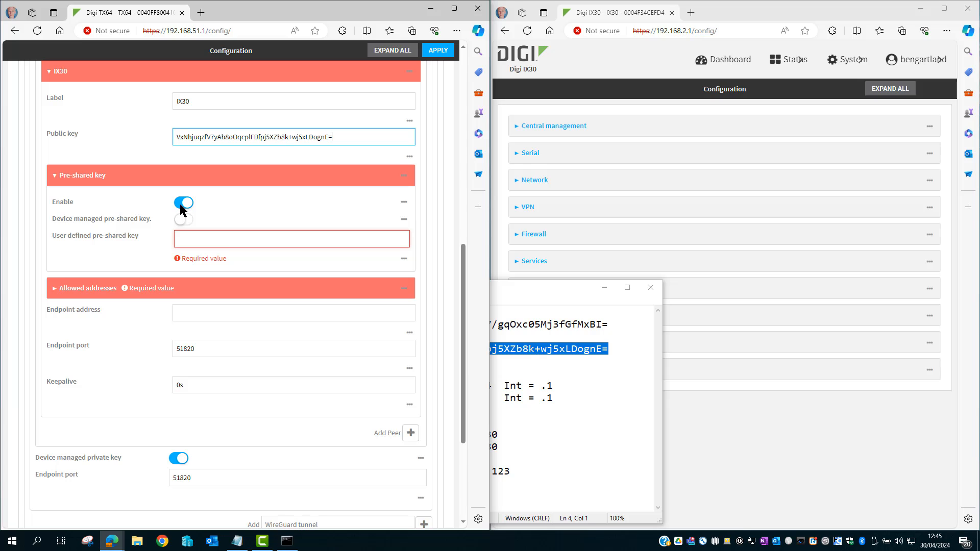
left_click(183, 203)
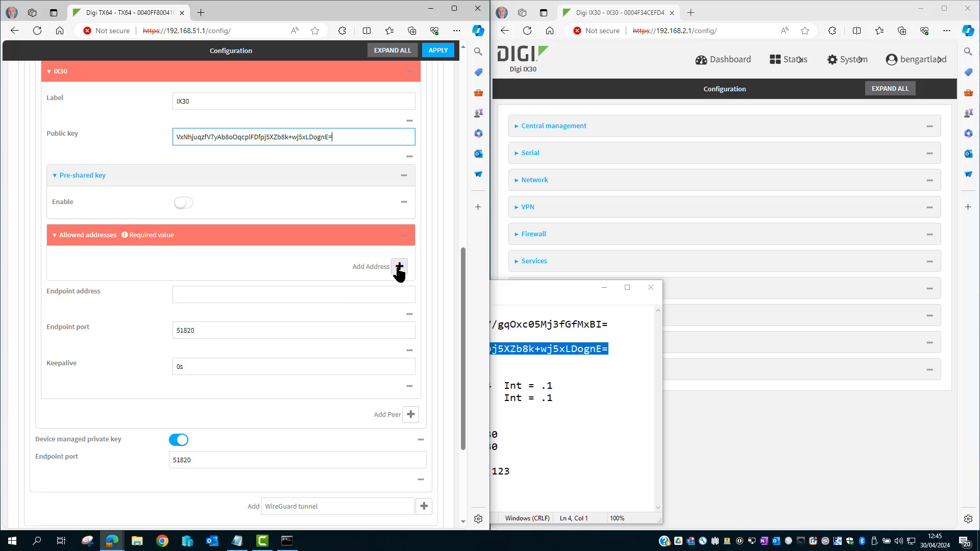
Allow 192.168.254.0/24, 192.168.2.0/24 and 192.168.199.1/30 on the IX30 peer, keepalive 10s.
left_click(399, 269)
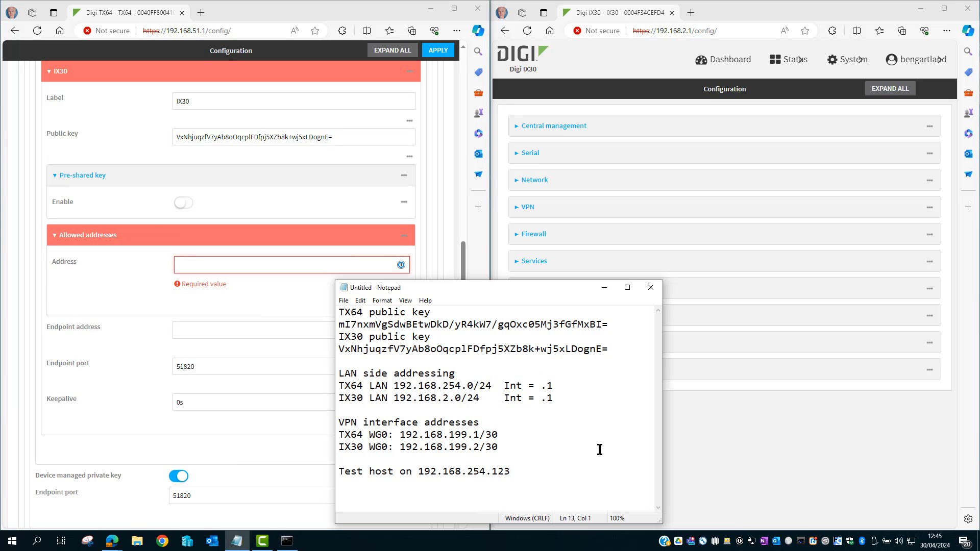
left_click(492, 386)
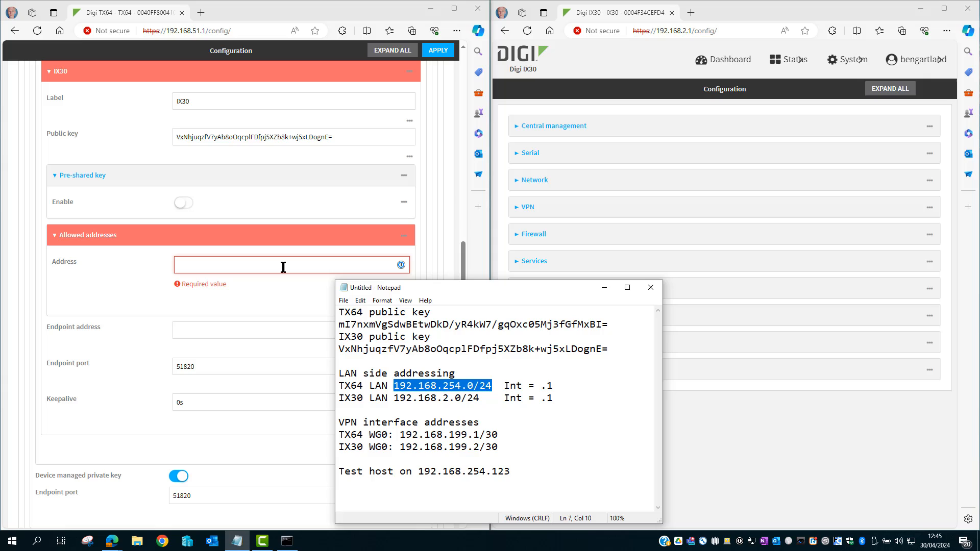
type("192.168.254.0/24")
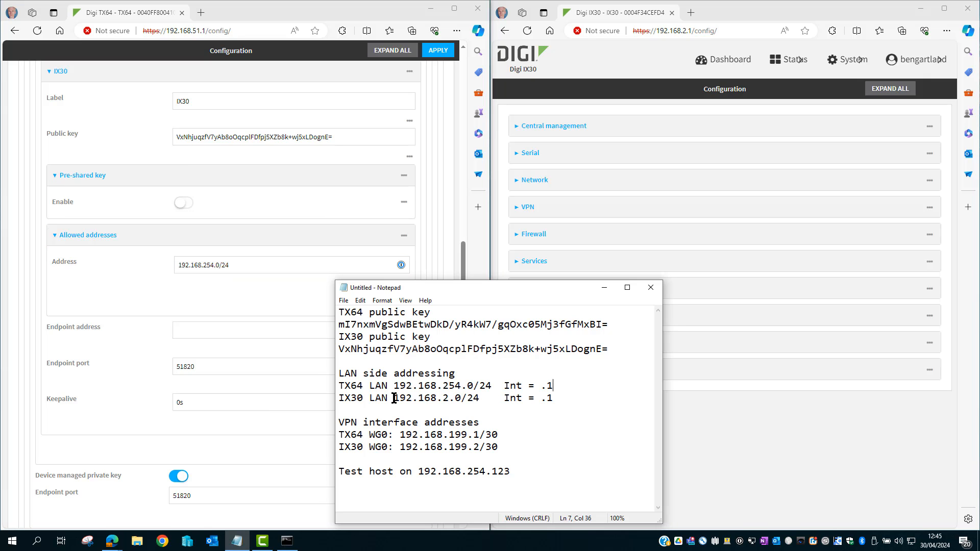
left_click(290, 264)
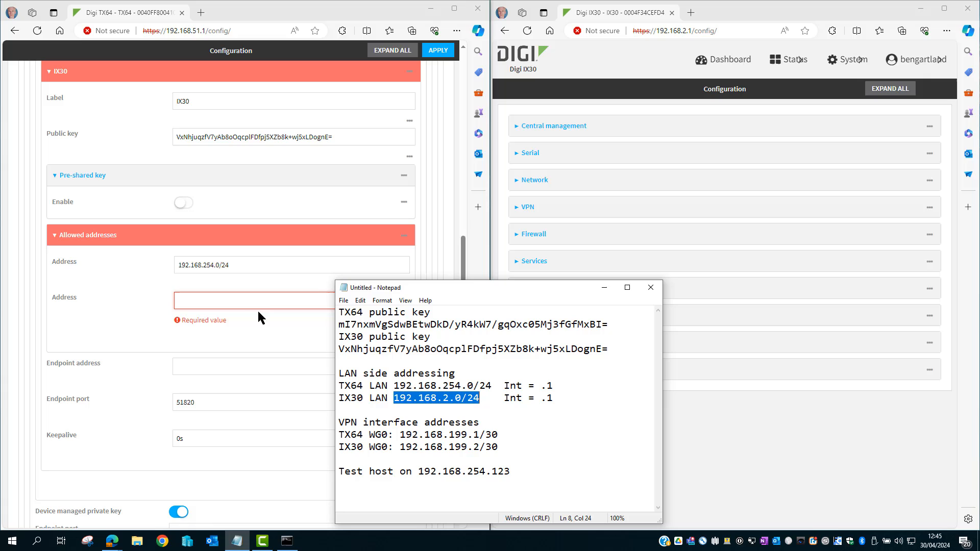
type("192.168.2.0/24")
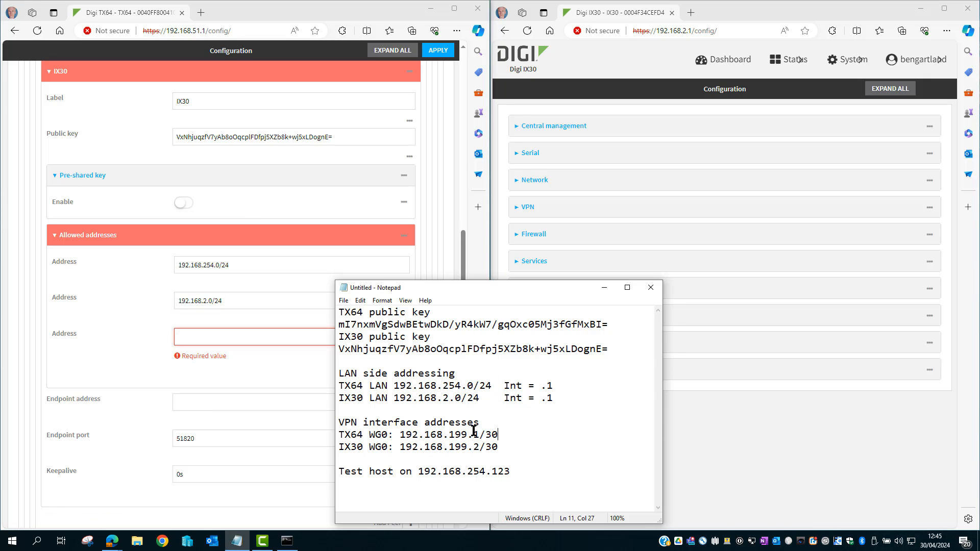
double_click(411, 434)
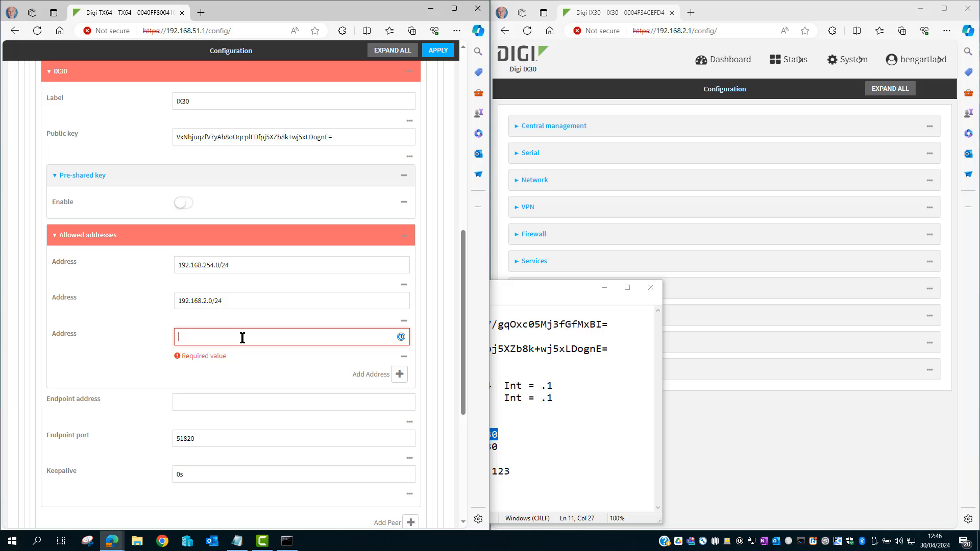
type("192.168.199.1/30")
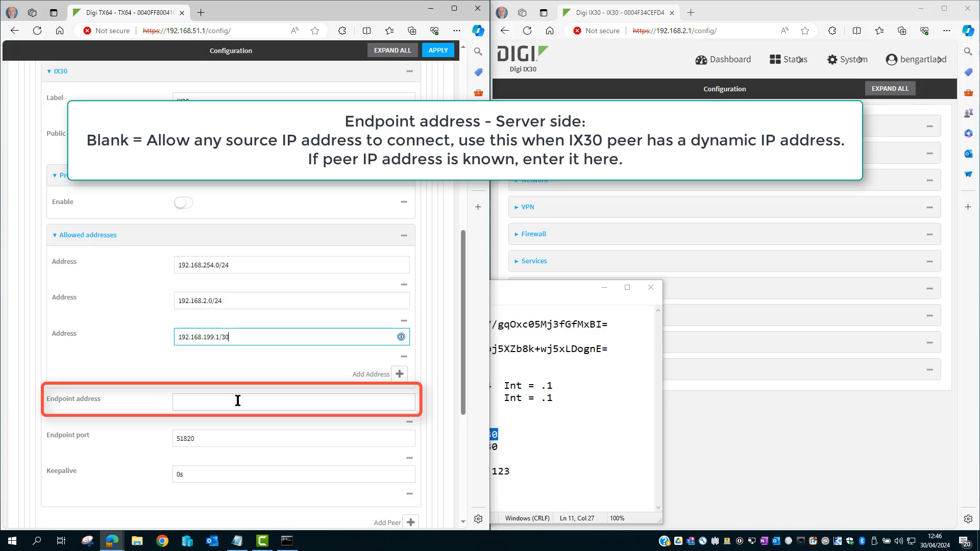
mouse_move(259, 398)
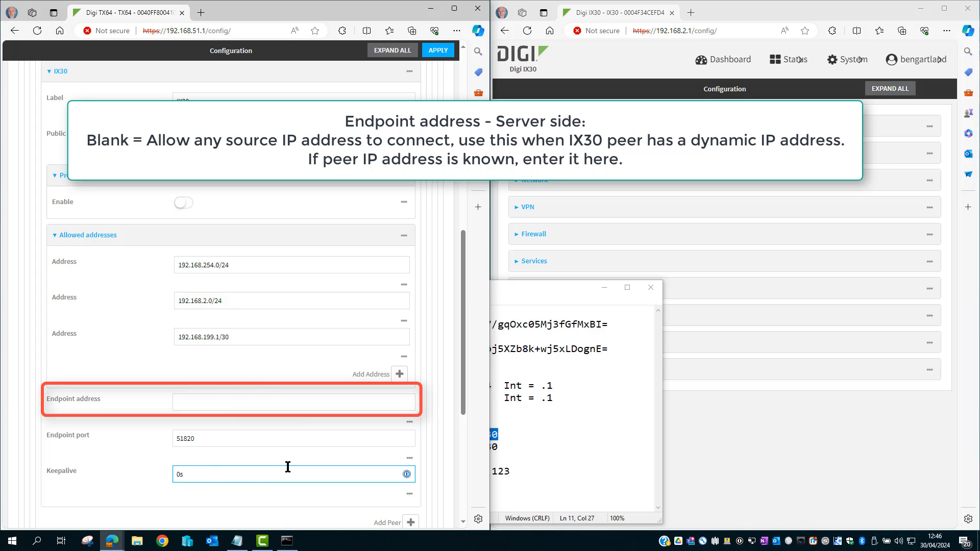
type("10s")
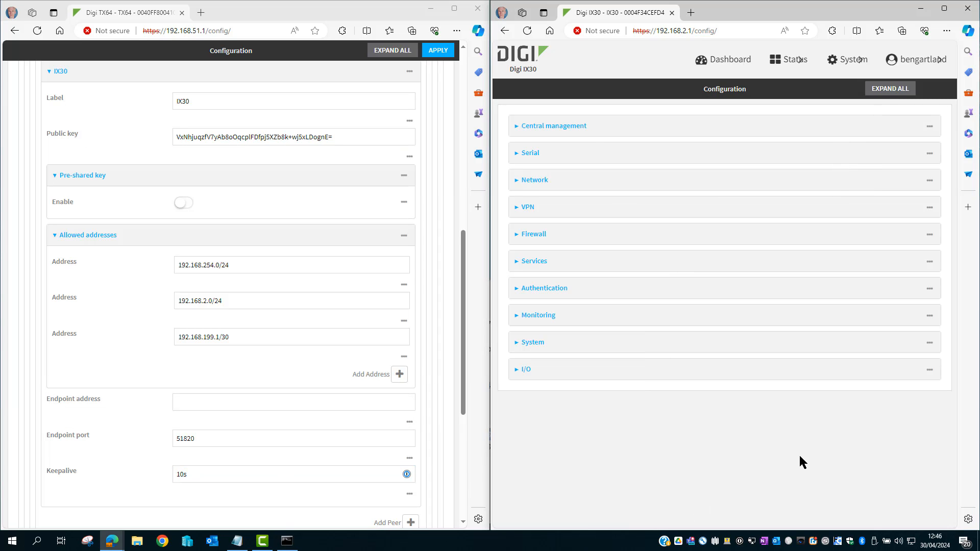
mouse_move(615, 217)
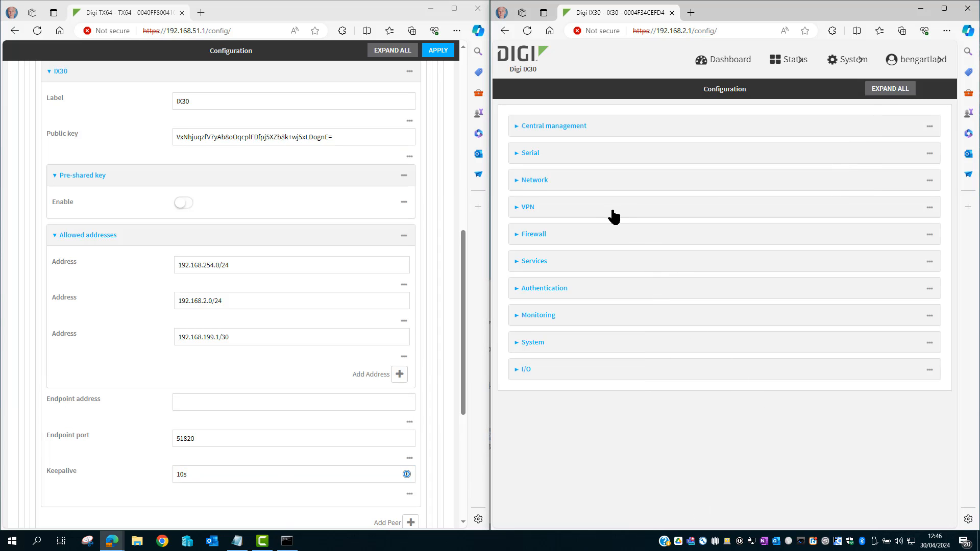
On IX30, add a WG0 peer labelled TX64 and select TX64's public key in the notes.
left_click(528, 207)
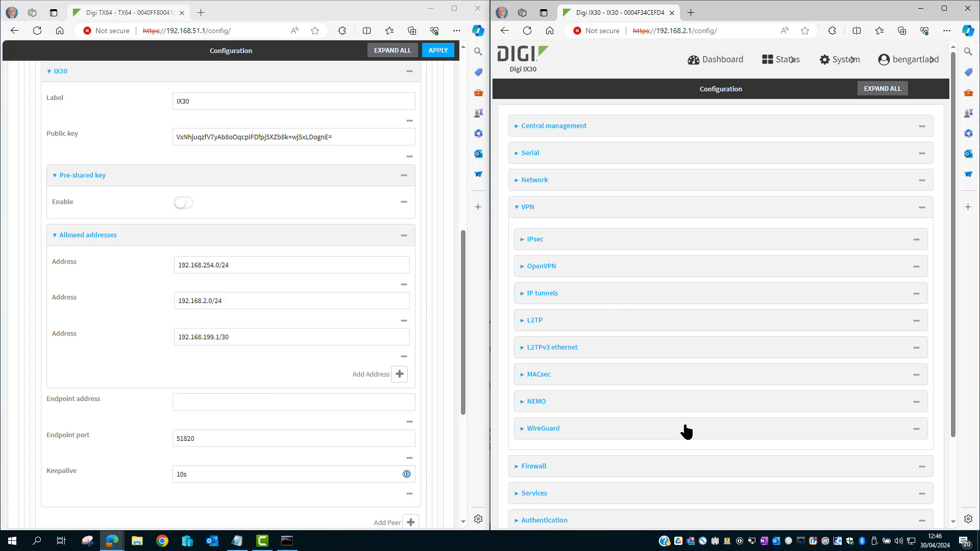
left_click(542, 428)
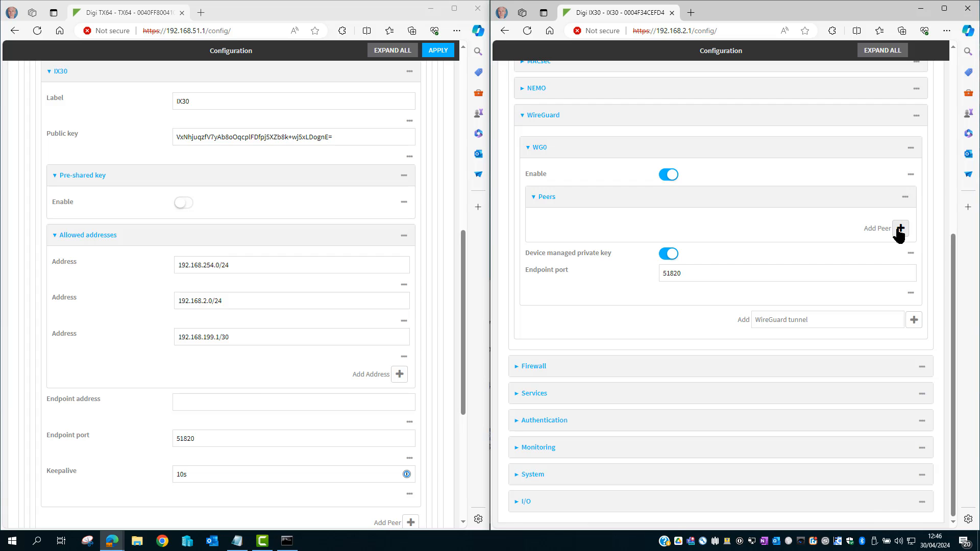
left_click(900, 228)
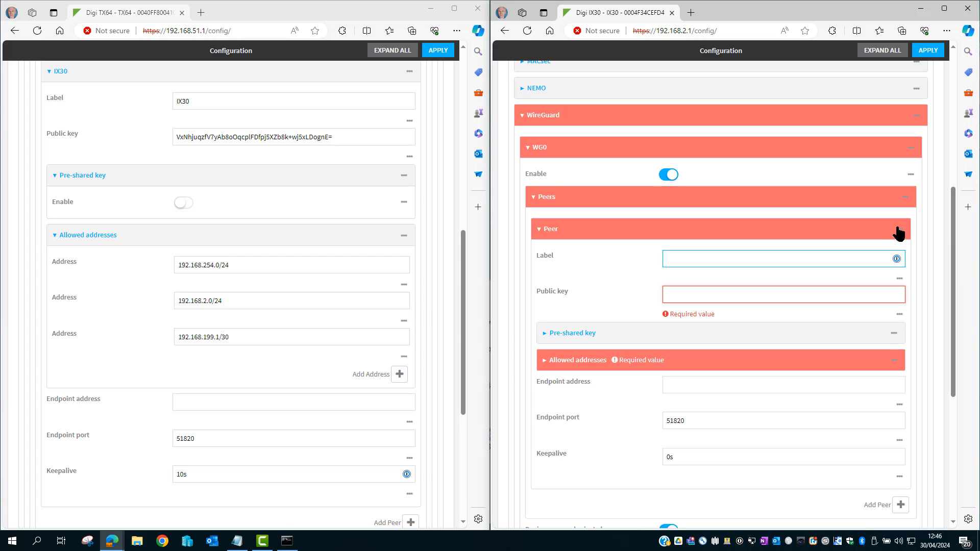
mouse_move(690, 280)
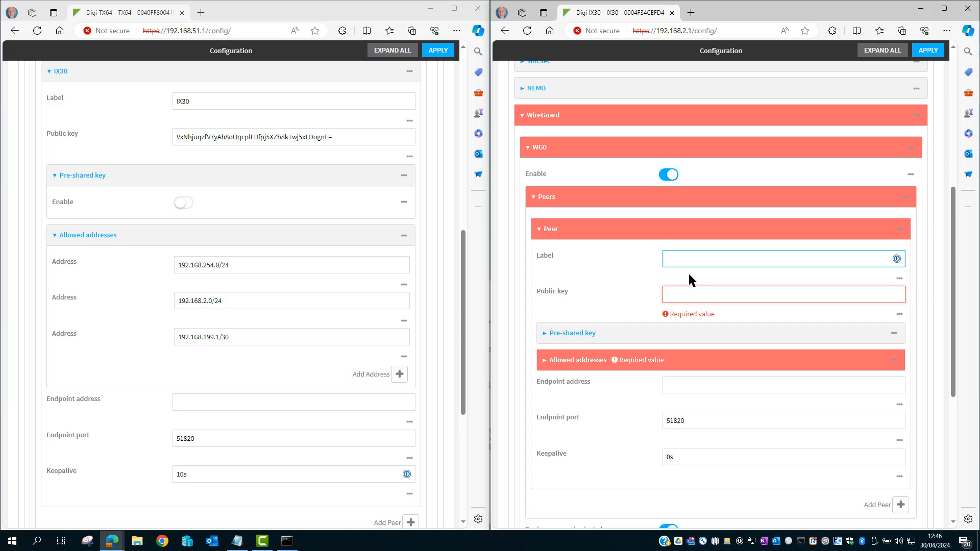
type("T")
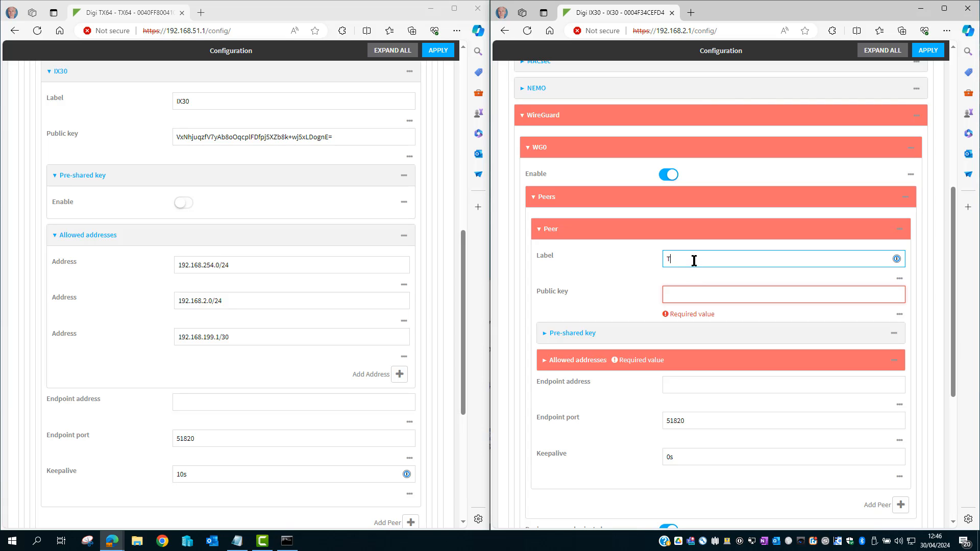
type("X64")
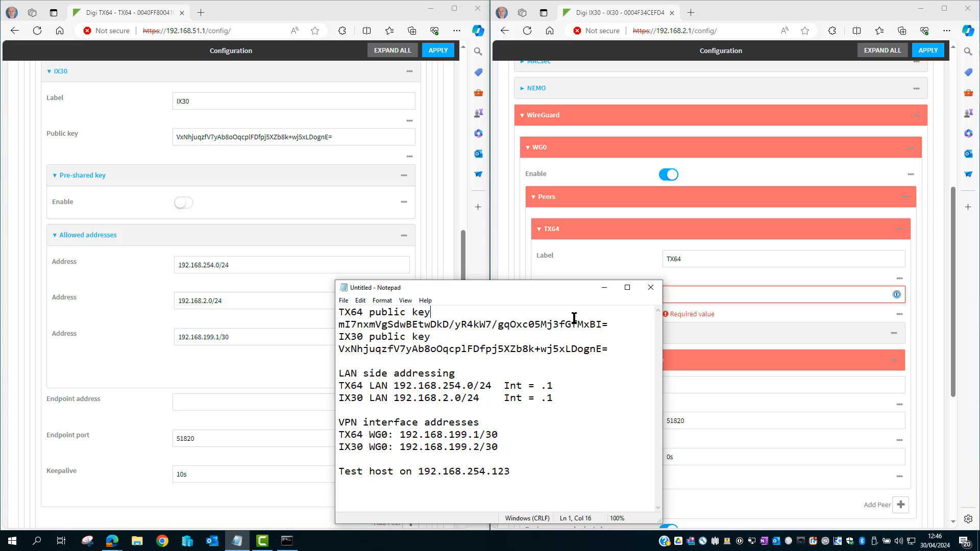
triple_click(471, 324)
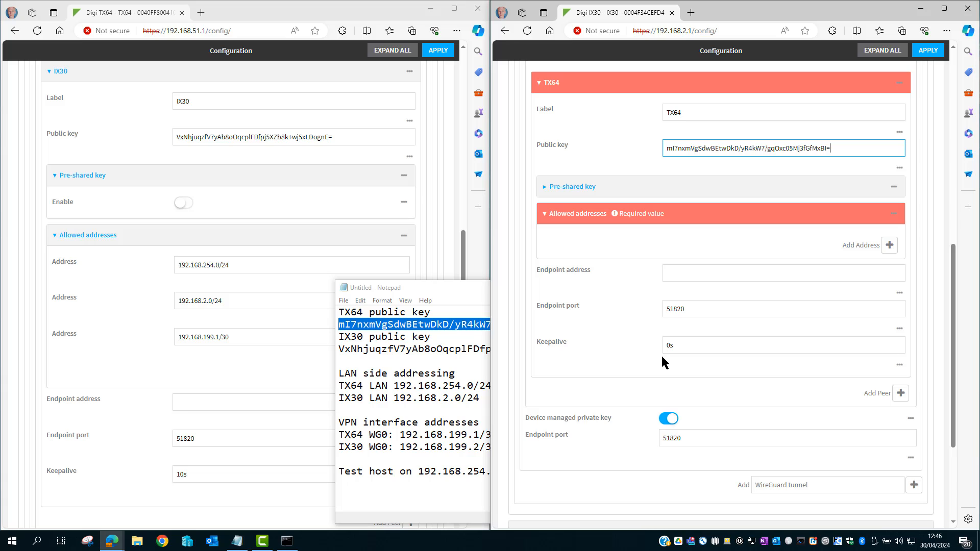
Give IX30's TX64 peer allowed addresses 192.168.2.0/24, 192.168.254.0/24 and 192.168.199.0/30.
left_click(889, 245)
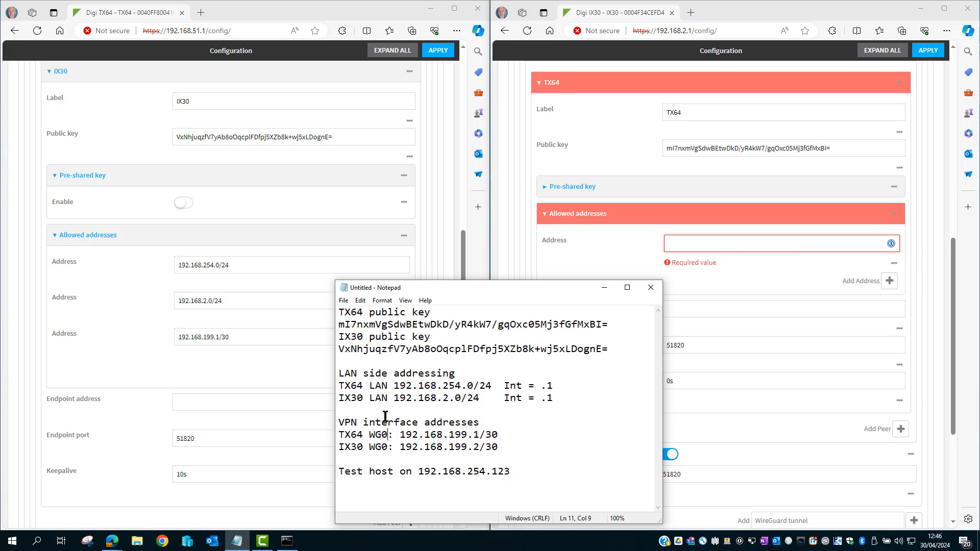
left_click(394, 398)
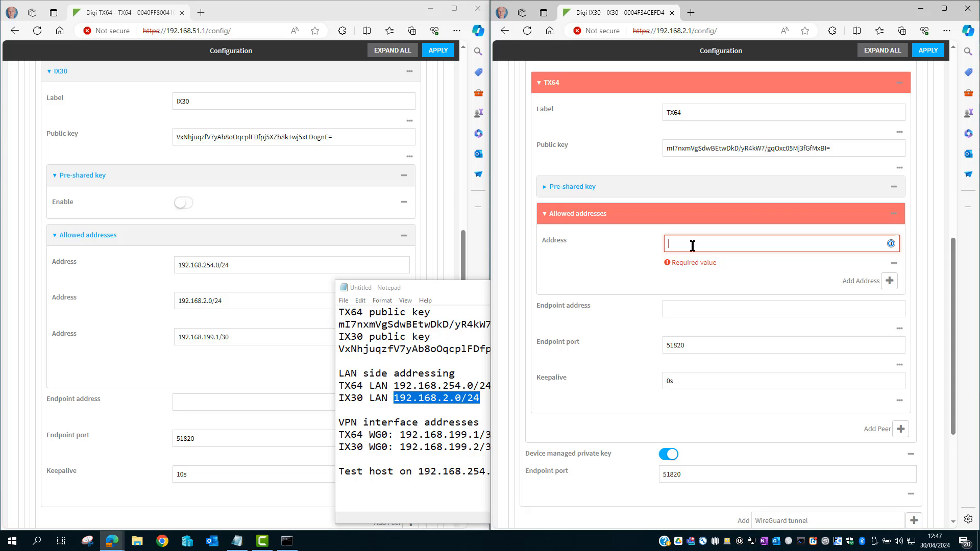
type("192.168.2.0/24")
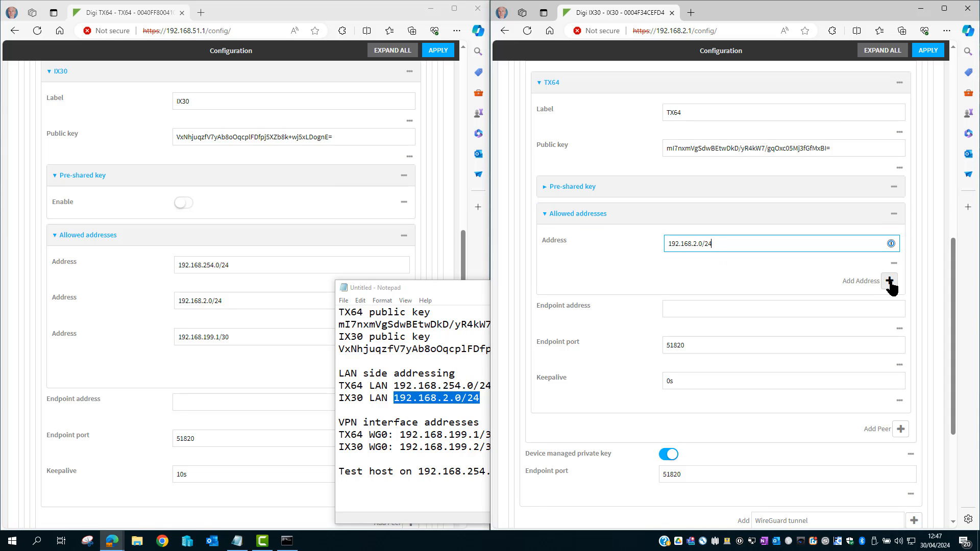
left_click(889, 281)
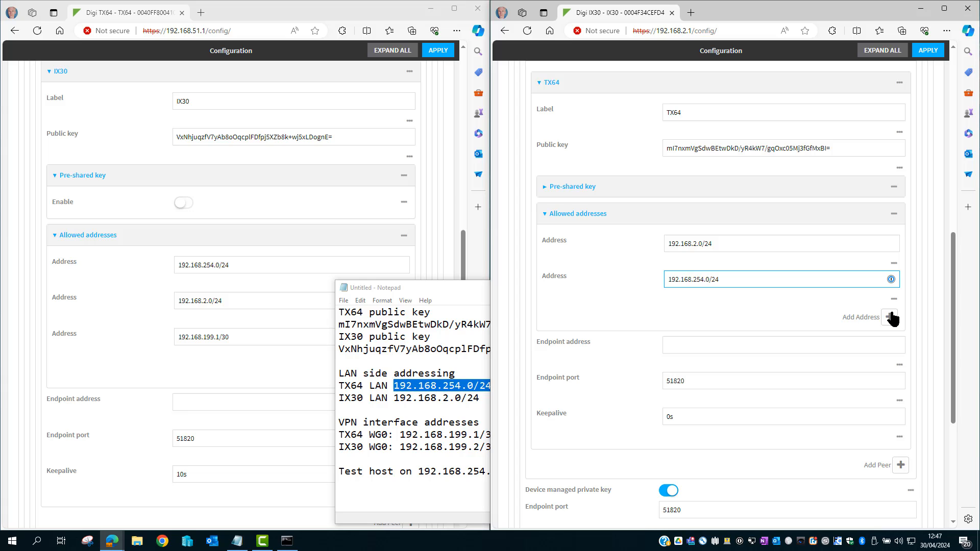
left_click(889, 317)
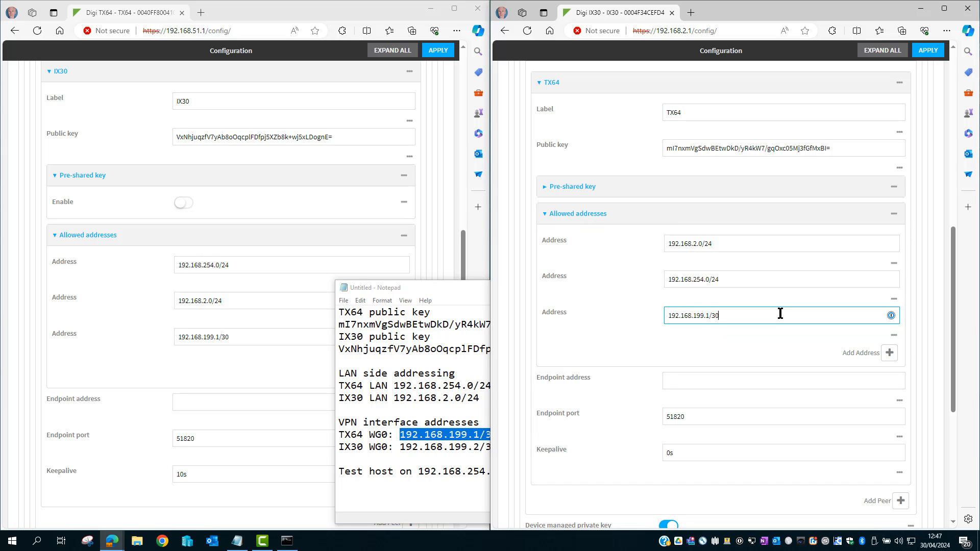
mouse_move(231, 332)
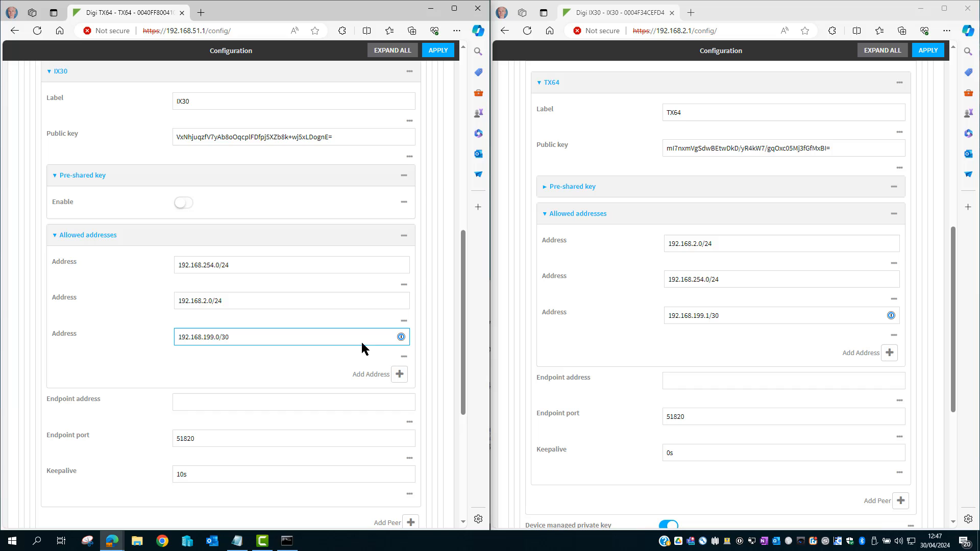
left_click(781, 315)
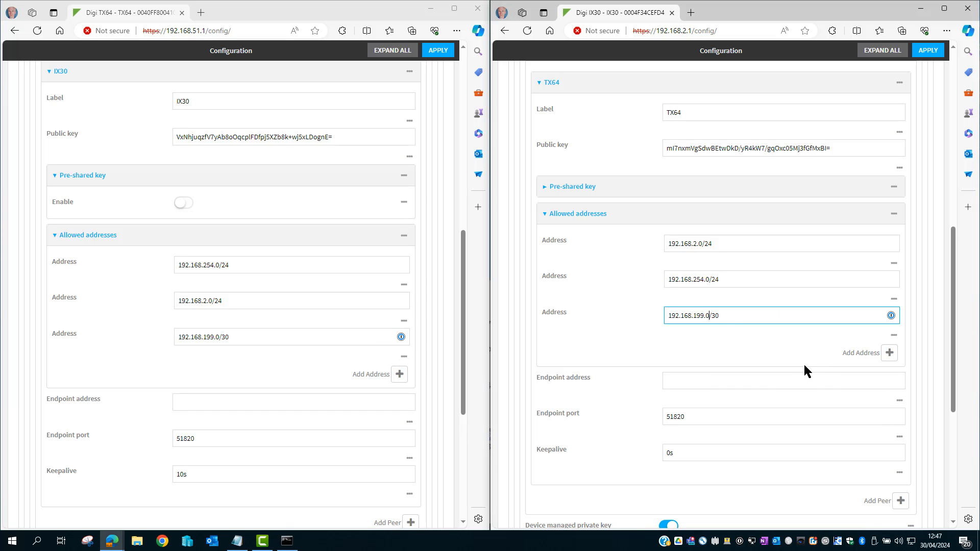
mouse_move(799, 381)
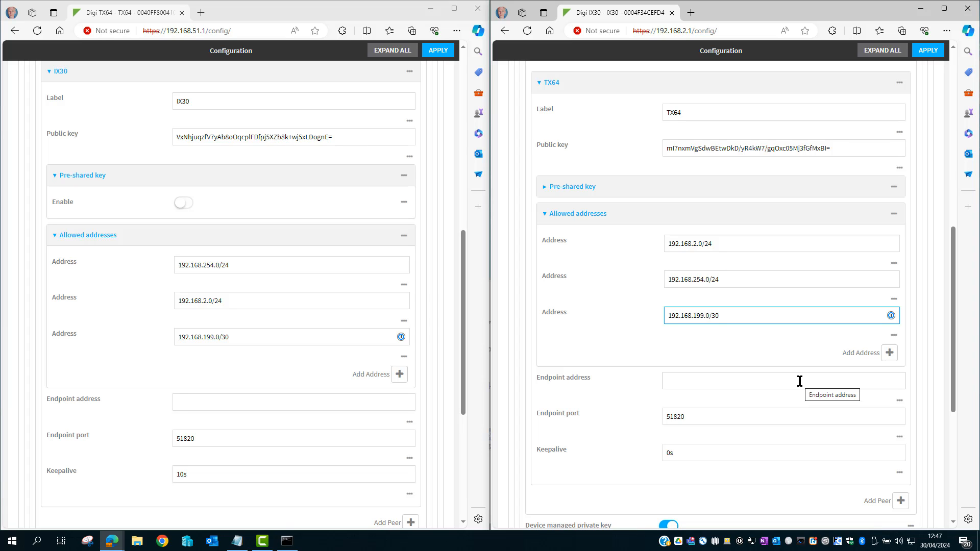
Enter TX64's WAN IP (82.68…) as the peer endpoint and apply the changes.
type("82.")
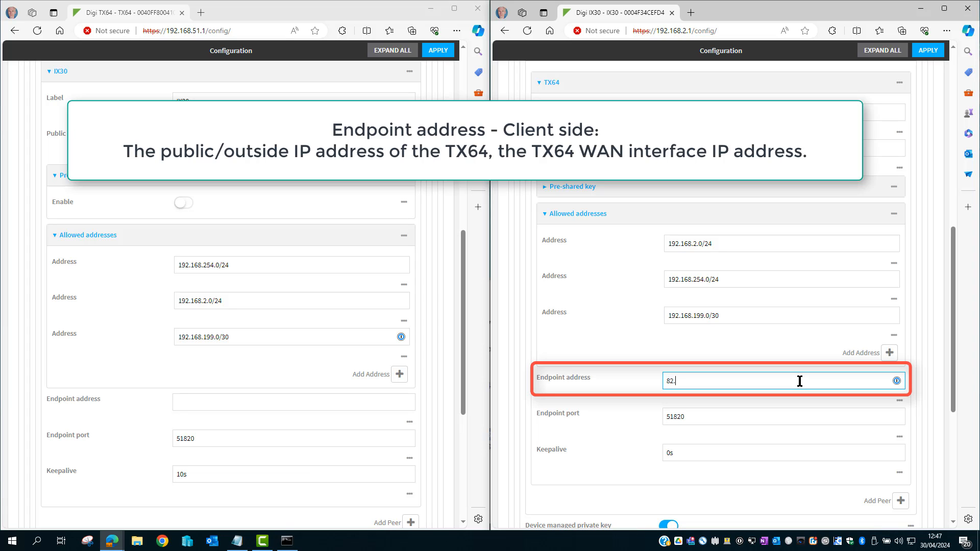
type("68.")
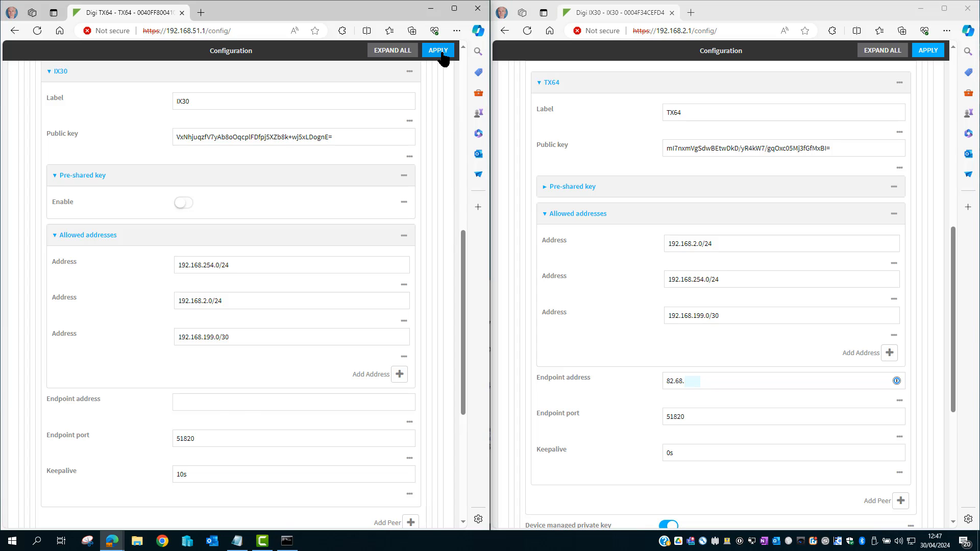
left_click(438, 50)
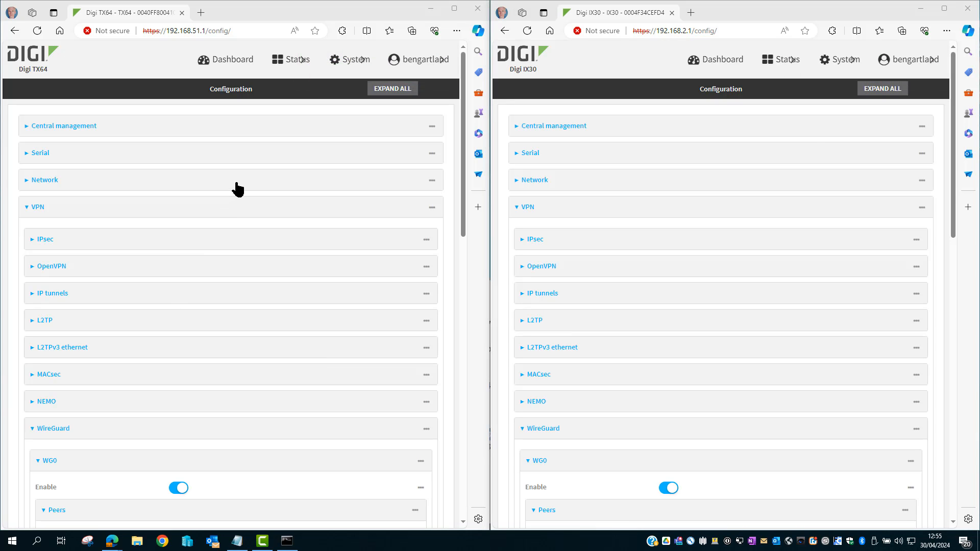
On TX64, add a new WG_Int interface under Network > Interfaces.
left_click(36, 207)
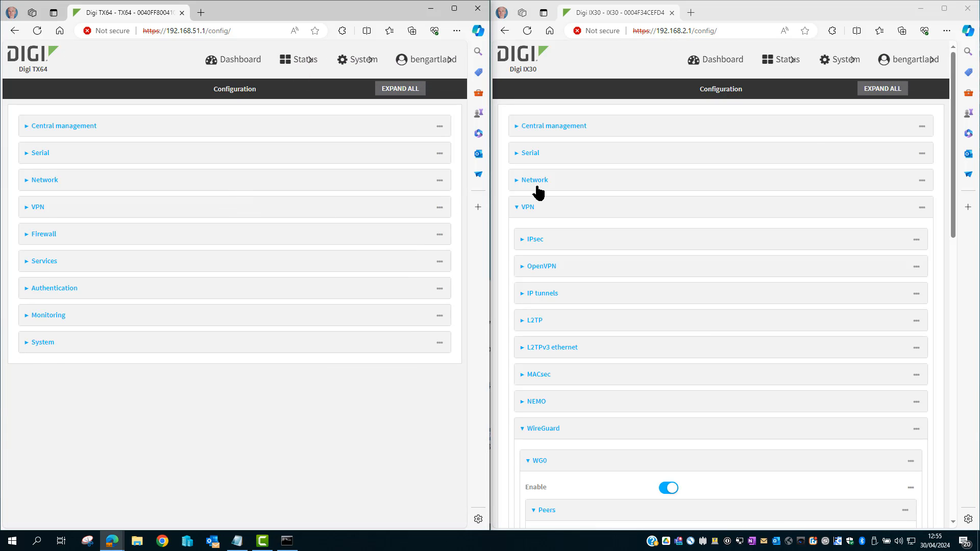
left_click(44, 181)
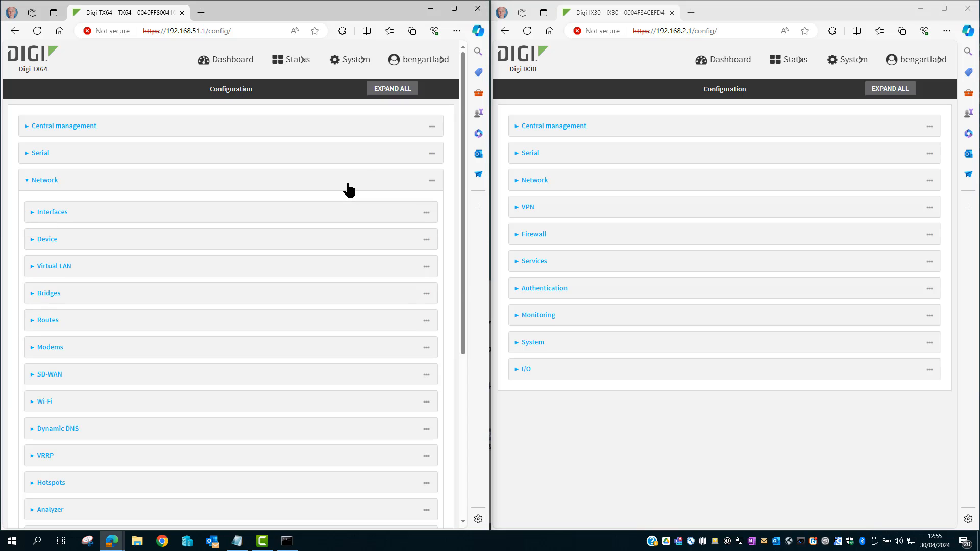
left_click(52, 211)
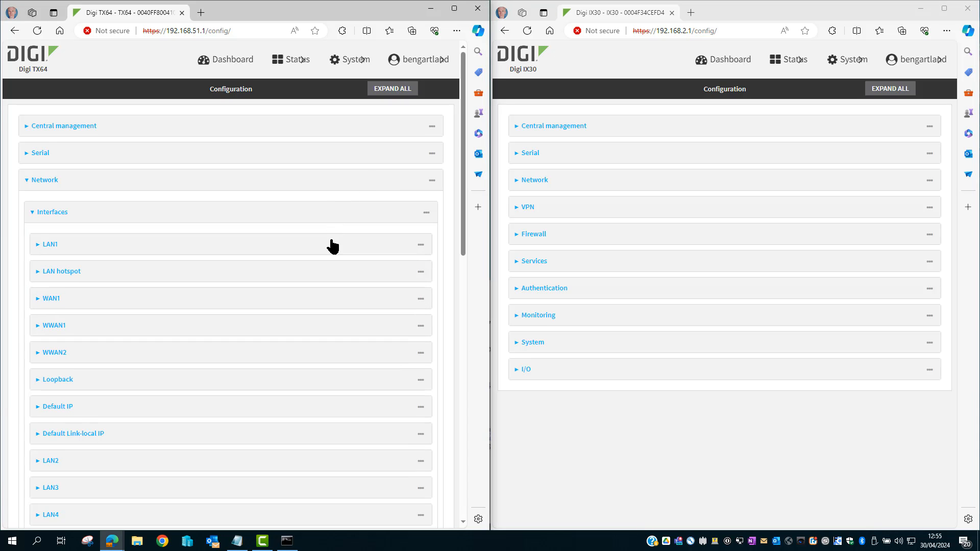
scroll("down", 3)
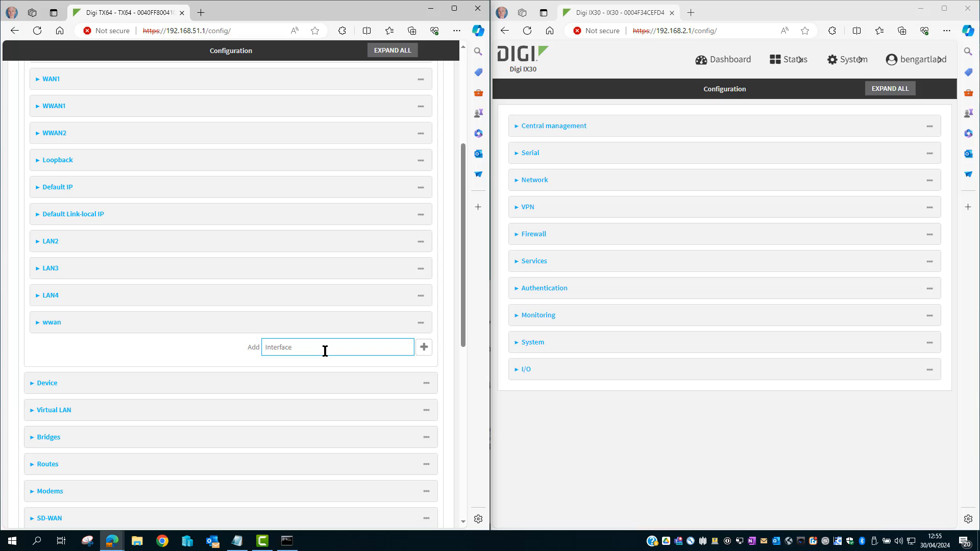
type("WG_I")
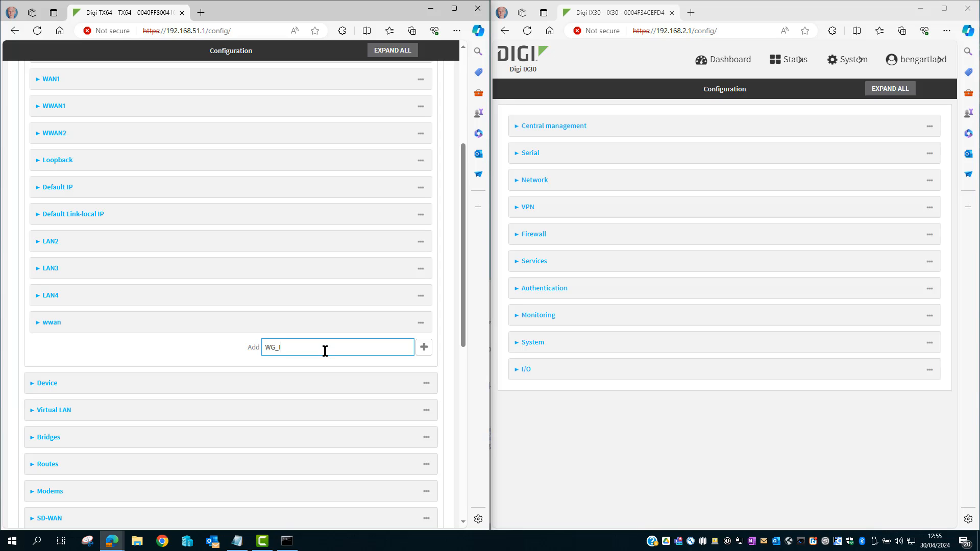
type("nt")
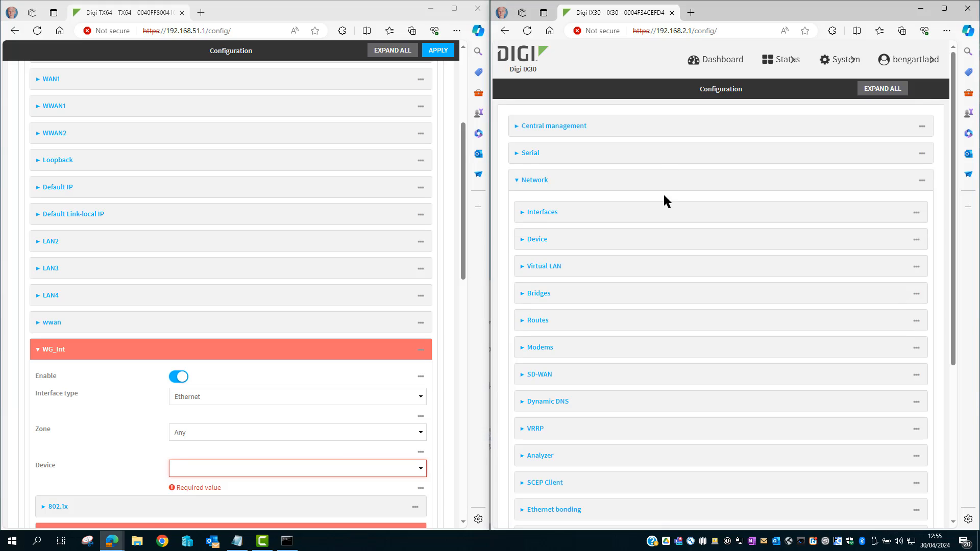
On IX30, add a new WG_Int network interface.
left_click(542, 211)
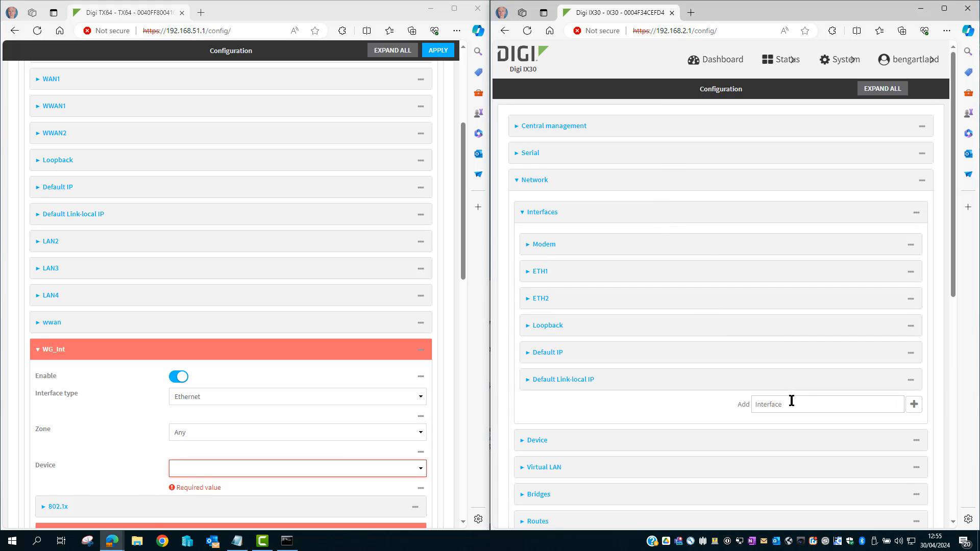
type("WG_")
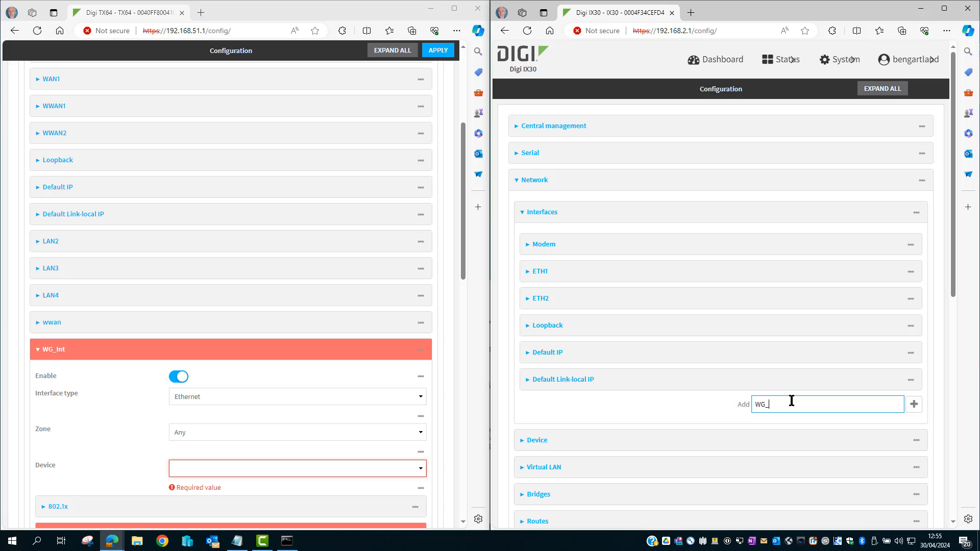
type("Int")
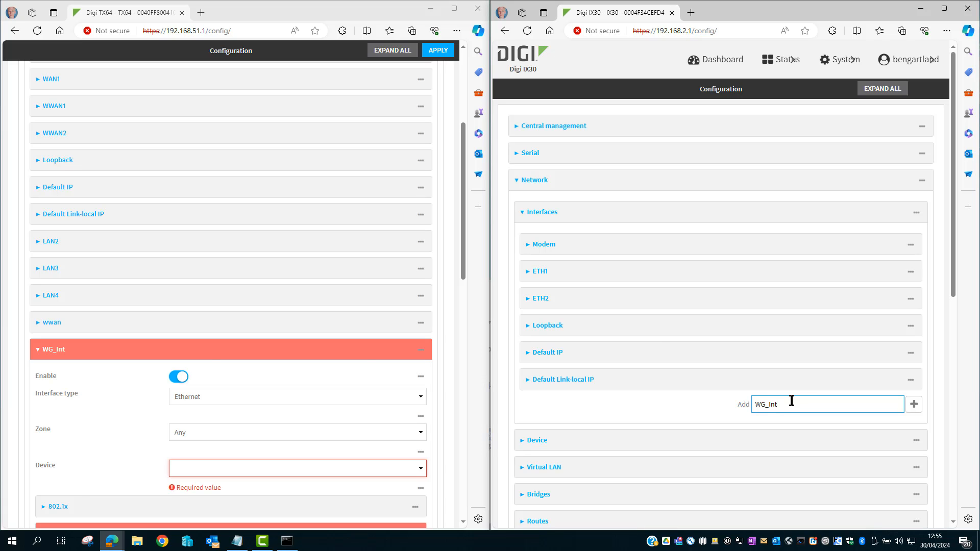
left_click(913, 403)
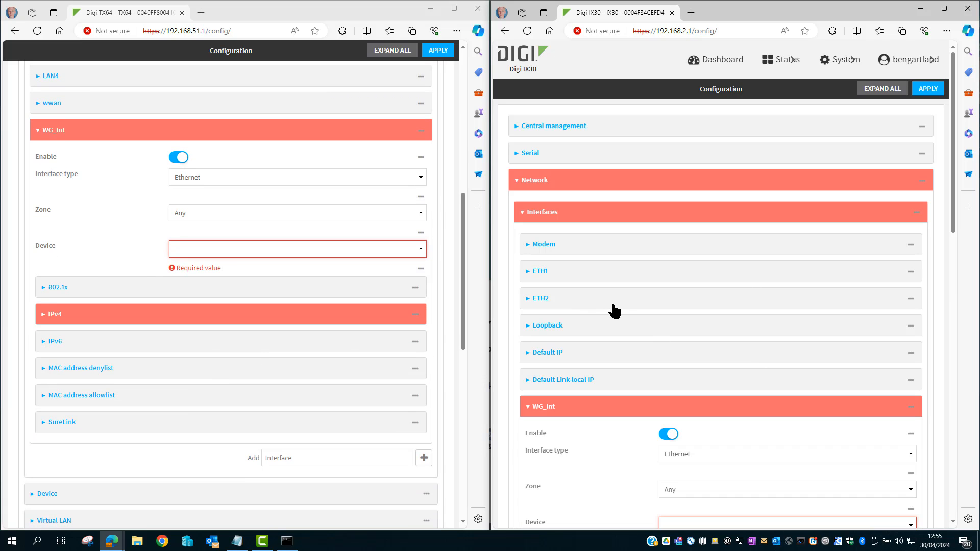
Give TX64's WG_Int the Internal zone, WG0 device and static address 192.168.199.1/30.
scroll("down", 3)
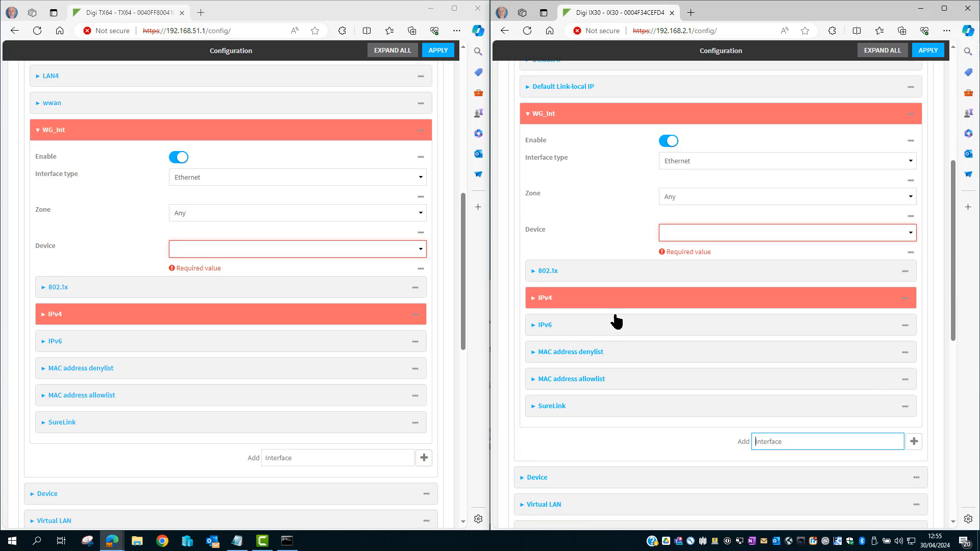
mouse_move(226, 212)
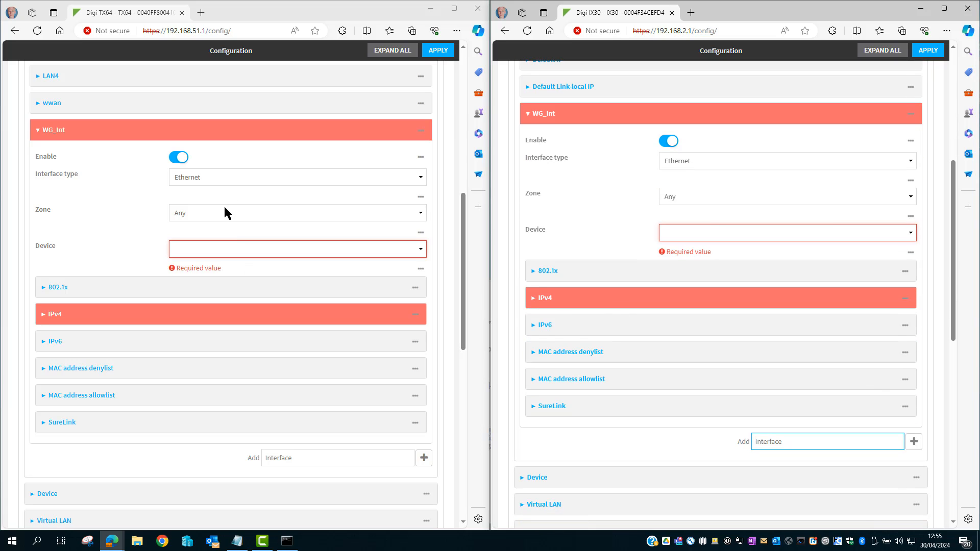
left_click(296, 212)
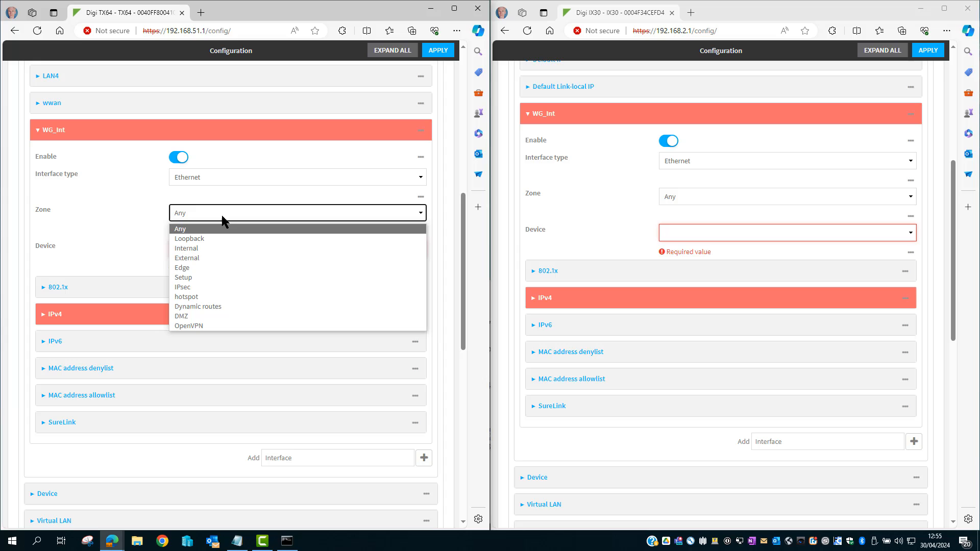
left_click(186, 248)
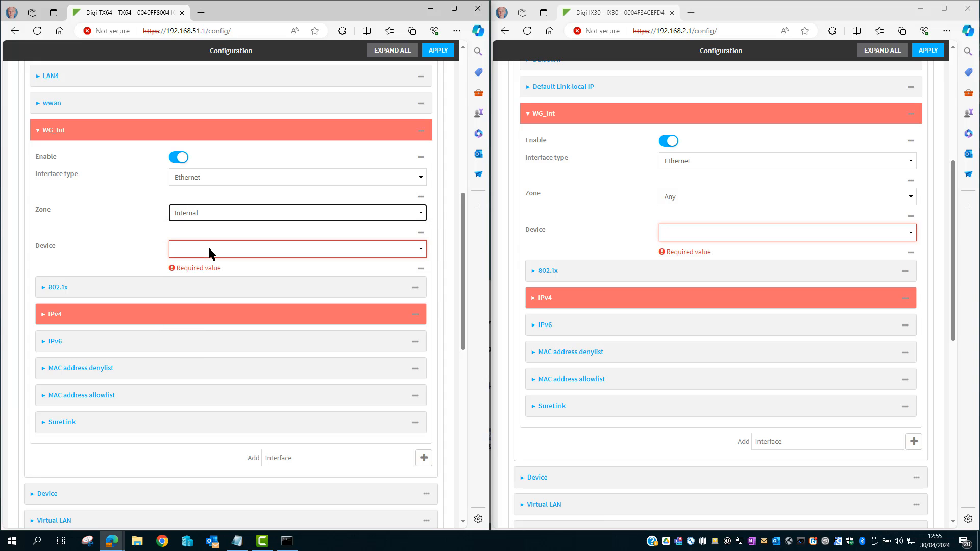
left_click(297, 249)
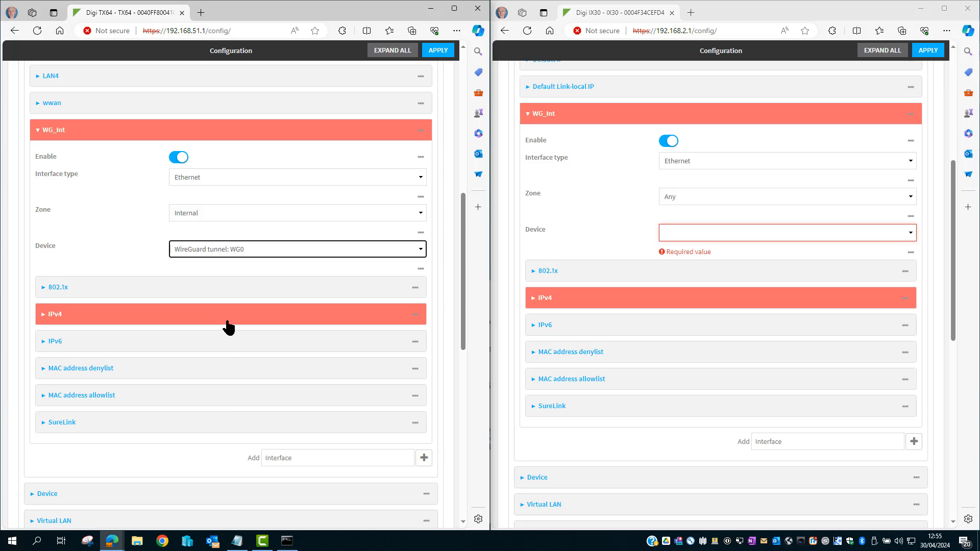
left_click(231, 314)
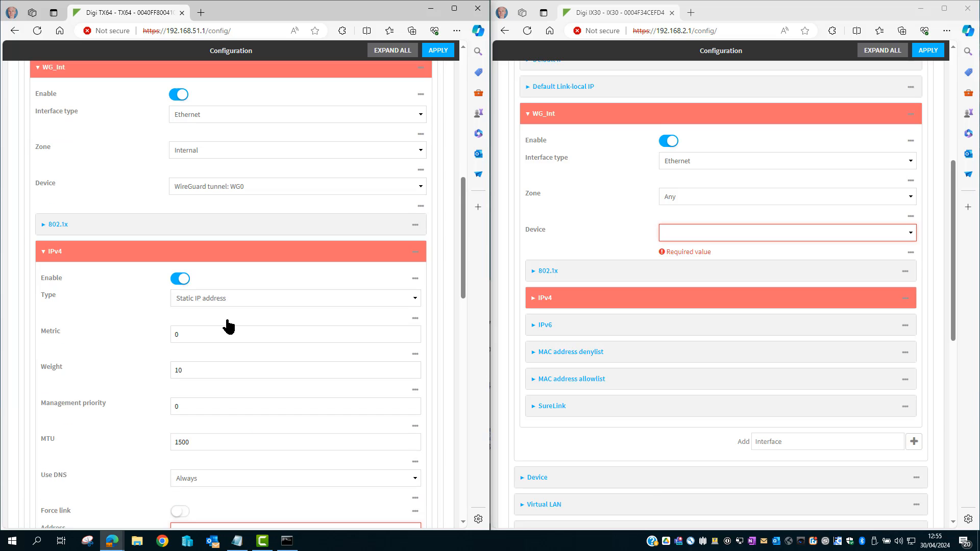
scroll("down", 3)
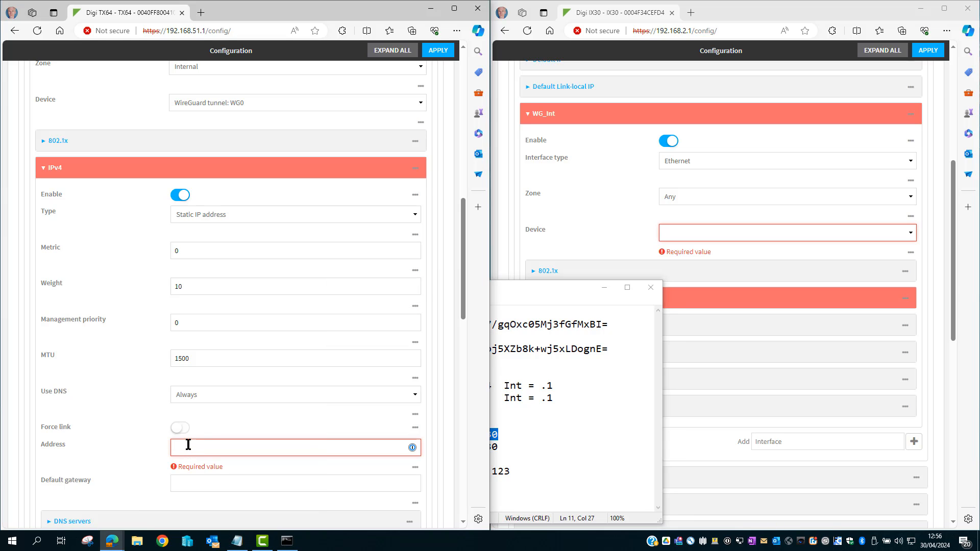
type("192.168.199.1/30")
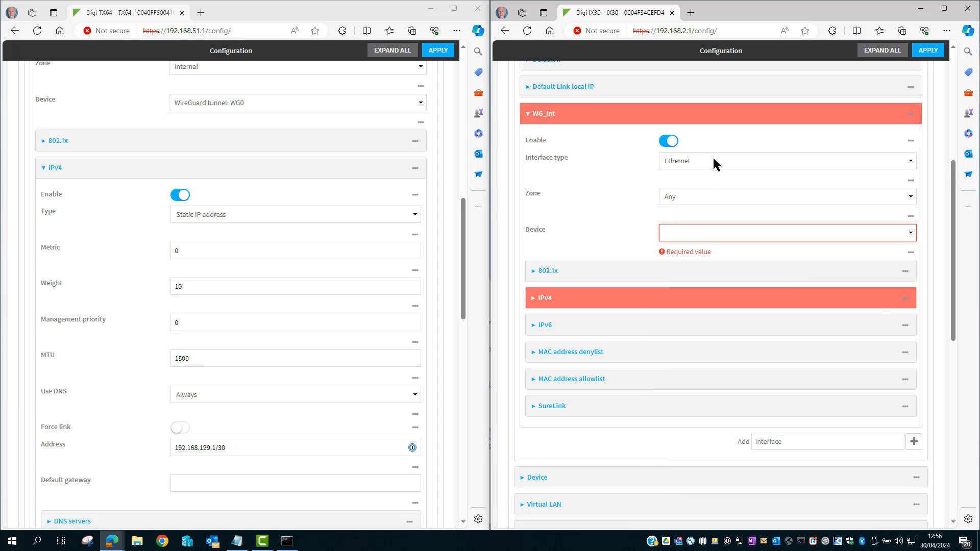
Give IX30's WG_Int Internal zone, WG0 and 192.168.199.2/30, then apply both routers.
left_click(784, 196)
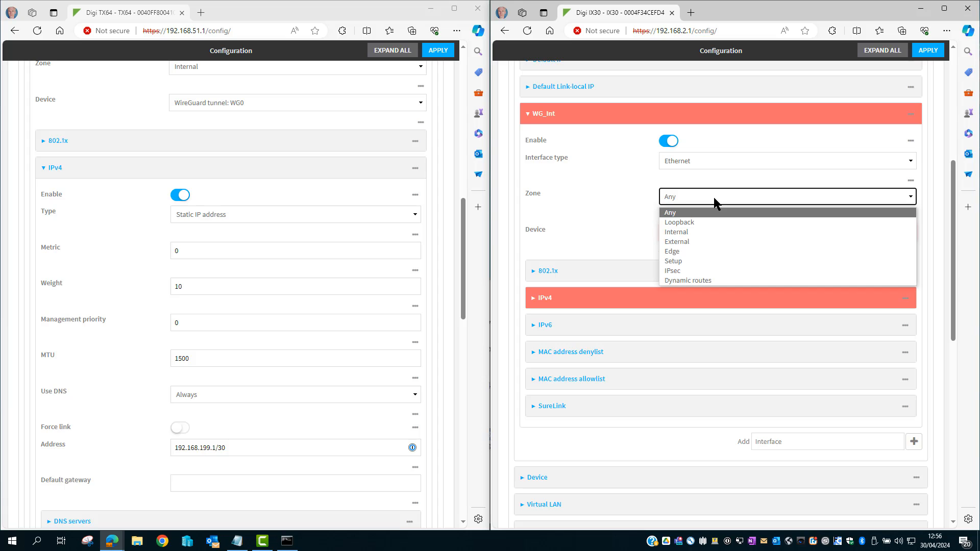
mouse_move(676, 232)
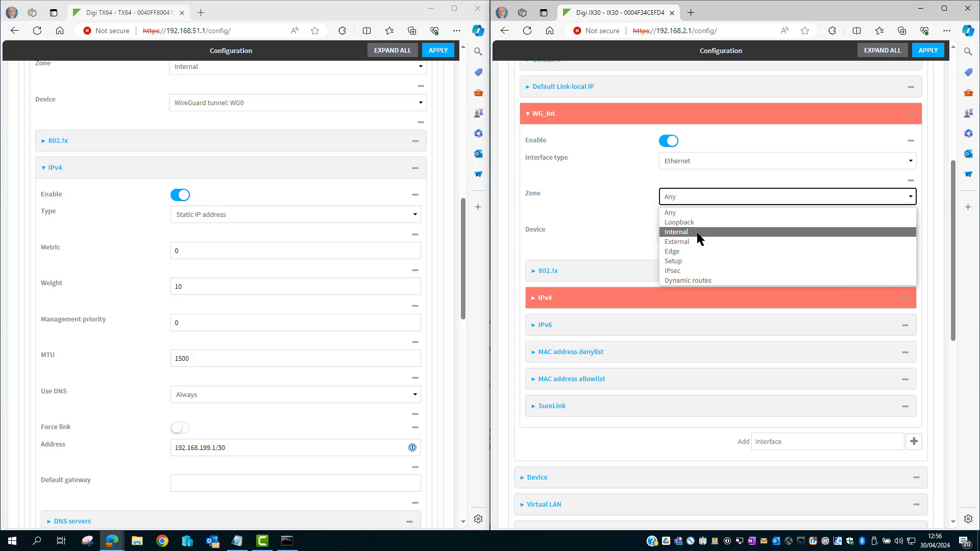
left_click(676, 231)
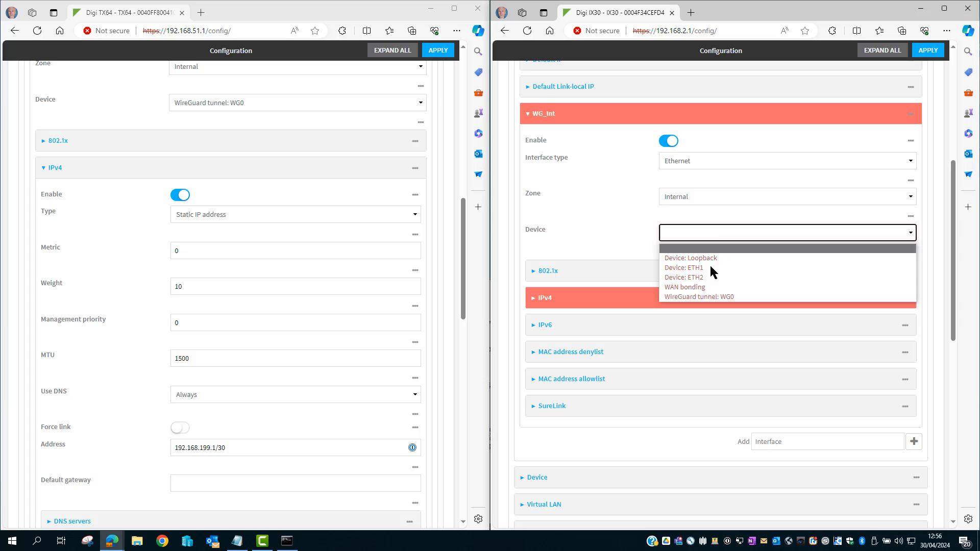
left_click(697, 296)
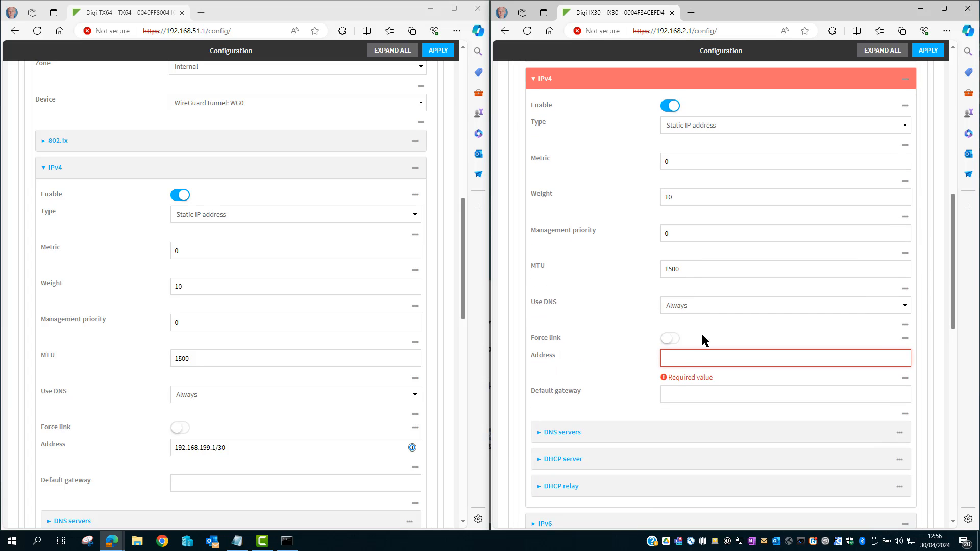
type("192.168.199.1/30")
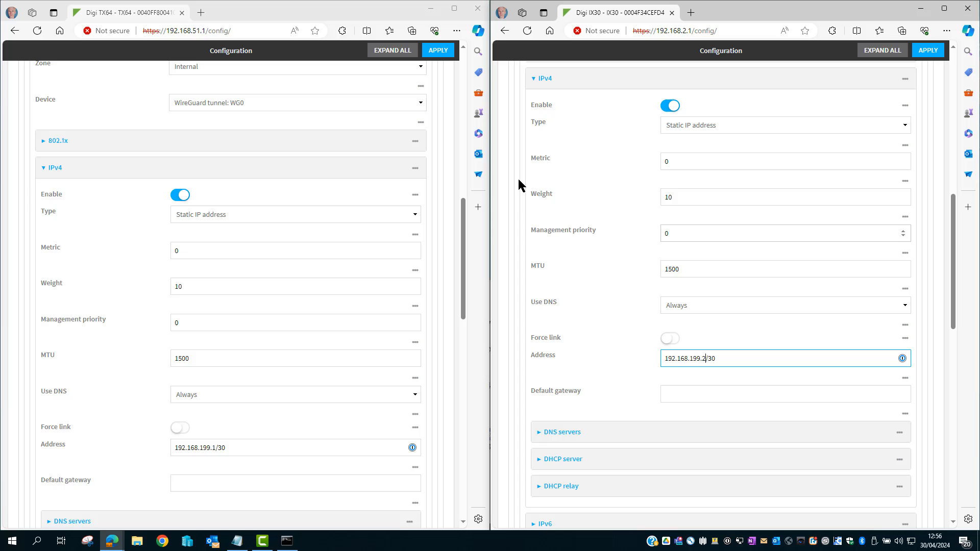
left_click(437, 50)
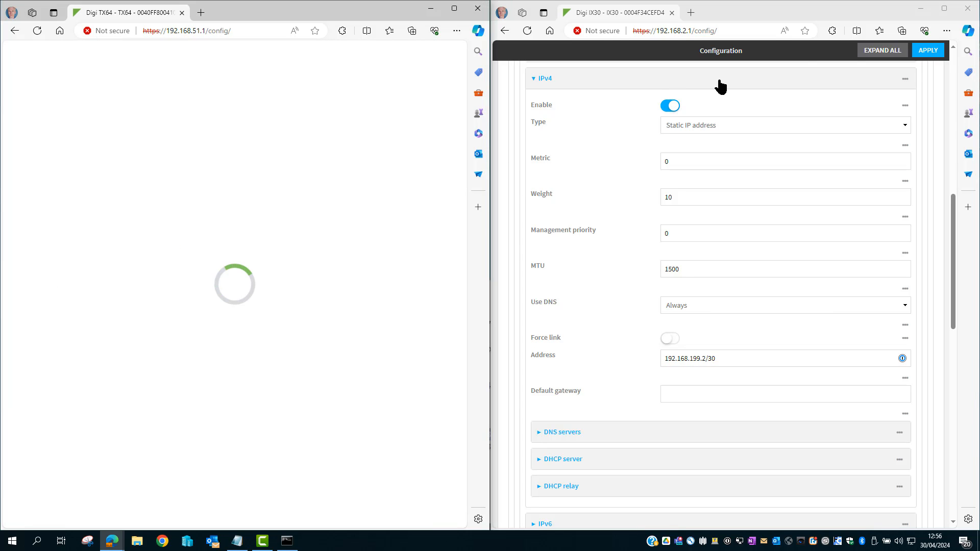
left_click(927, 50)
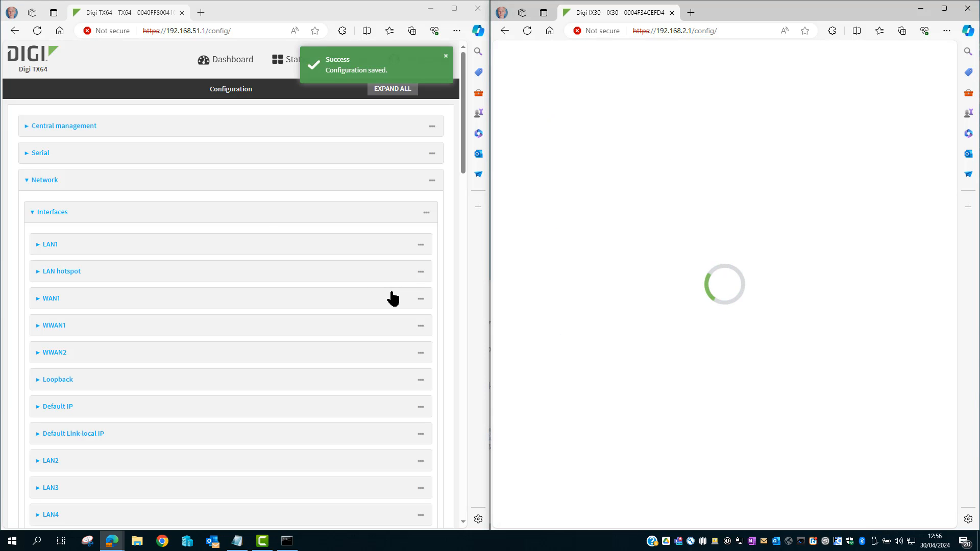
mouse_move(270, 225)
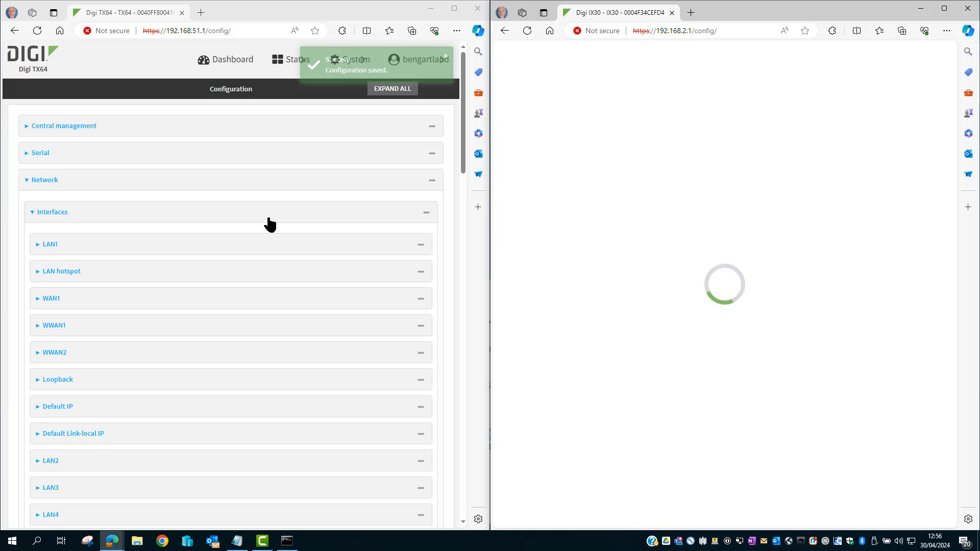
Collapse Interfaces and expand Network > Routes > Static routes on both TX64 and IX30.
left_click(52, 212)
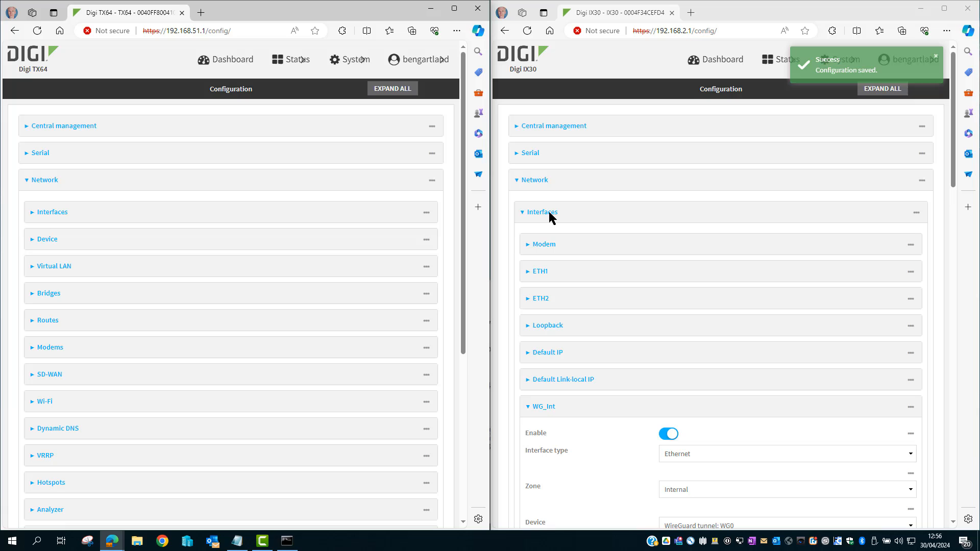
left_click(542, 212)
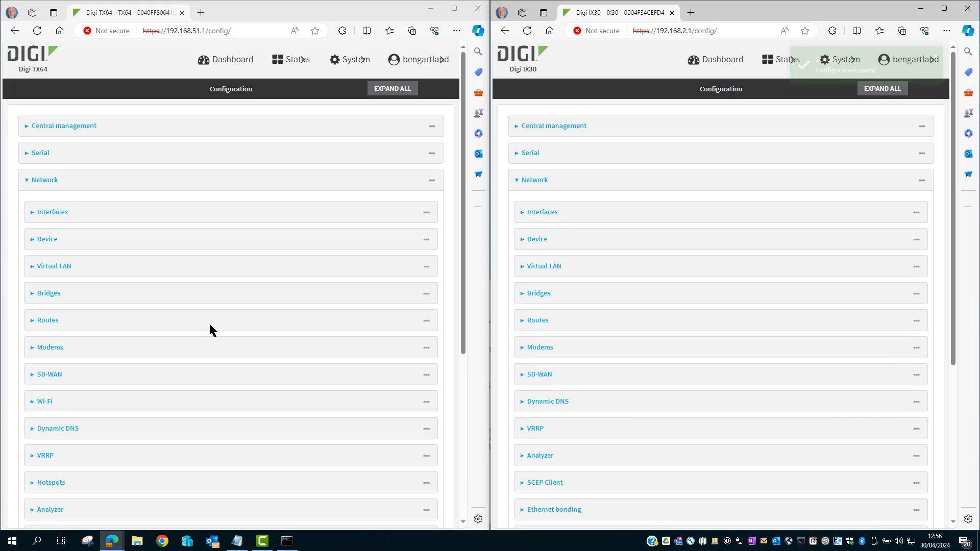
left_click(48, 320)
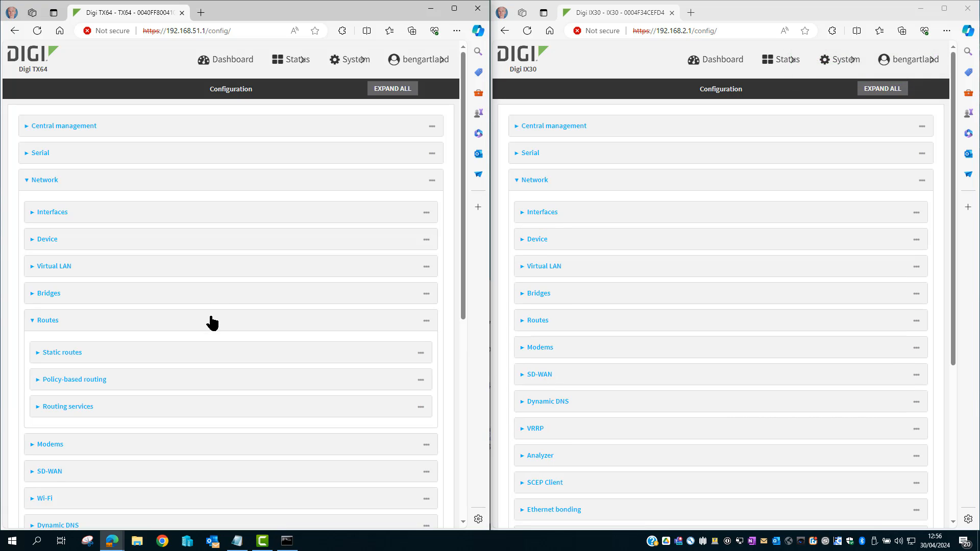
left_click(61, 352)
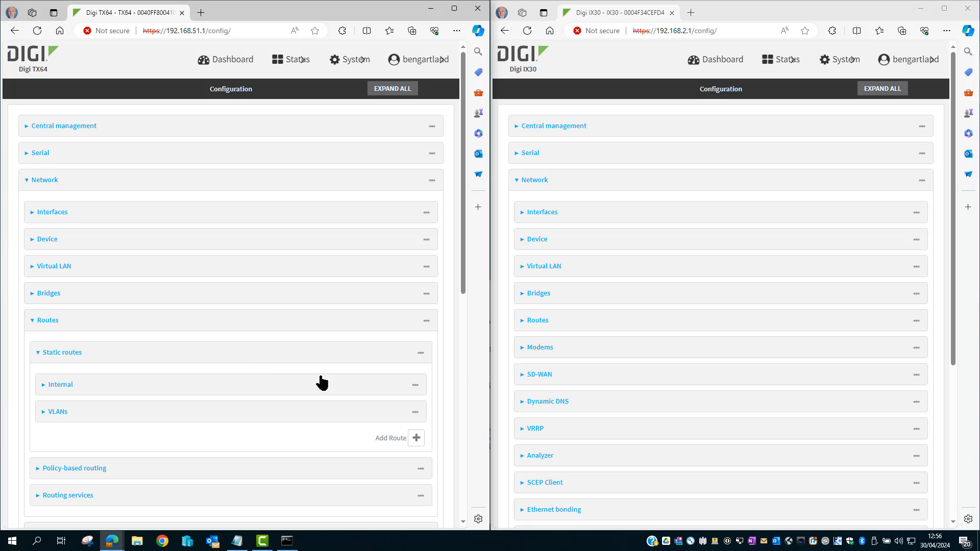
left_click(536, 320)
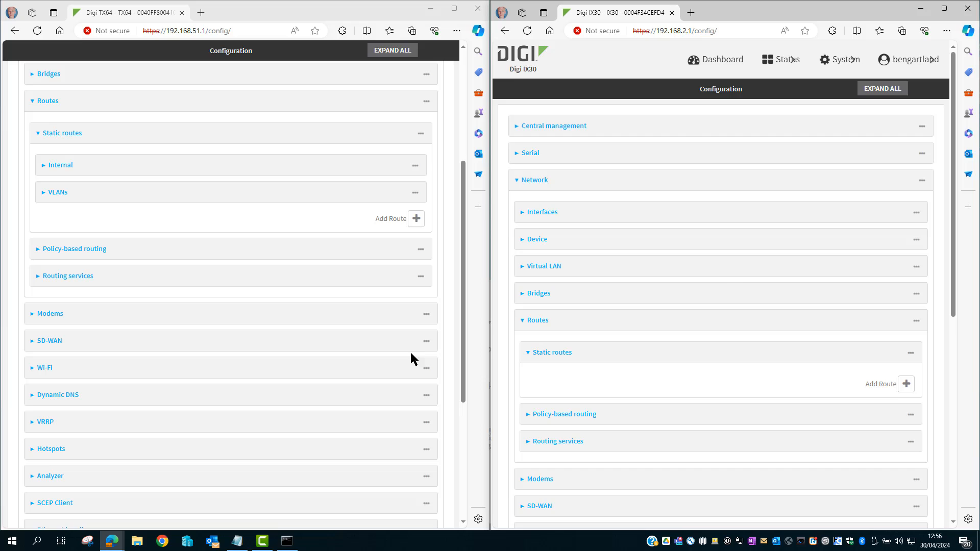
scroll("down", 3)
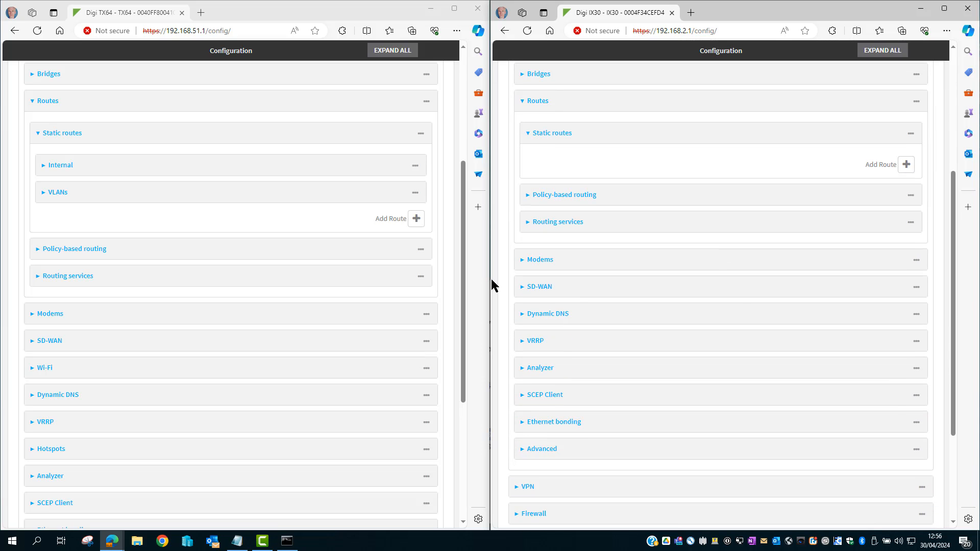
scroll("down", 3)
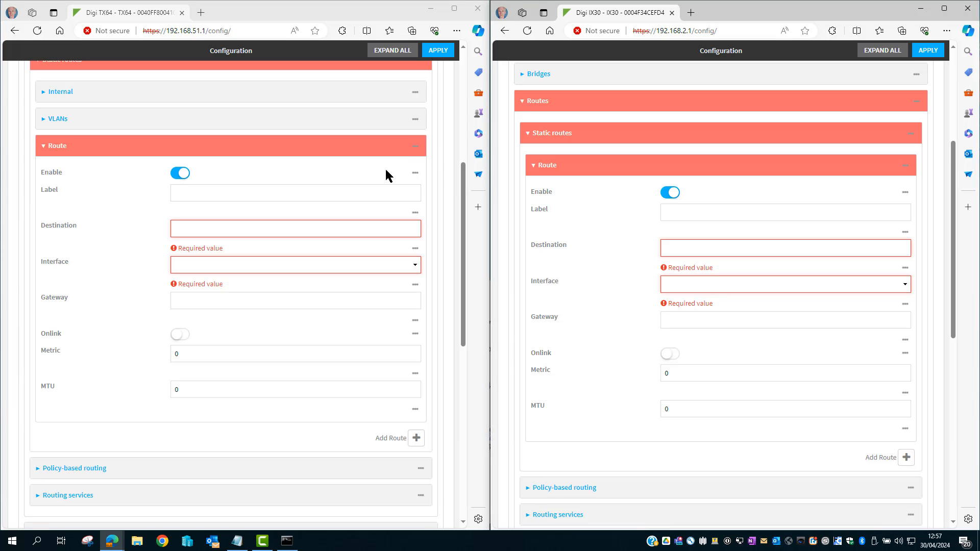
Label TX64's route 'IX30 Remote LAN WG', destination 192.168.2.0/24, interface WG_Int.
left_click(295, 192)
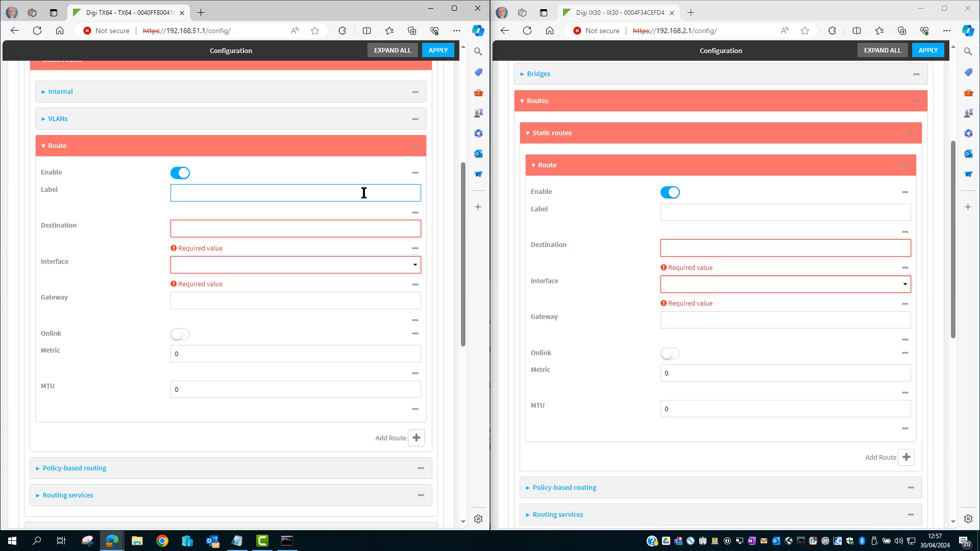
type("IX30 Remote LAN")
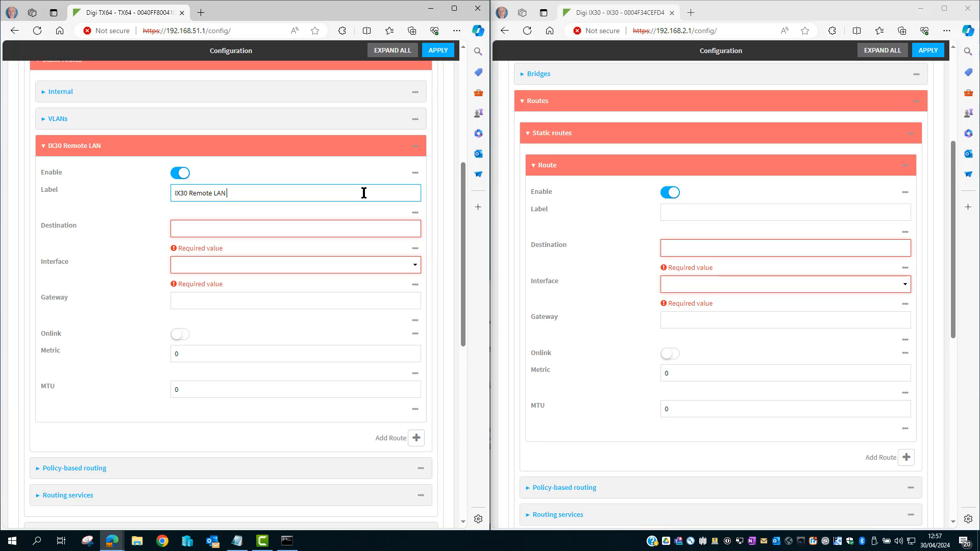
type("WG")
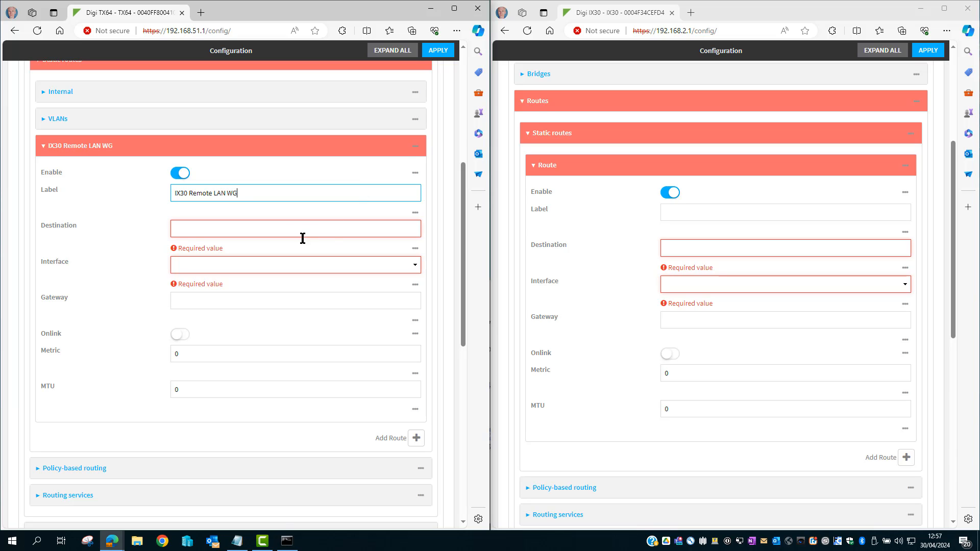
left_click(294, 228)
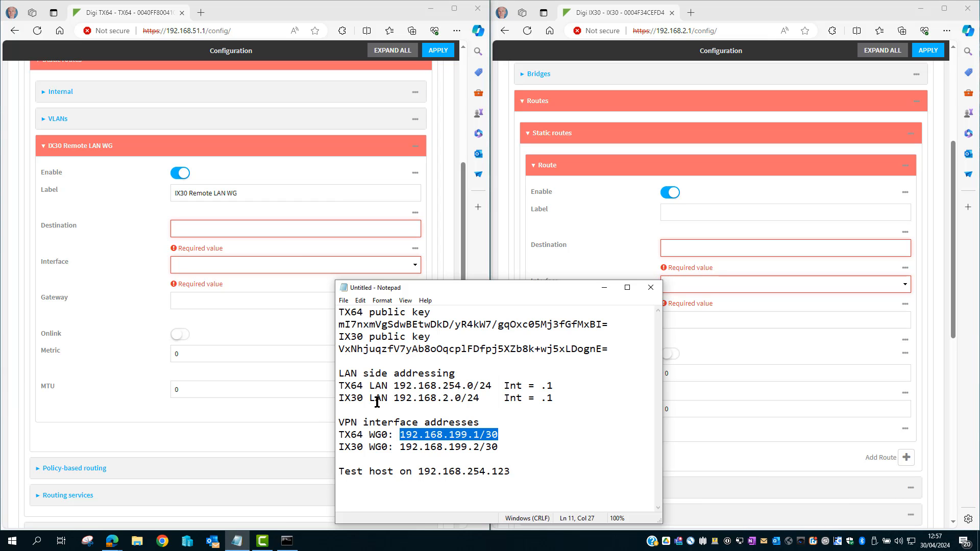
double_click(425, 398)
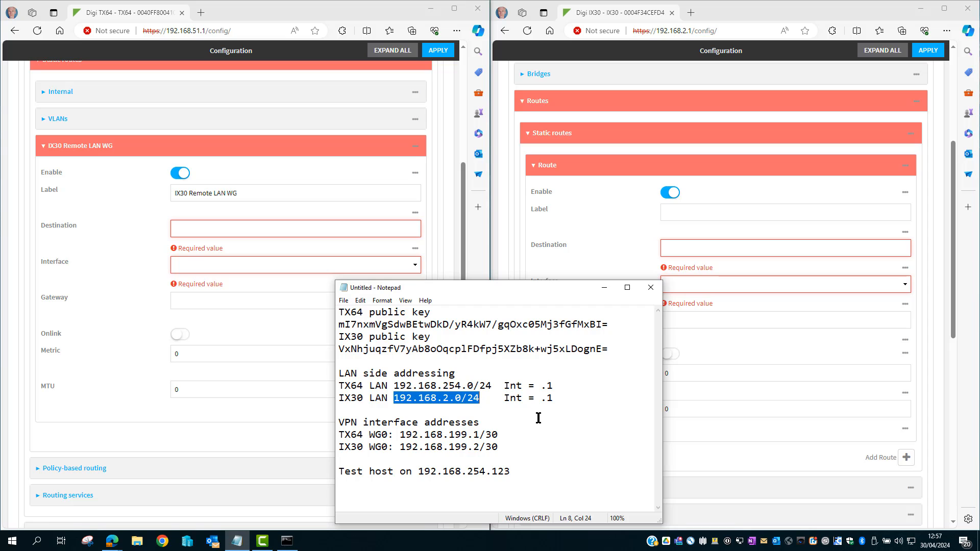
left_click(267, 228)
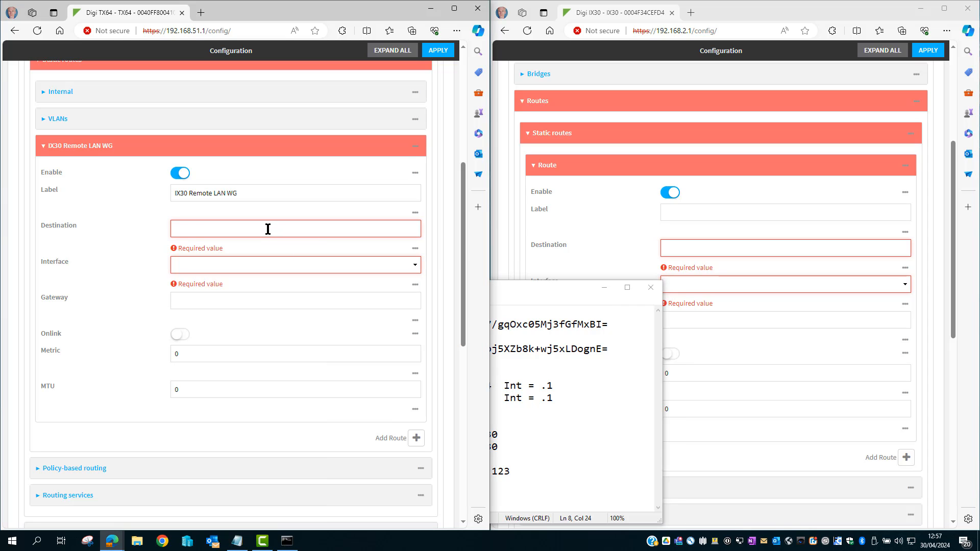
left_click(295, 264)
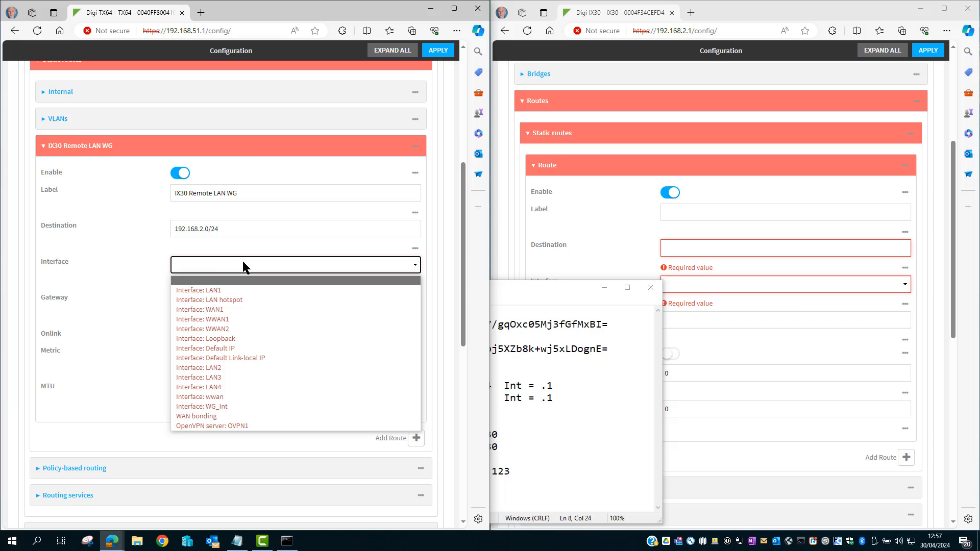
mouse_move(253, 406)
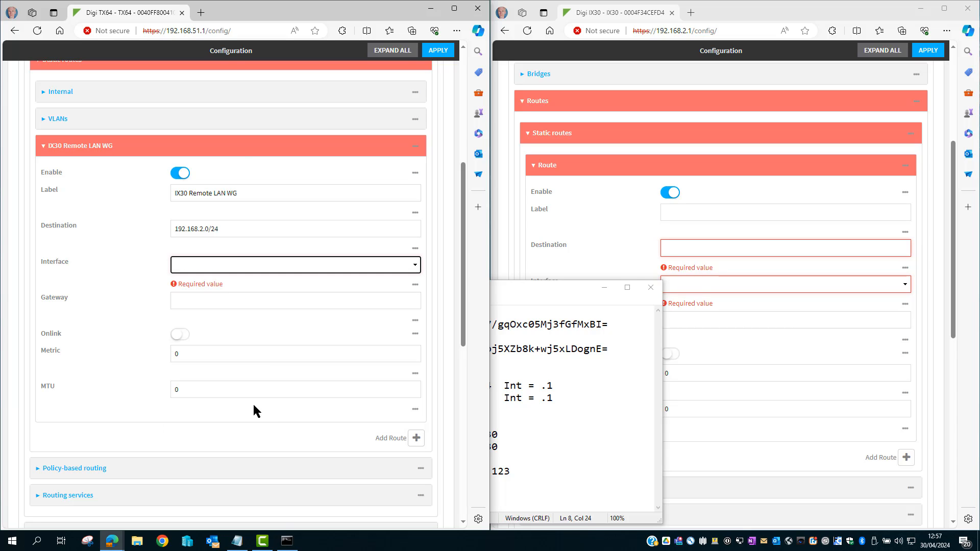
left_click(294, 264)
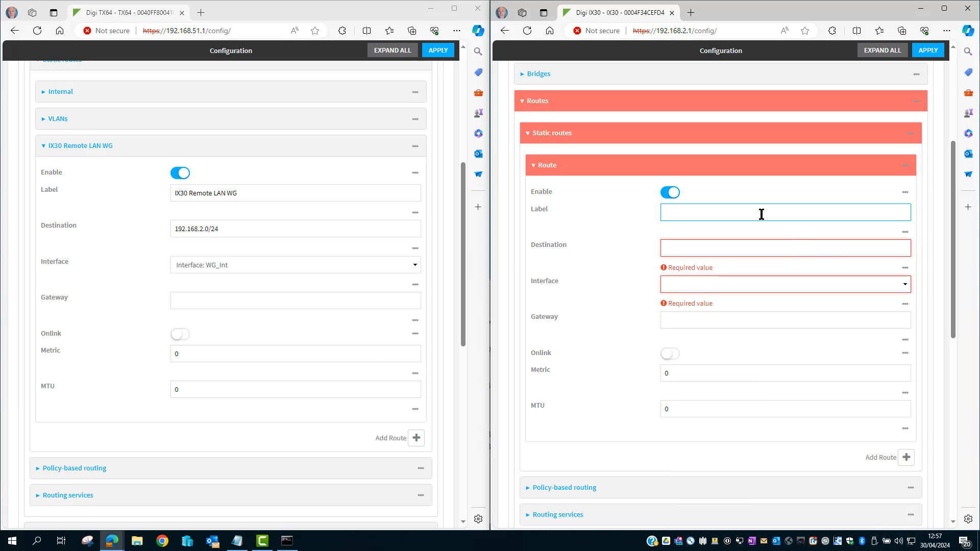
Set IX30's route 'TX64 Remote LAN WG' to 192.168.254.0/24 via WG_Int and apply.
type("TX64")
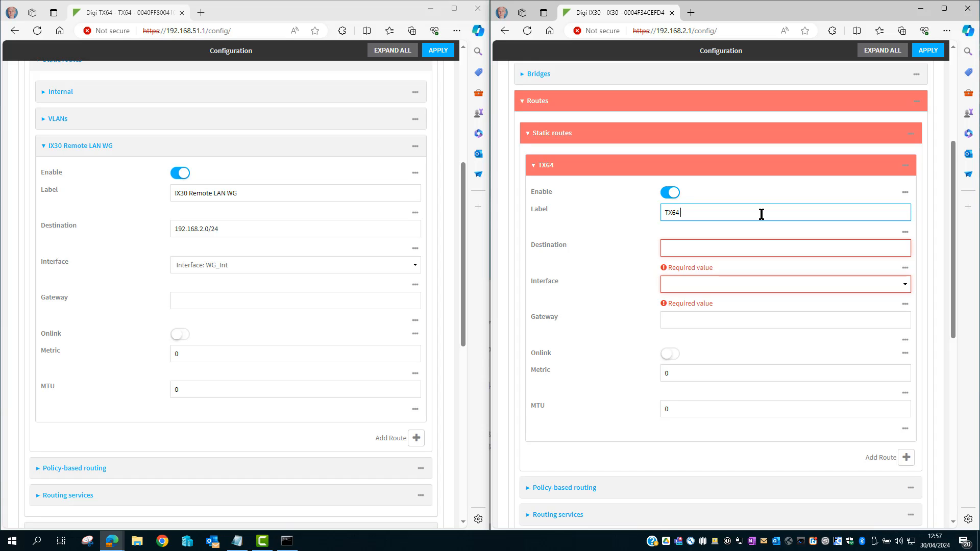
type("Remote LA")
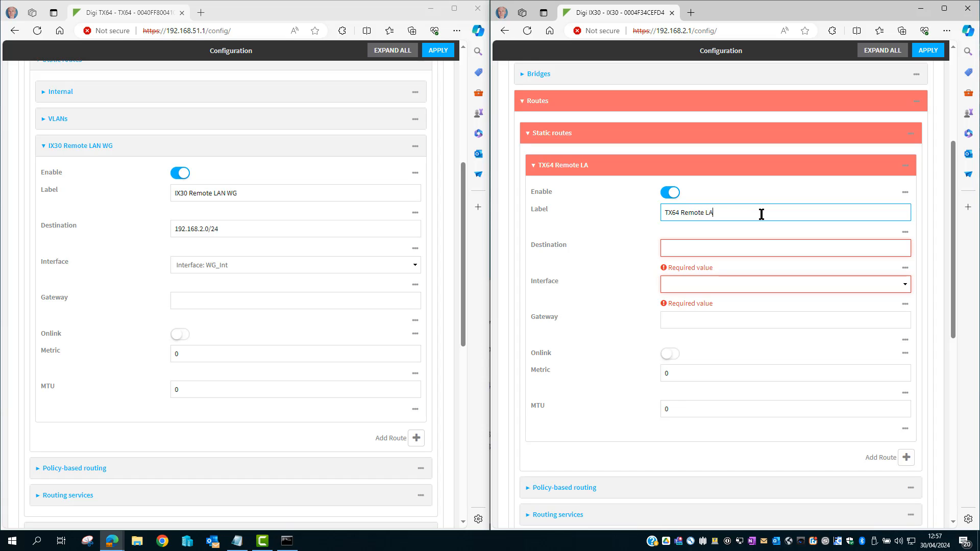
type("N WG")
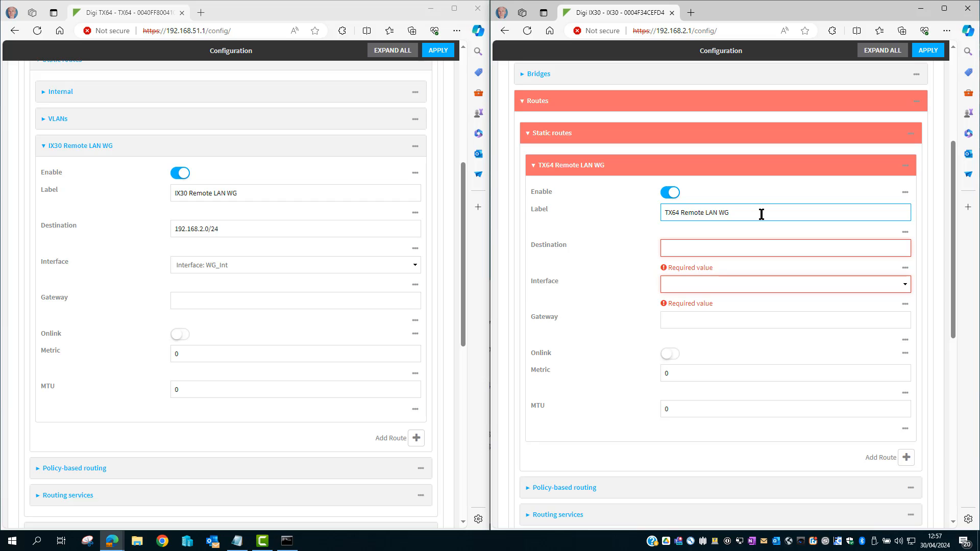
left_click(785, 248)
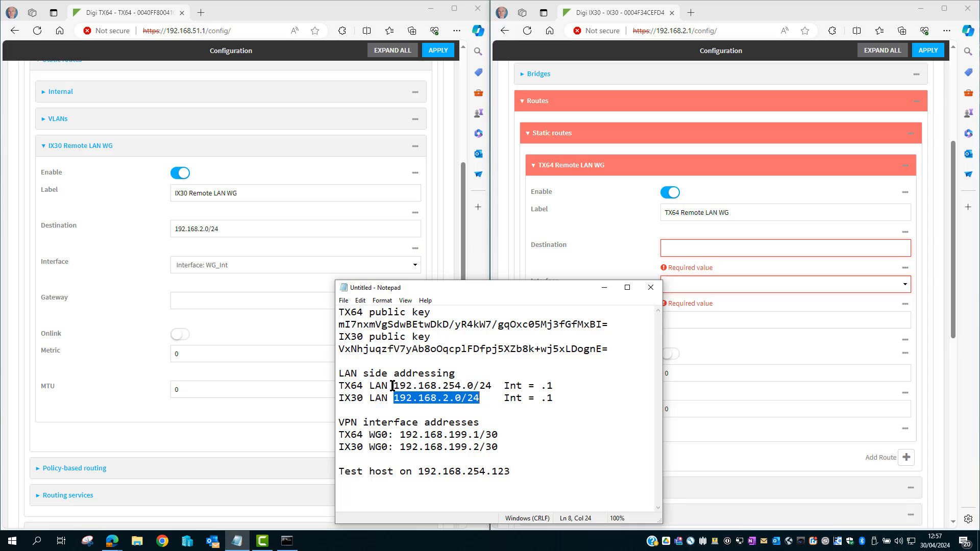
double_click(442, 386)
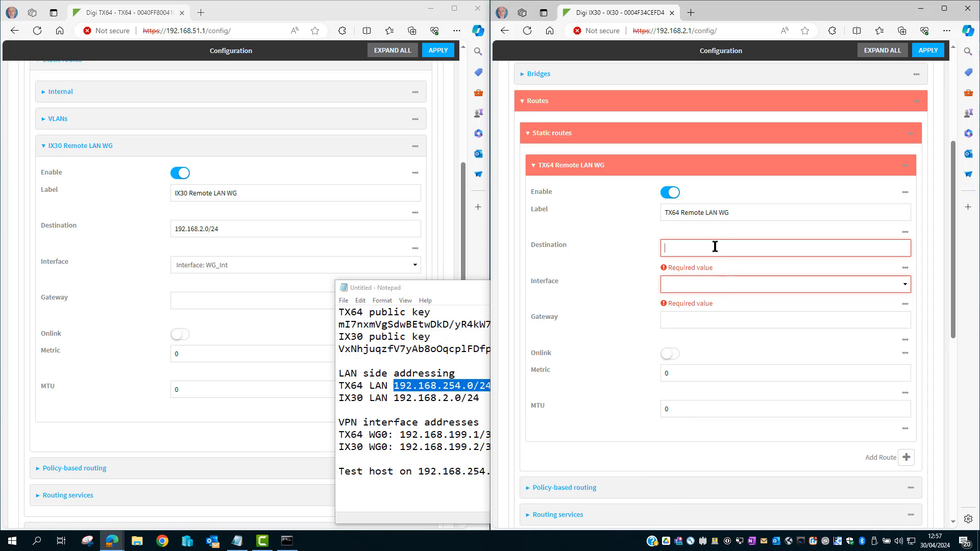
left_click(784, 284)
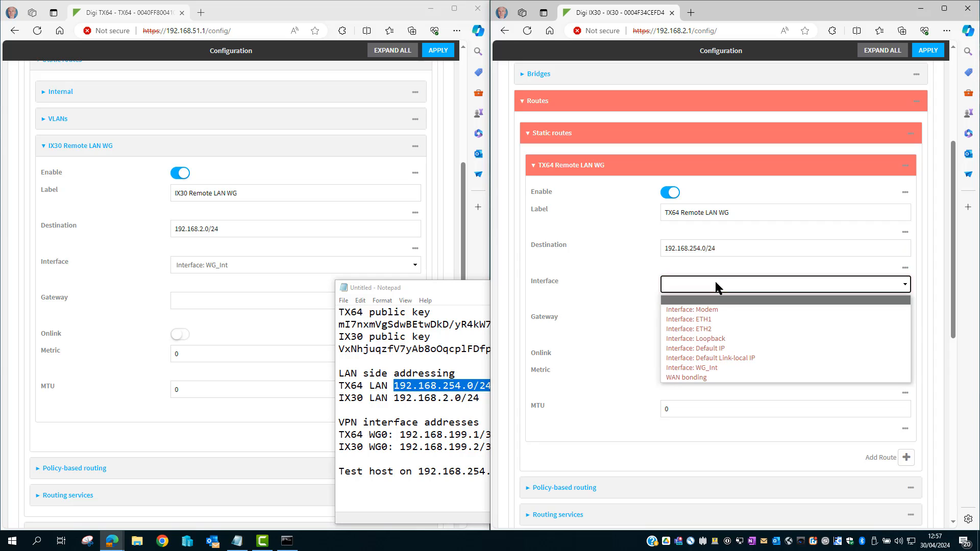
left_click(691, 367)
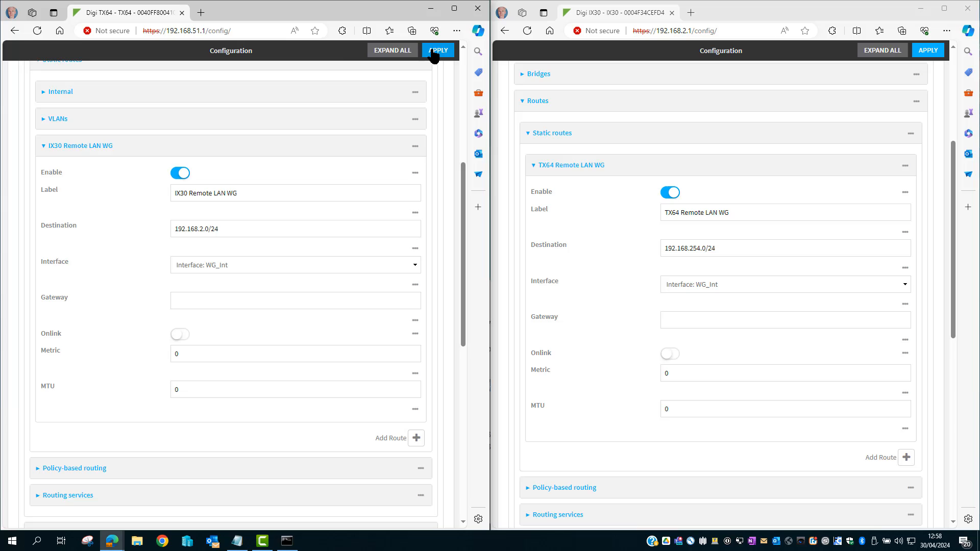
left_click(438, 50)
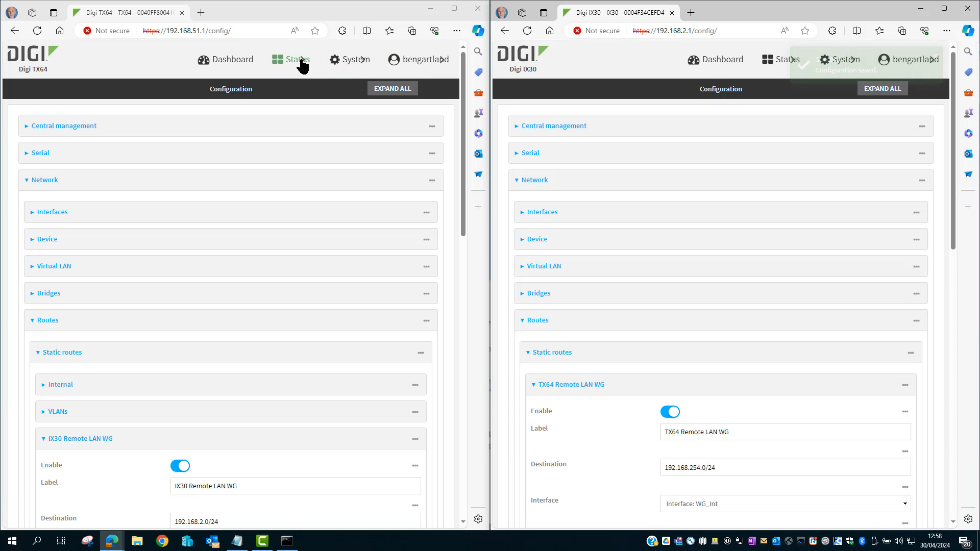
View the WG0 tunnel status under Status > VPN > WireGuard on TX64 and IX30.
left_click(293, 59)
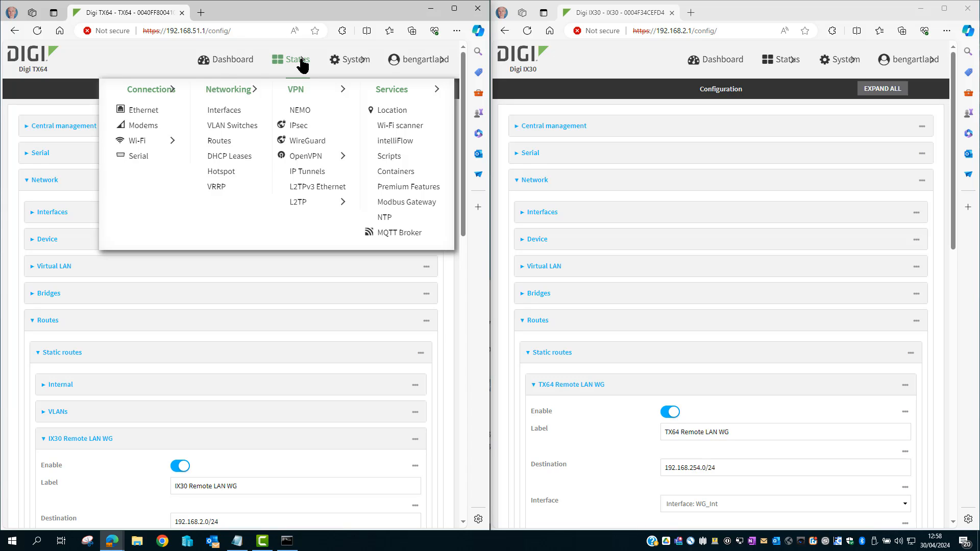
mouse_move(307, 140)
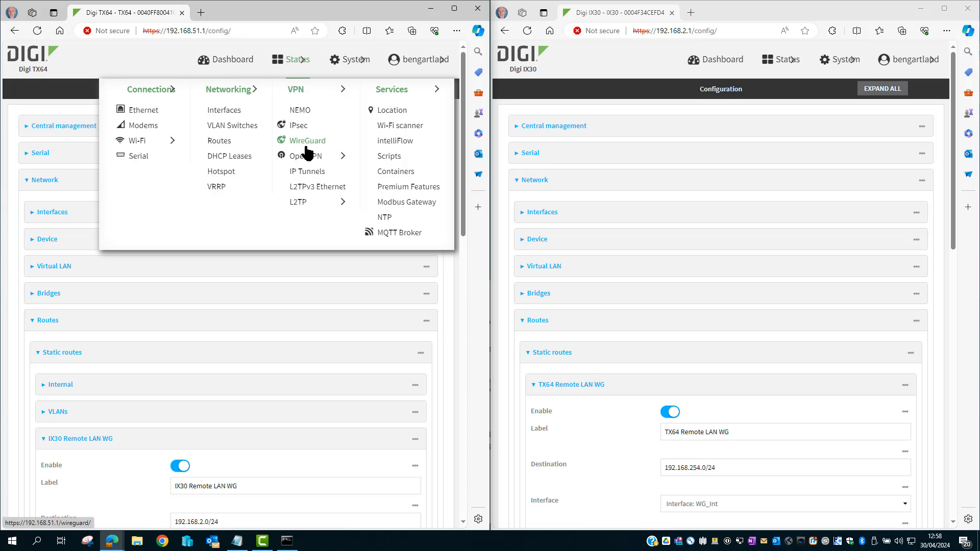
left_click(307, 139)
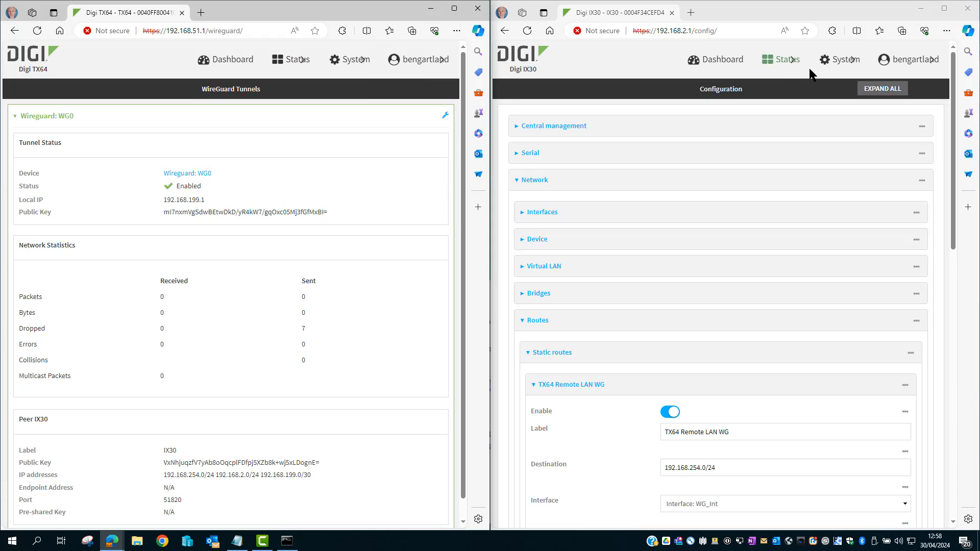
left_click(786, 59)
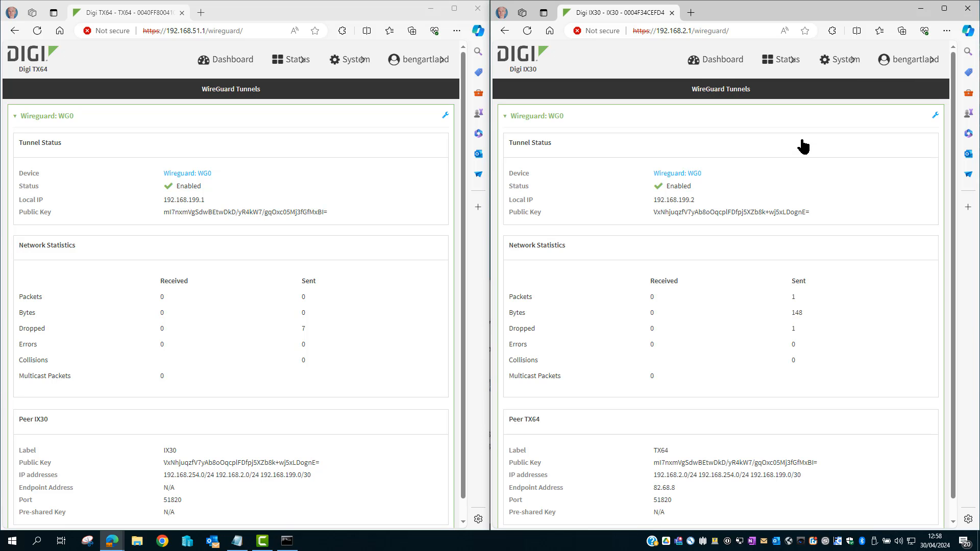
mouse_move(336, 518)
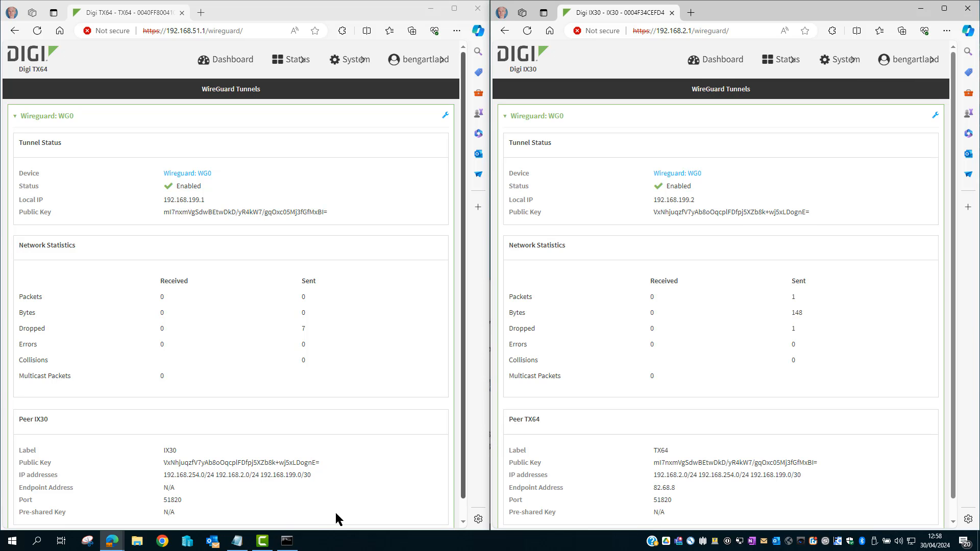
left_click(286, 541)
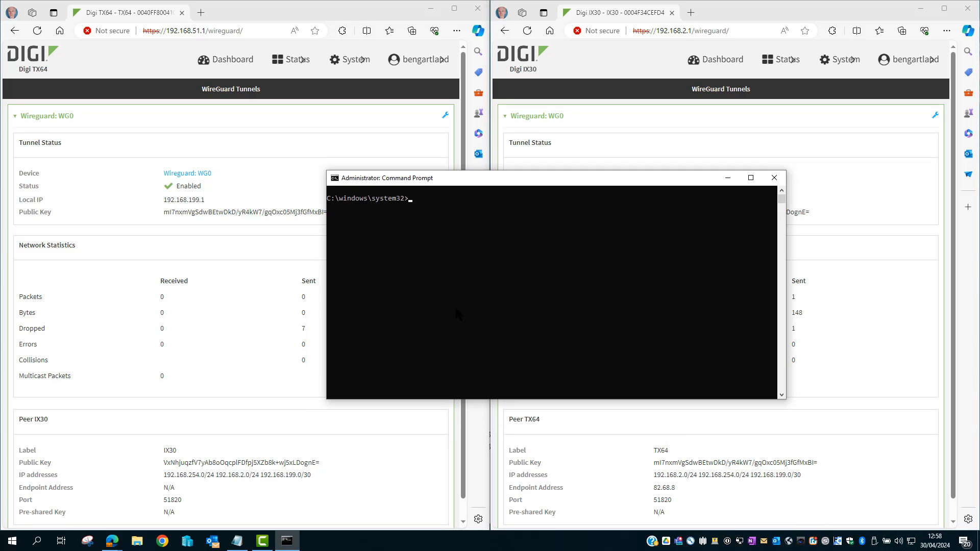
Run route print and find the 192.168.254.0 route via gateway 192.168.2.1.
type("route print")
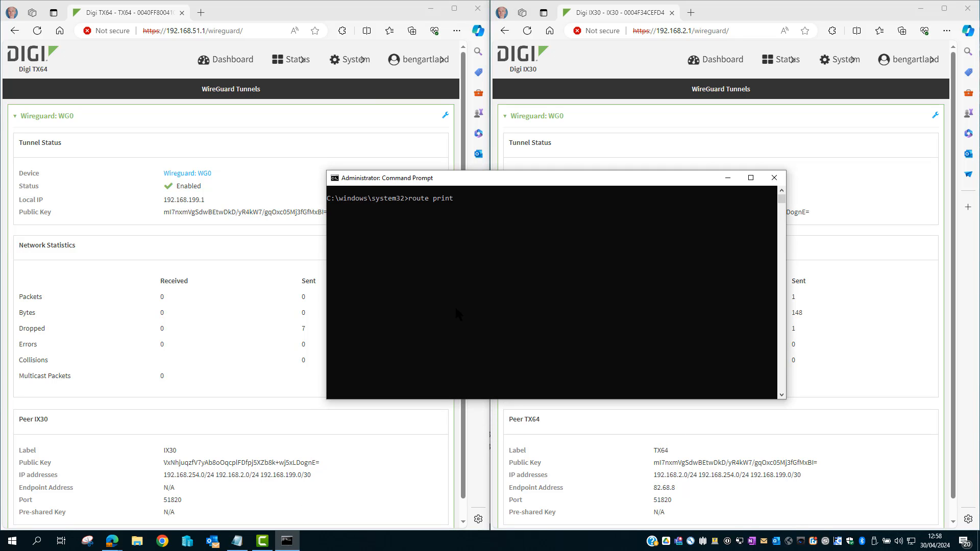
key("Return")
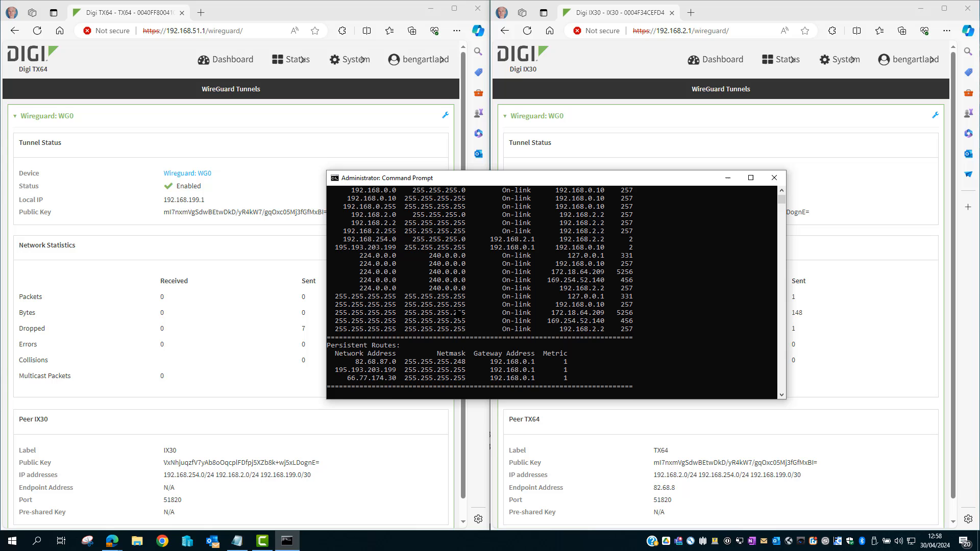
scroll("up", 3)
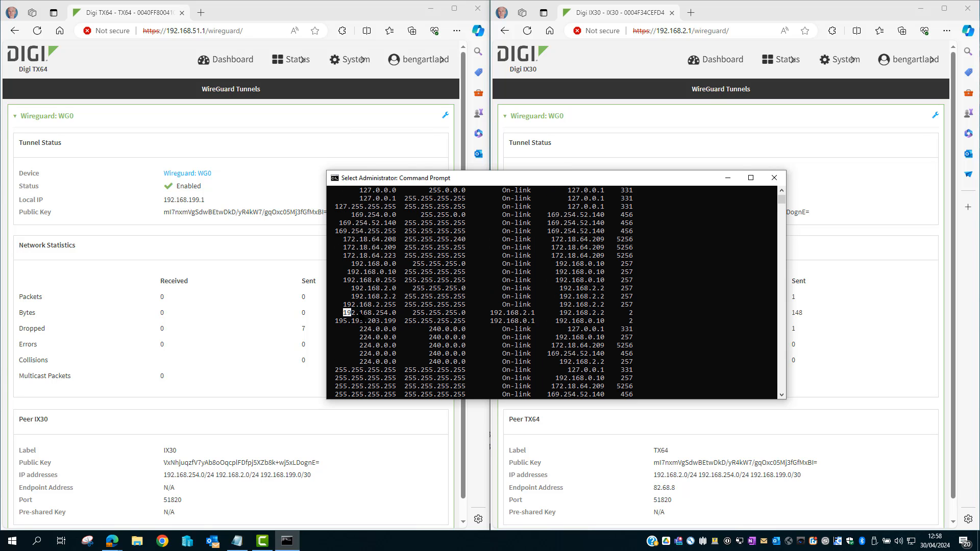
double_click(369, 312)
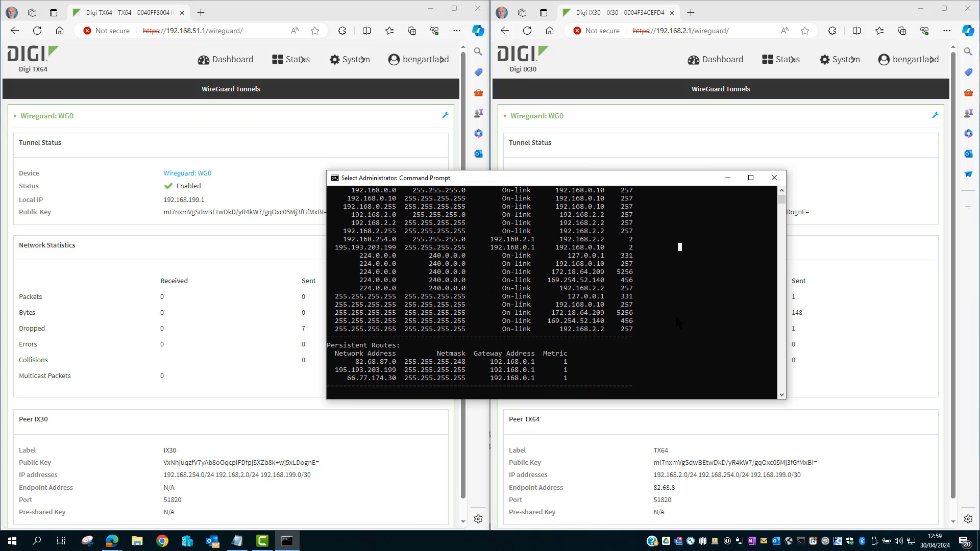
type("ping 192.168")
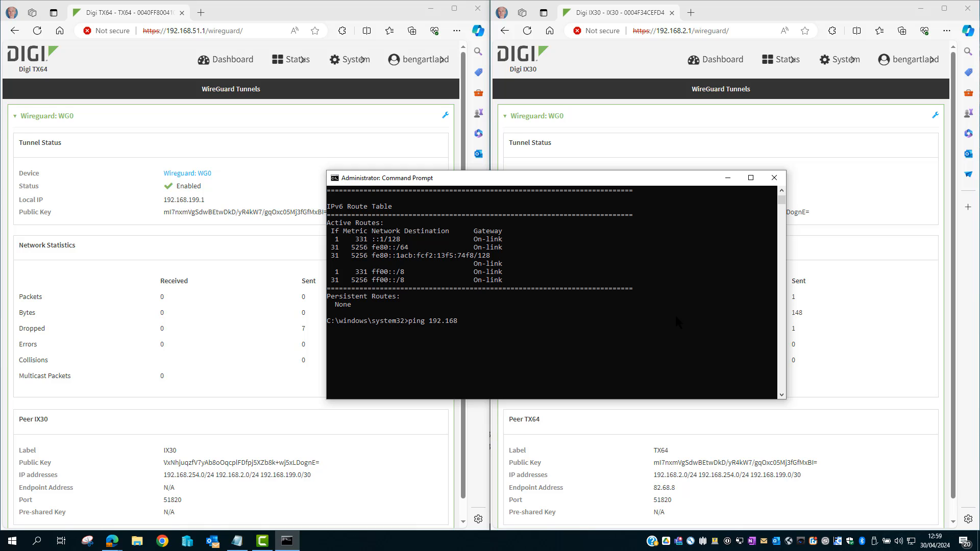
Ping 192.168.254.1 and 192.168.254.123, each returning four replies.
type(".254.1")
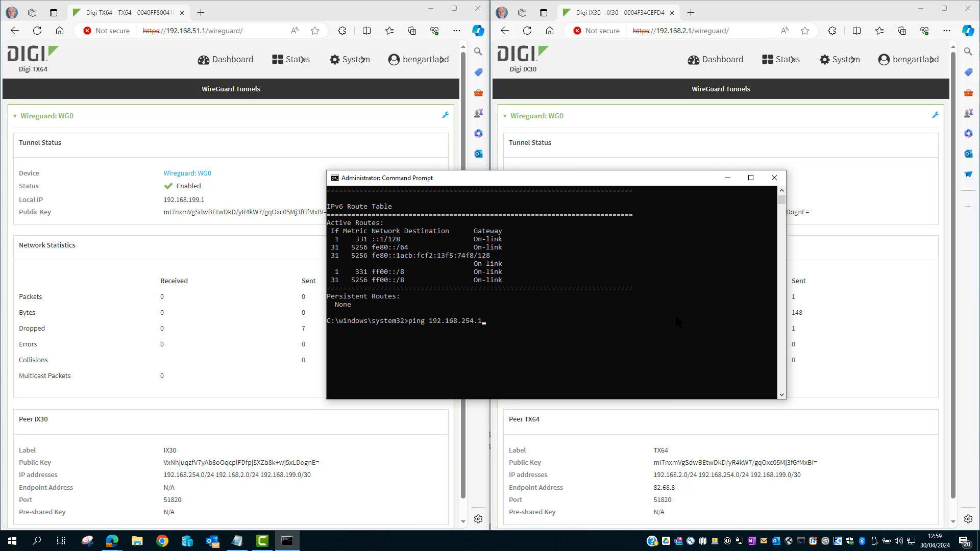
key("Return")
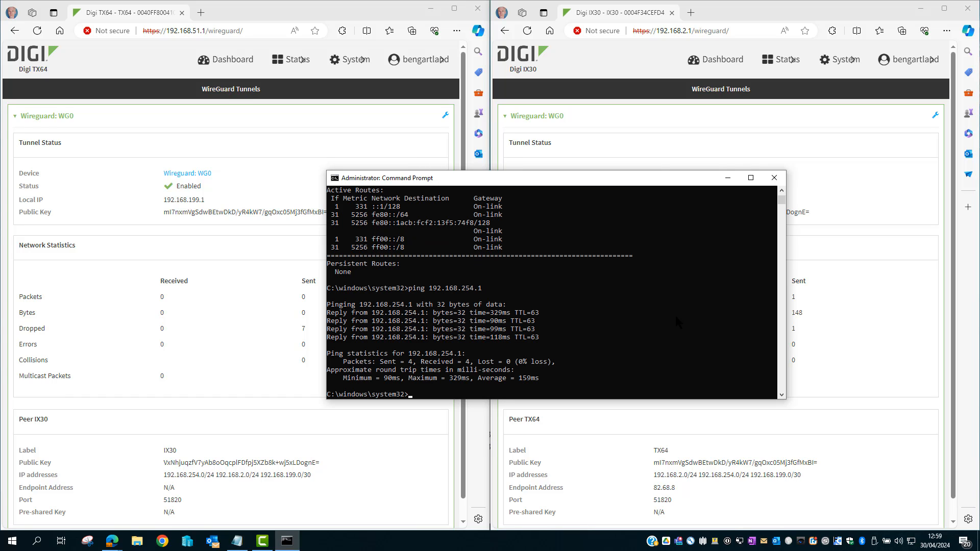
type("ping 192.168.254.1")
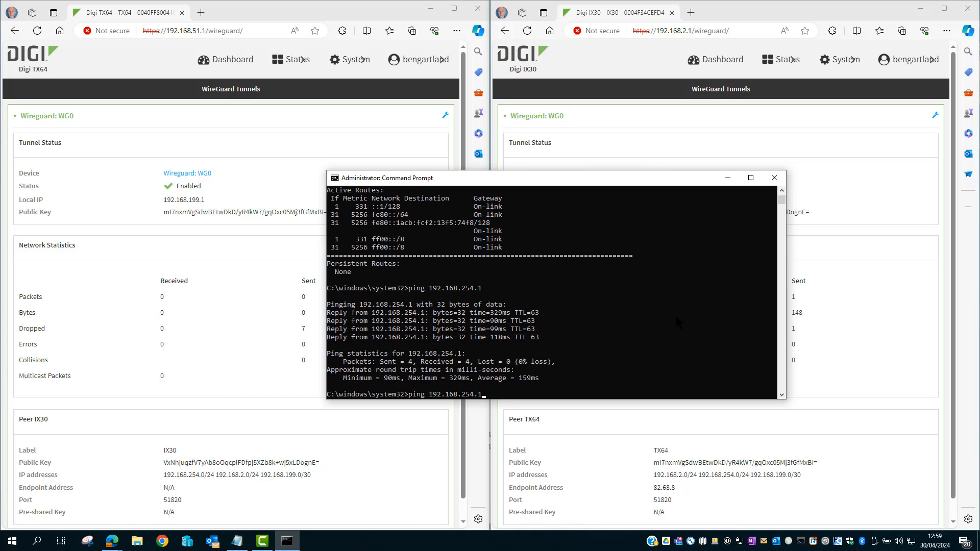
type("23")
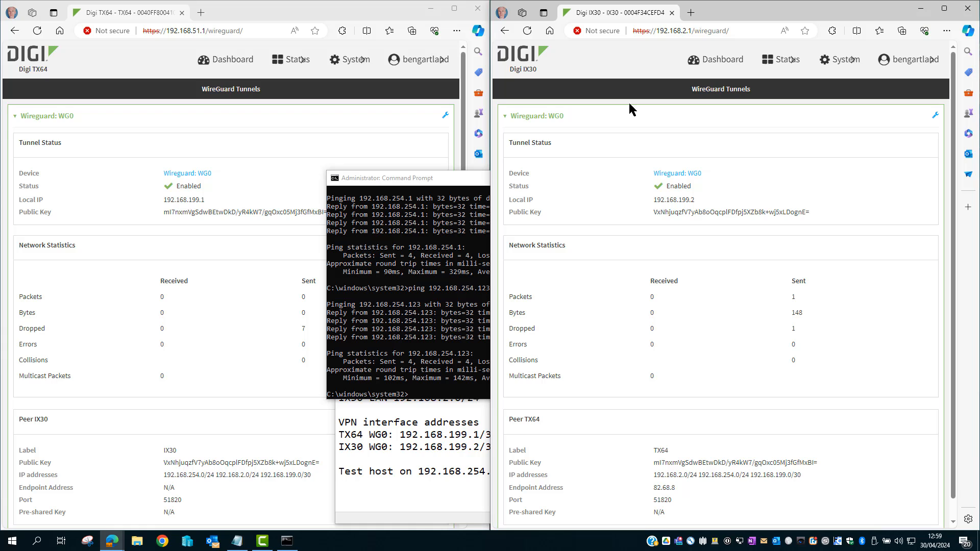
left_click(528, 30)
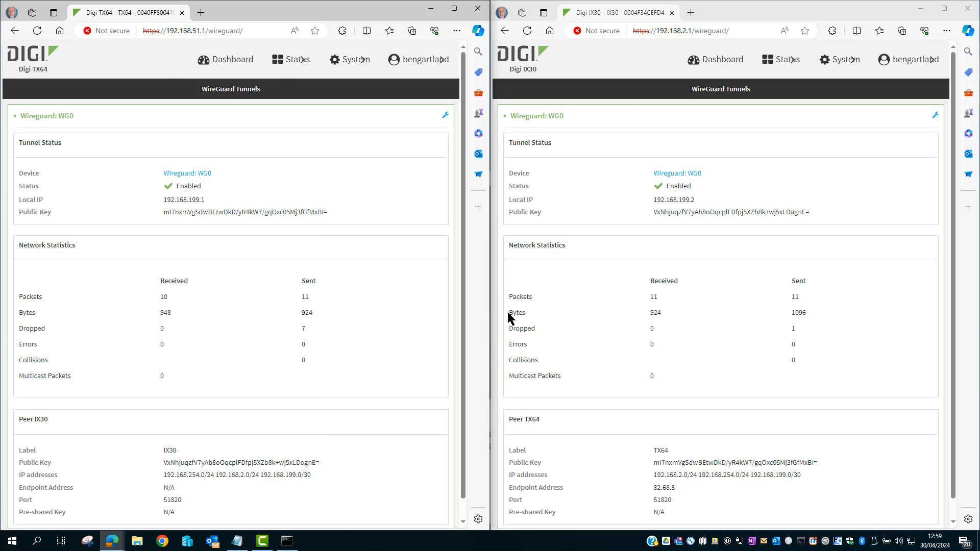
mouse_move(178, 302)
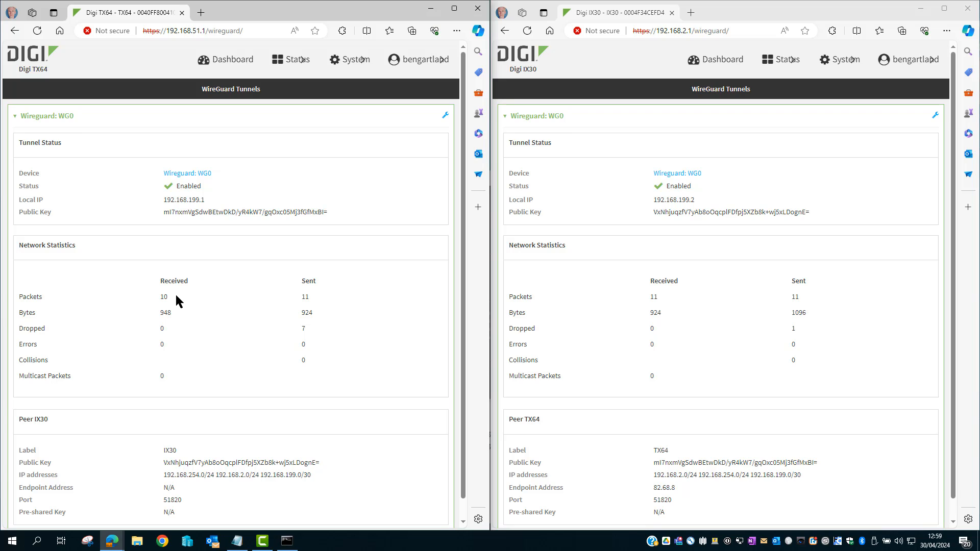
mouse_move(723, 312)
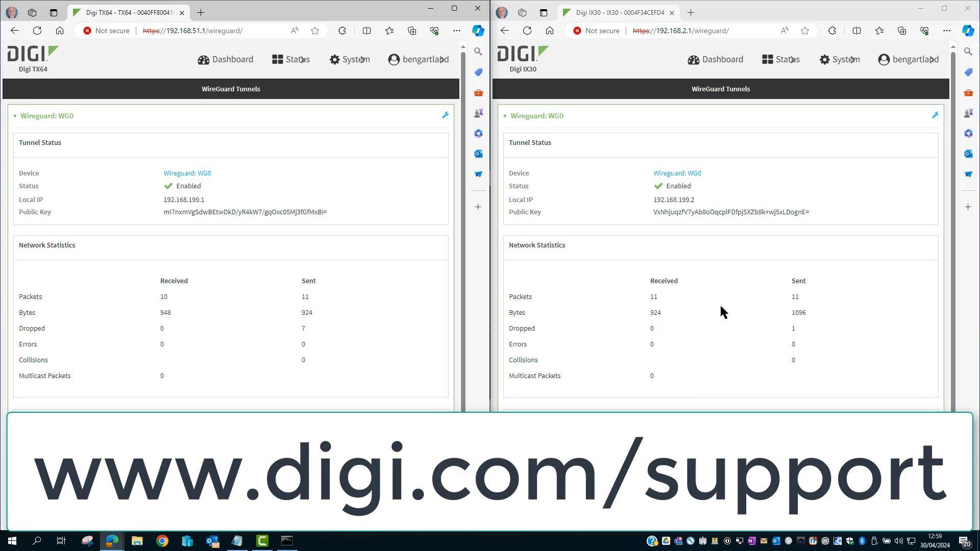
mouse_move(72, 312)
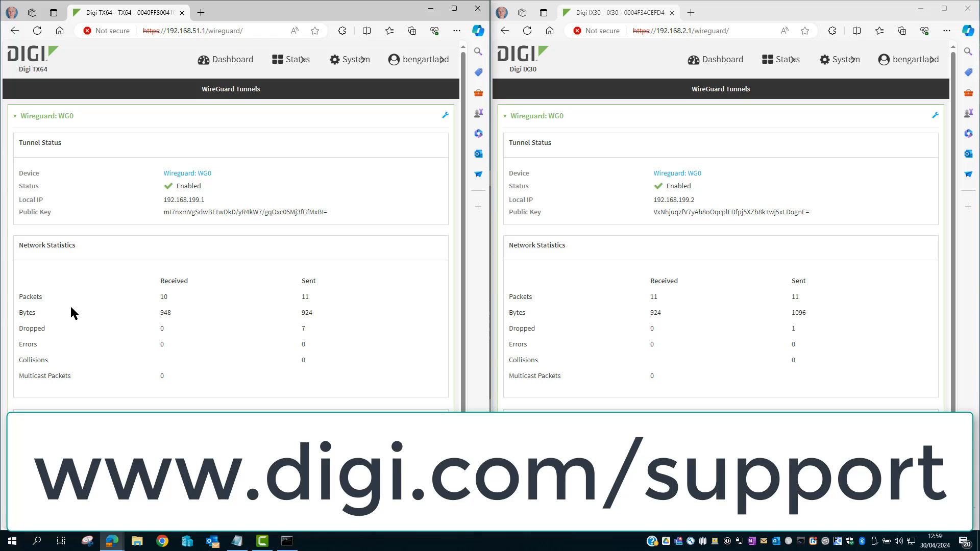